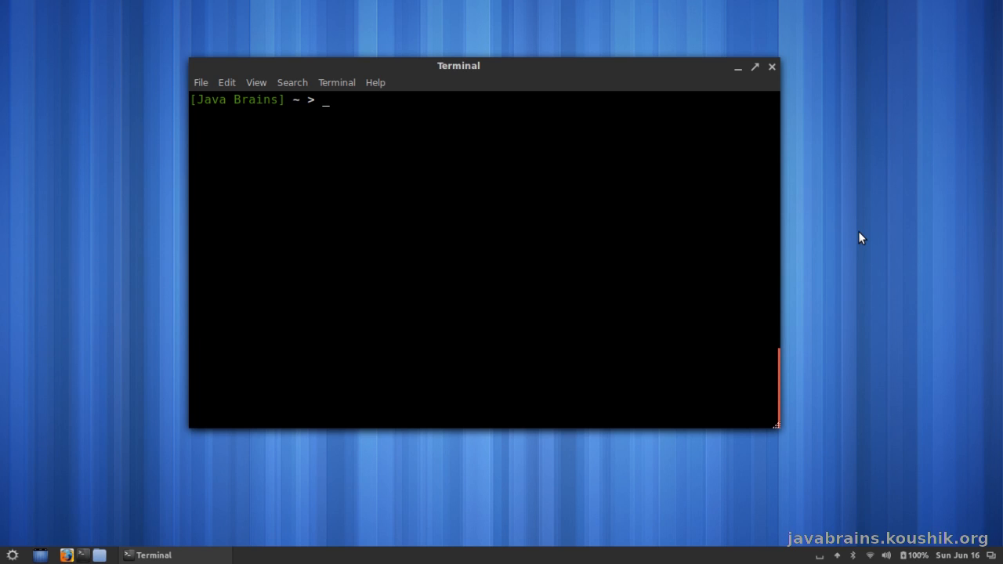
pyautogui.moveTo(683, 69)
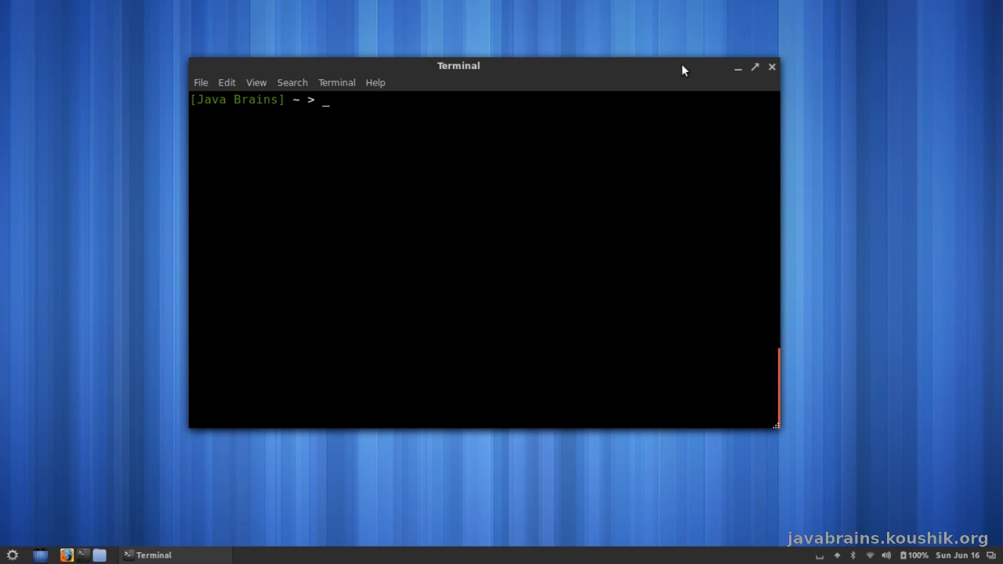
pyautogui.moveTo(625, 81)
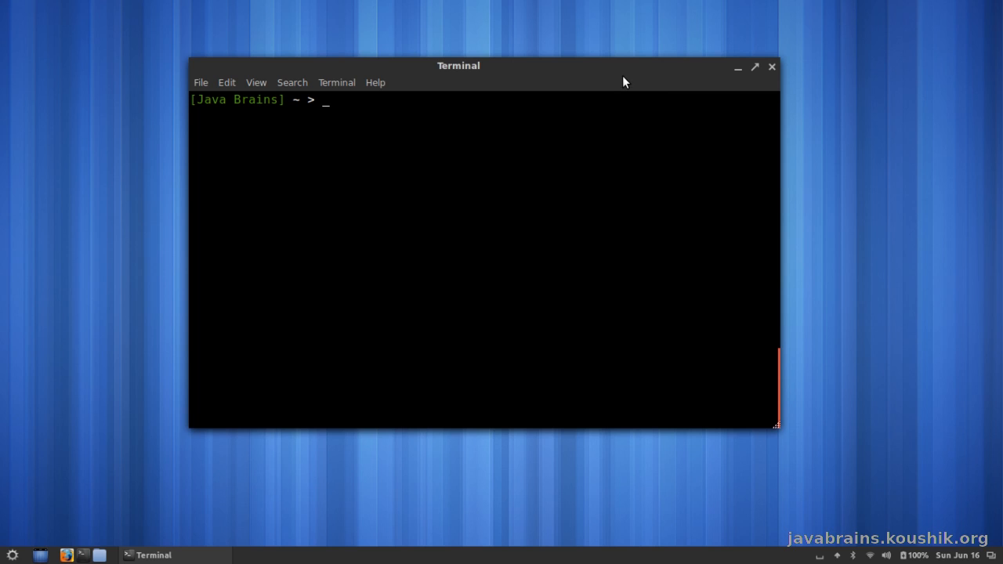
pyautogui.moveTo(627, 80)
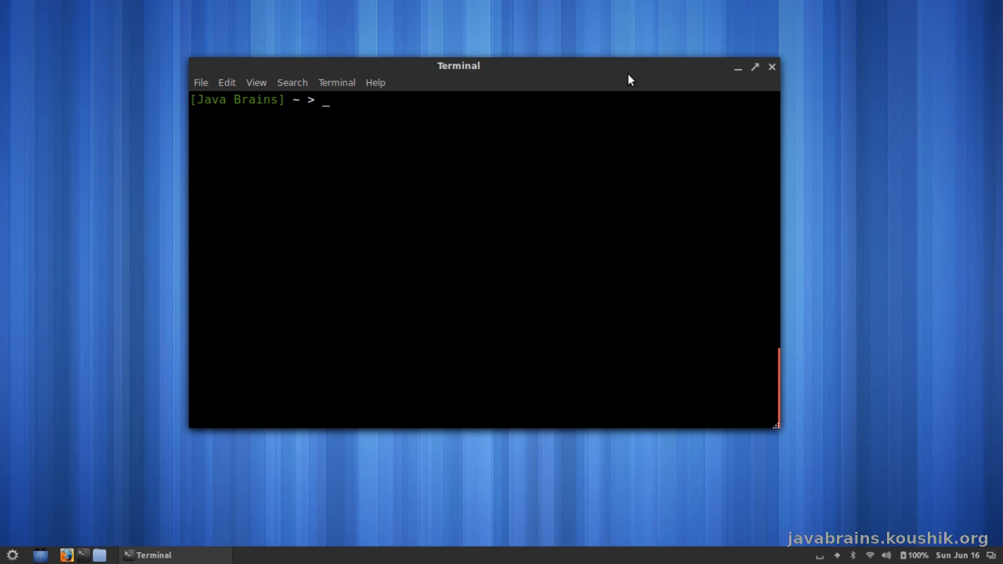
# Step: Run java -version and highlight the reported version 1.7.0_21
pyautogui.write('java =')
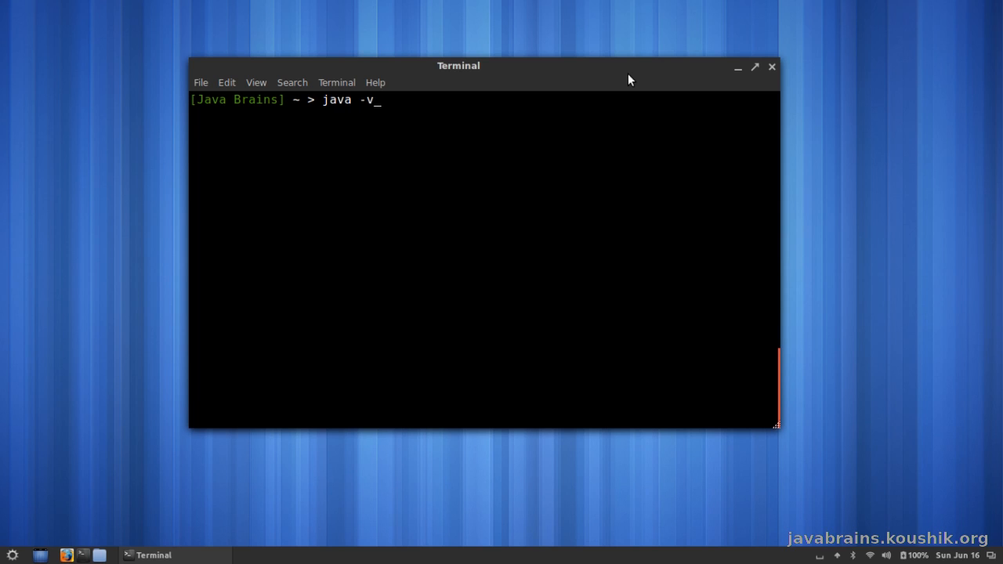
pyautogui.write('ersion')
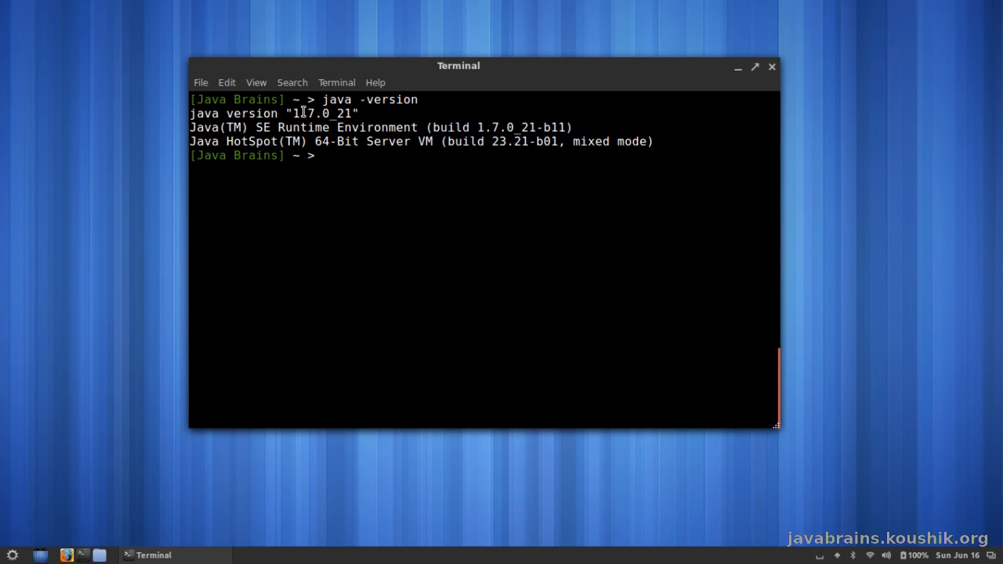
pyautogui.doubleClick(321, 112)
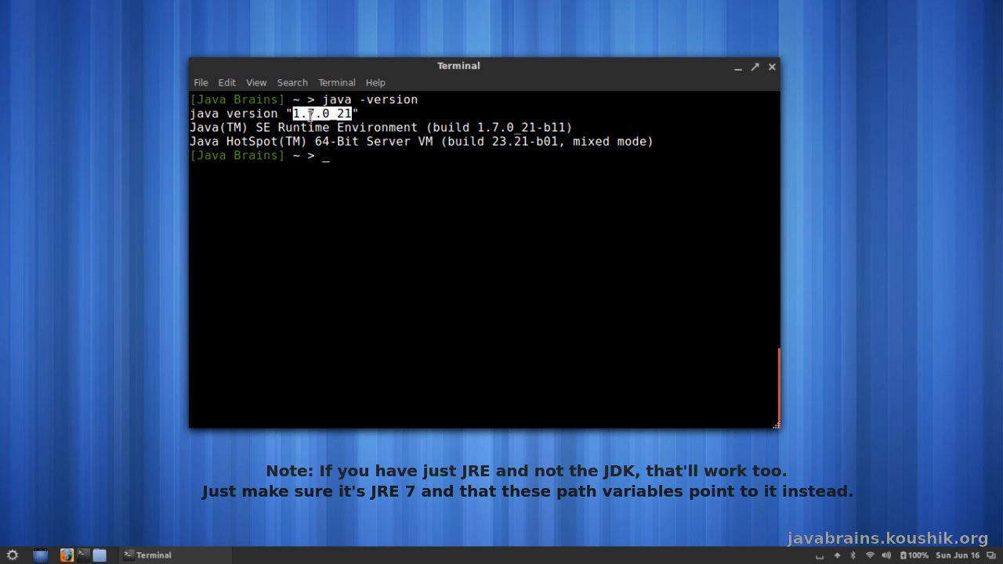
pyautogui.moveTo(373, 115)
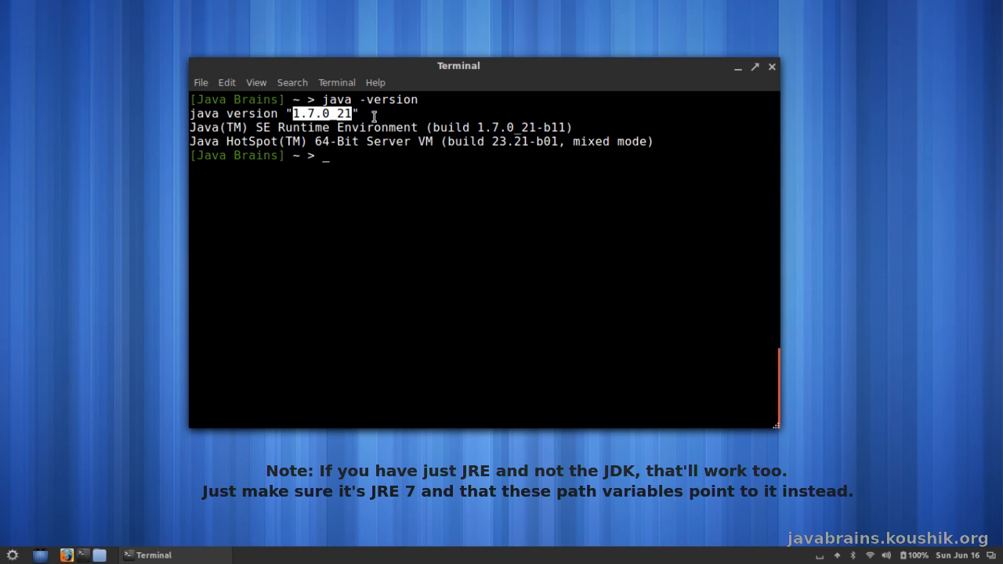
pyautogui.moveTo(364, 102)
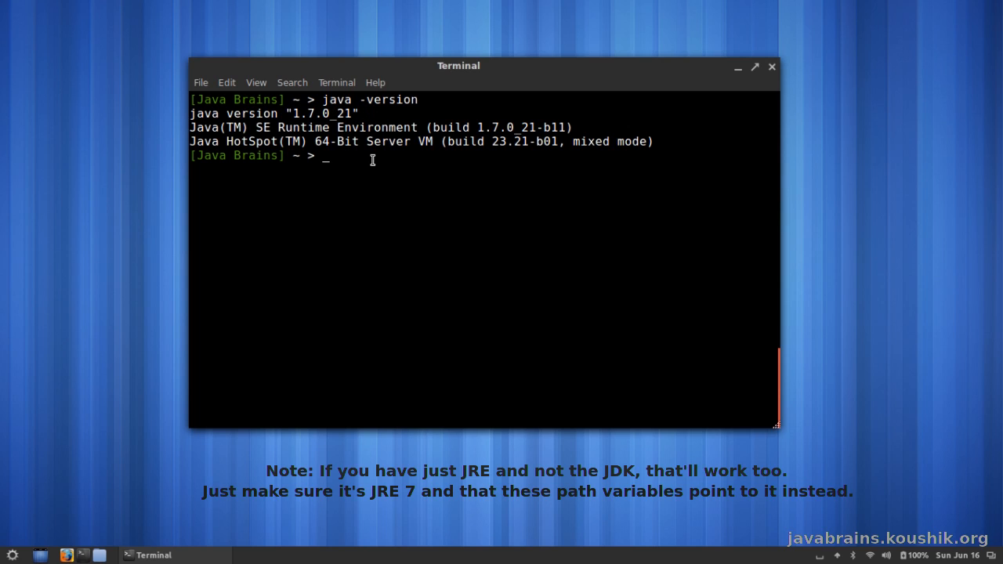
# Step: Echo $JAVA_HOME to show it points at the jdk1.7.0_21 folder under ~/java
pyautogui.write('e')
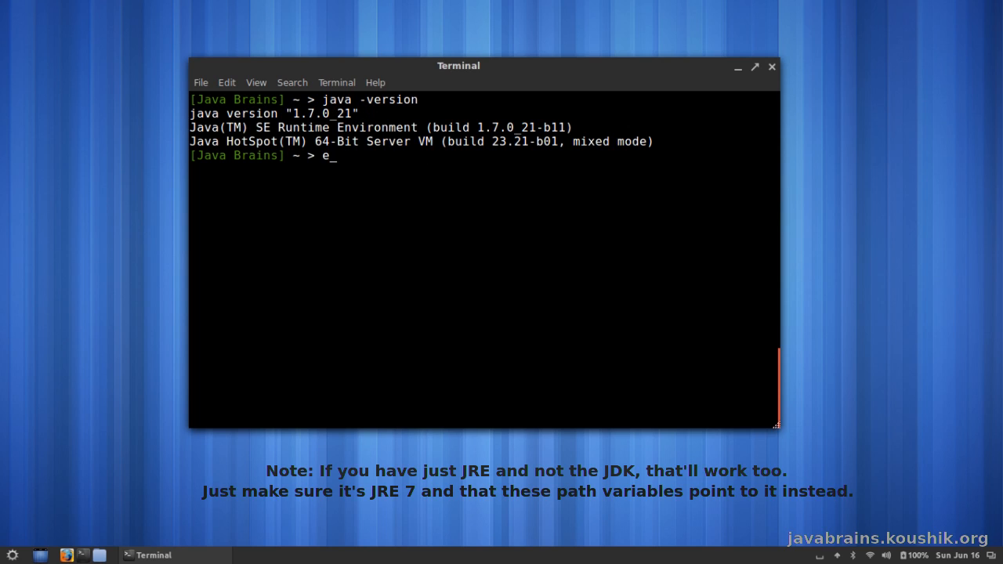
pyautogui.write('cho')
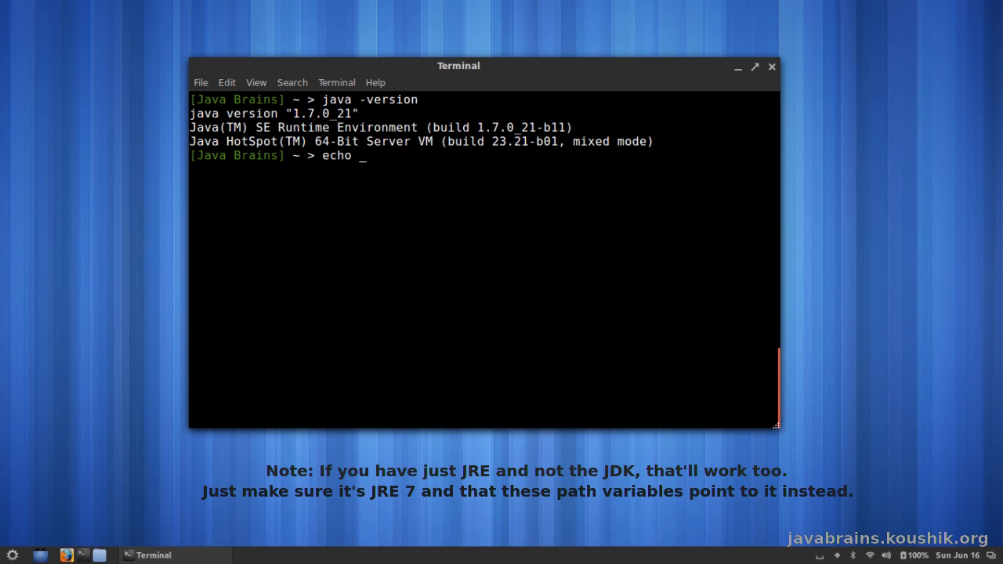
pyautogui.write('$JAVA_HOME')
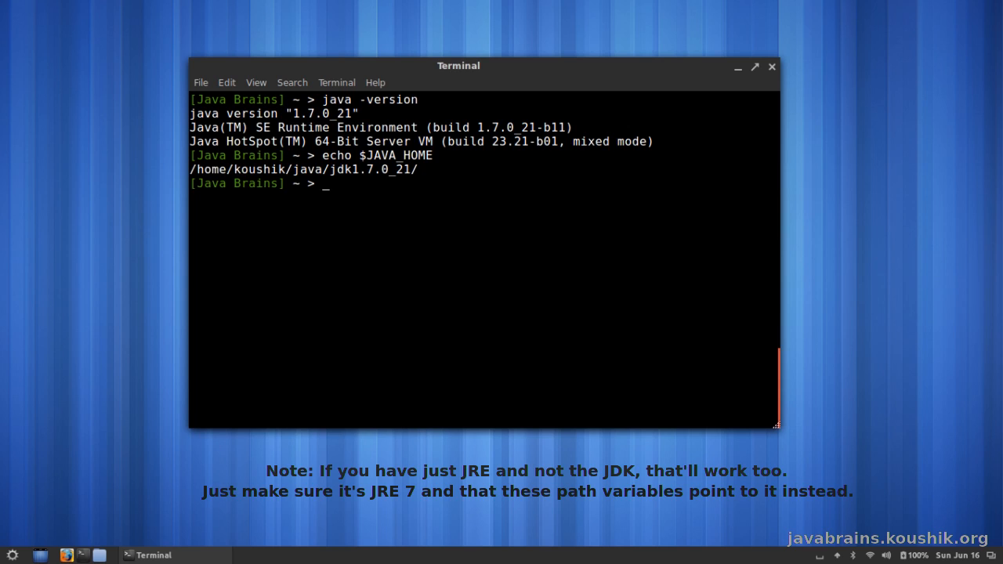
pyautogui.moveTo(217, 170)
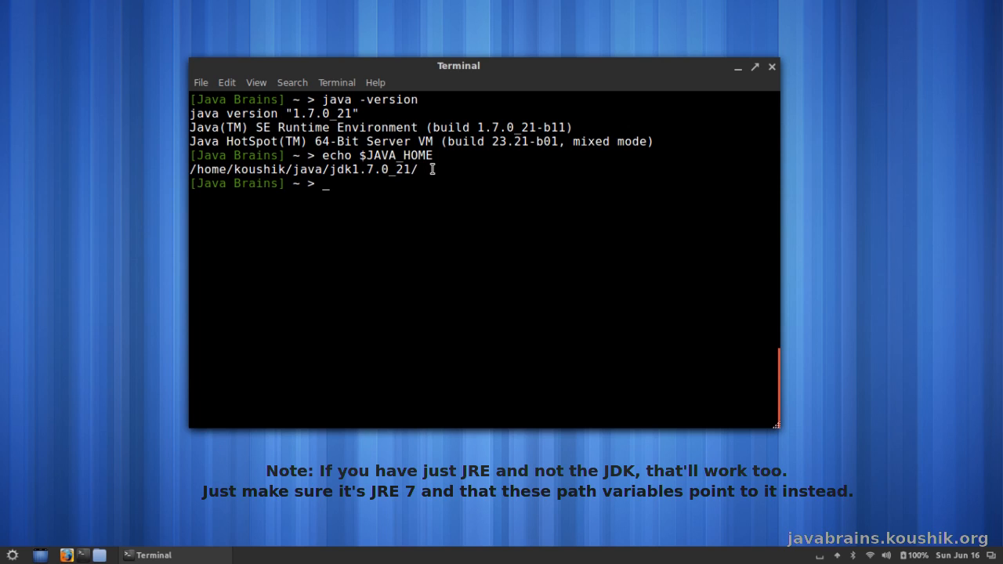
pyautogui.moveTo(291, 171)
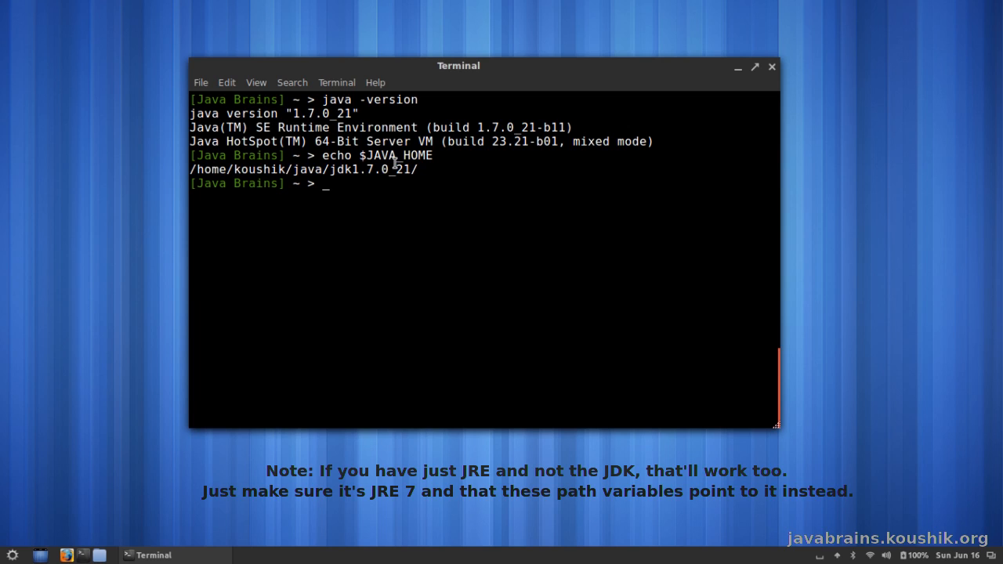
pyautogui.moveTo(326, 97)
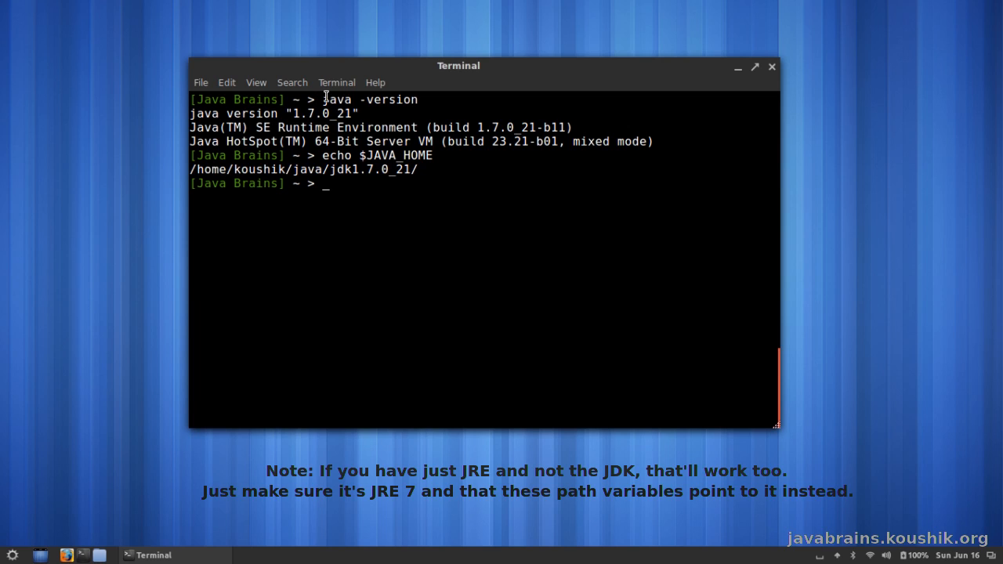
pyautogui.moveTo(420, 287)
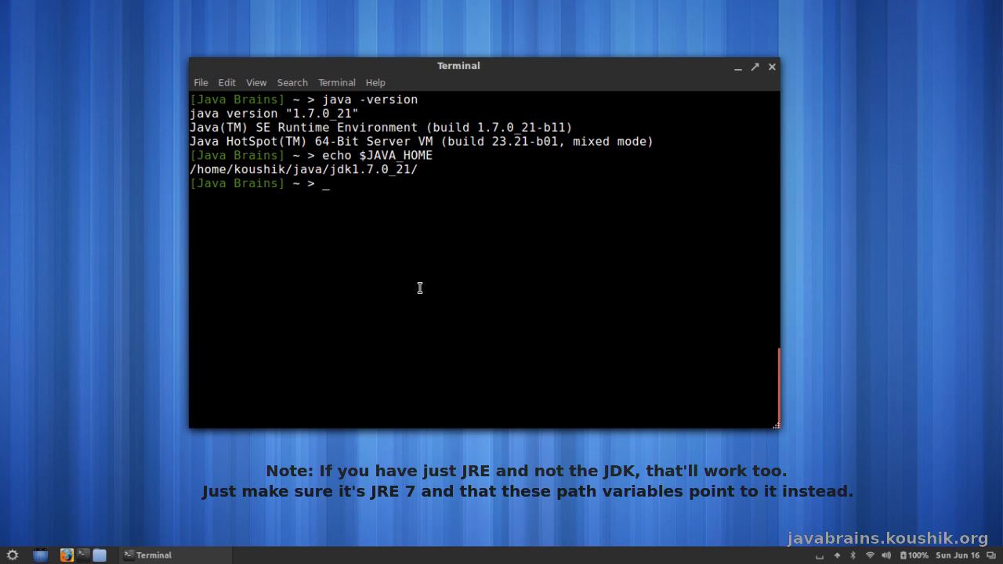
pyautogui.moveTo(445, 171)
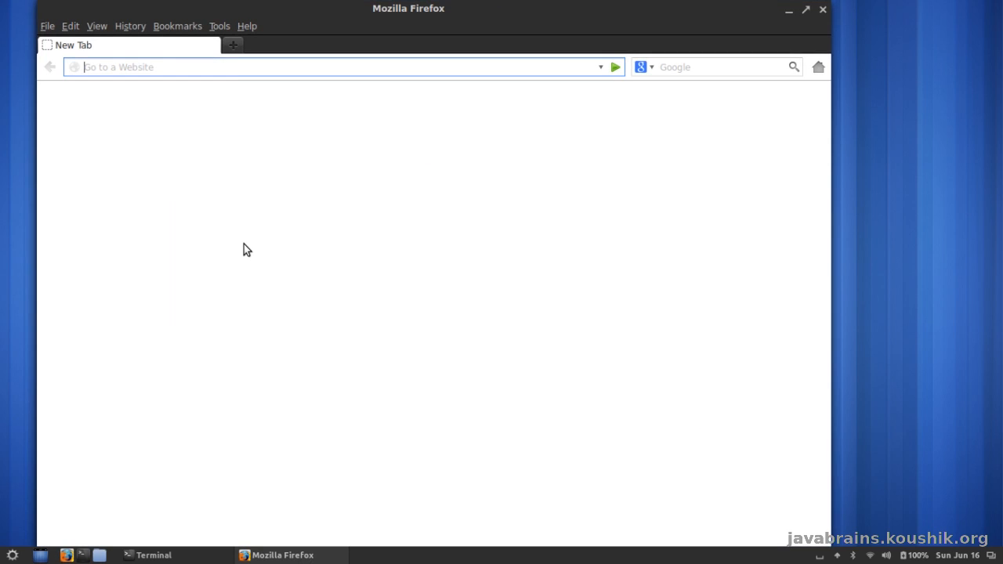
# Step: Go to oracle.com and its Products and Services page
pyautogui.write('oracle.com/')
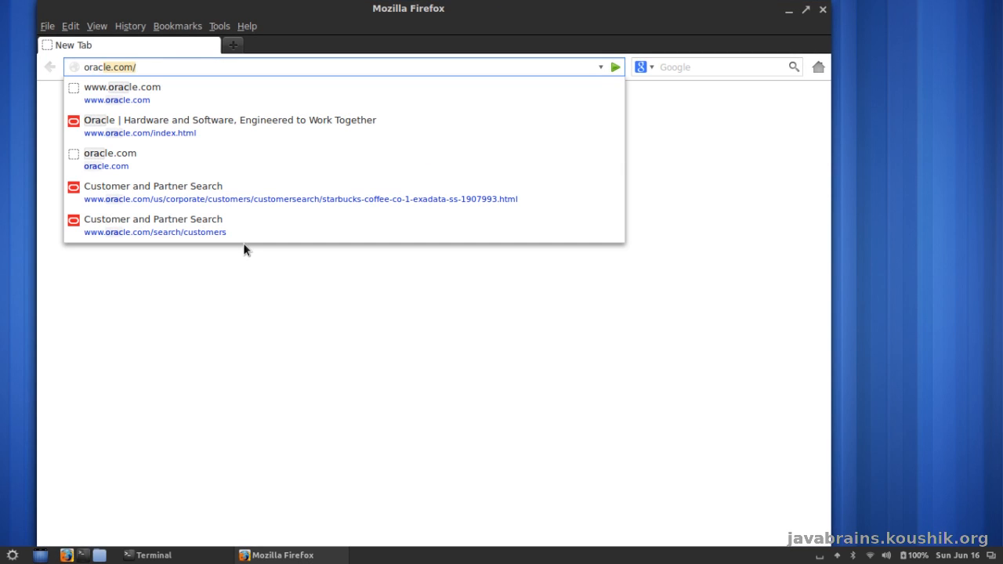
pyautogui.click(229, 126)
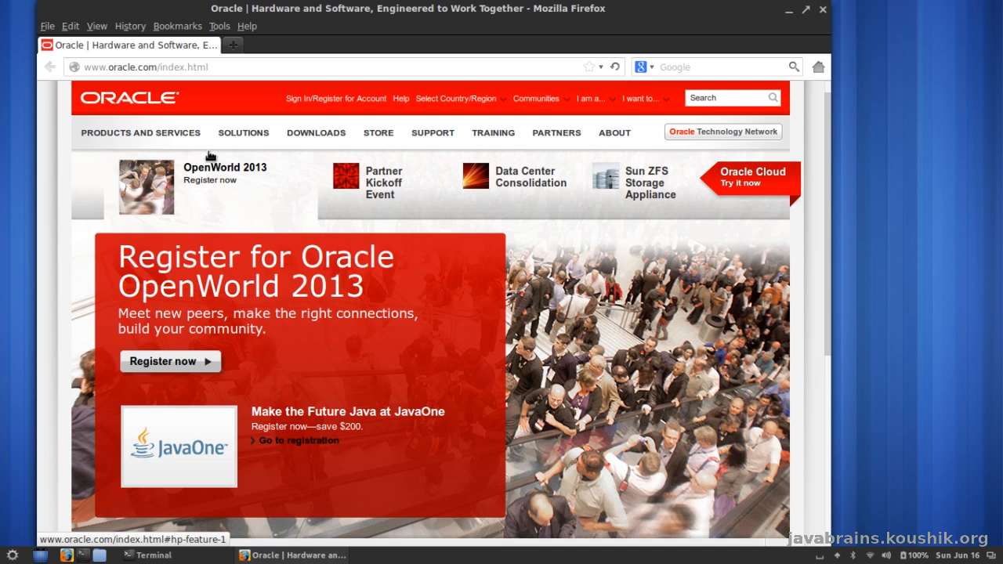
pyautogui.click(140, 132)
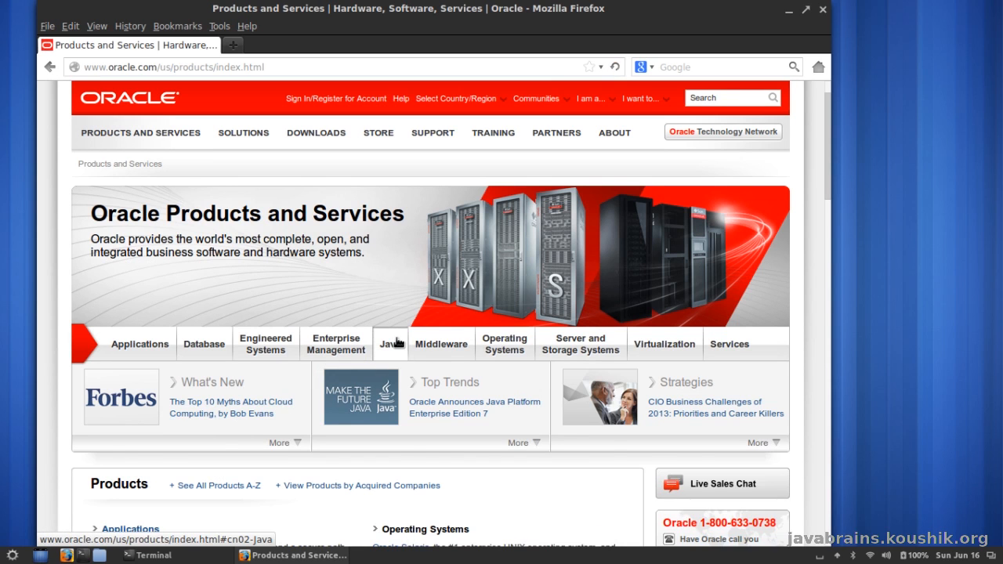
# Step: Navigate the Java product list to the Java Platform Enterprise Edition overview
pyautogui.click(391, 343)
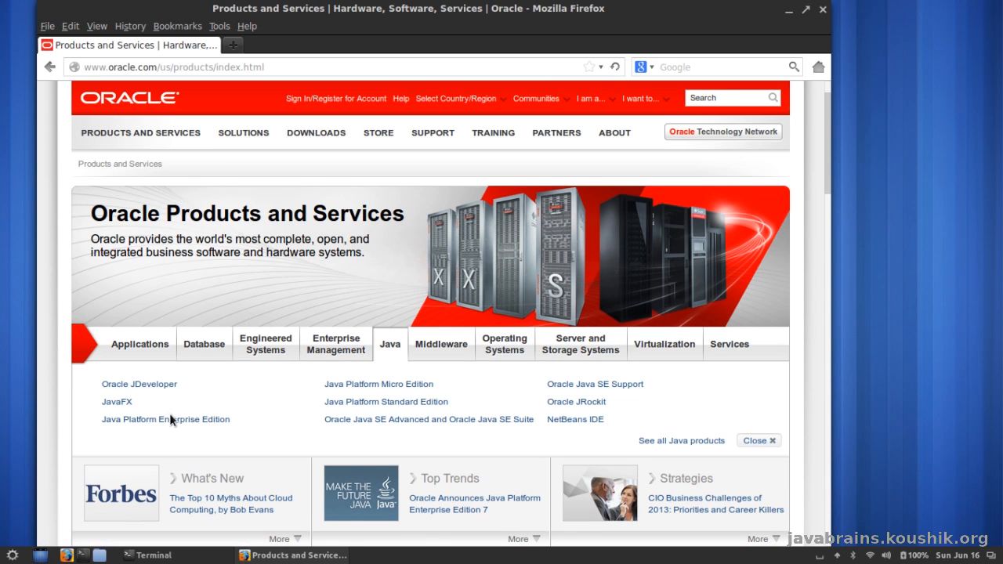
pyautogui.click(166, 420)
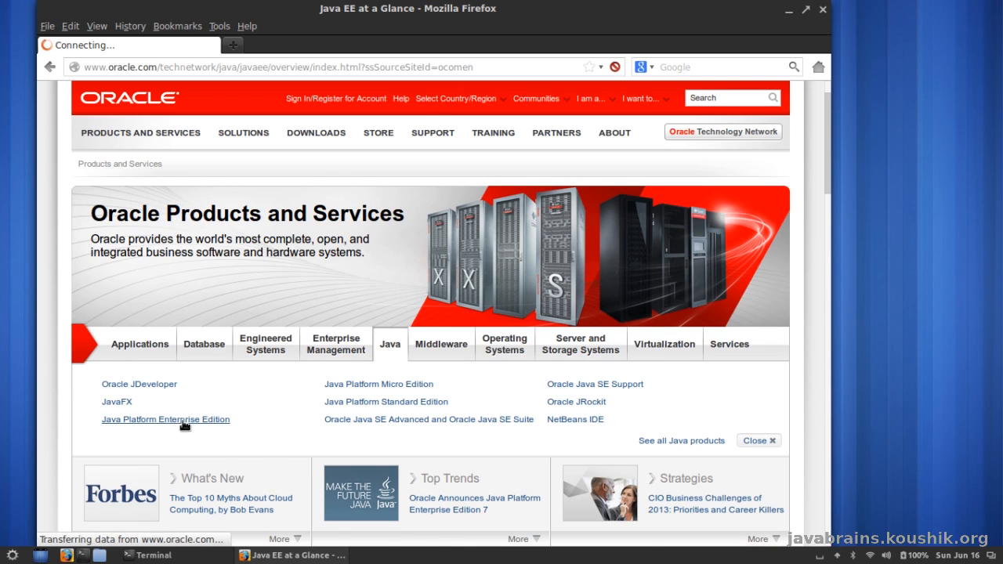
pyautogui.click(166, 419)
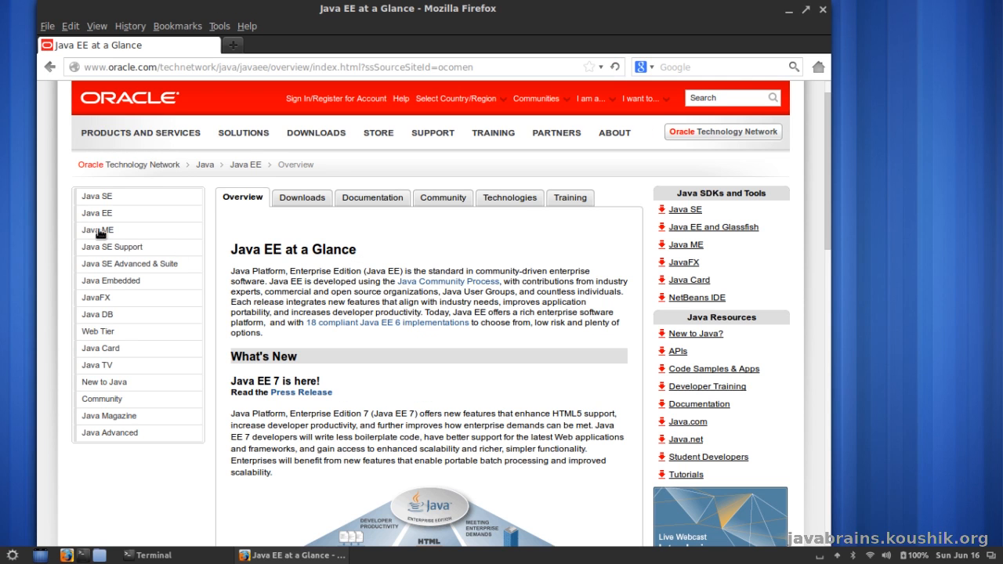
pyautogui.moveTo(302, 198)
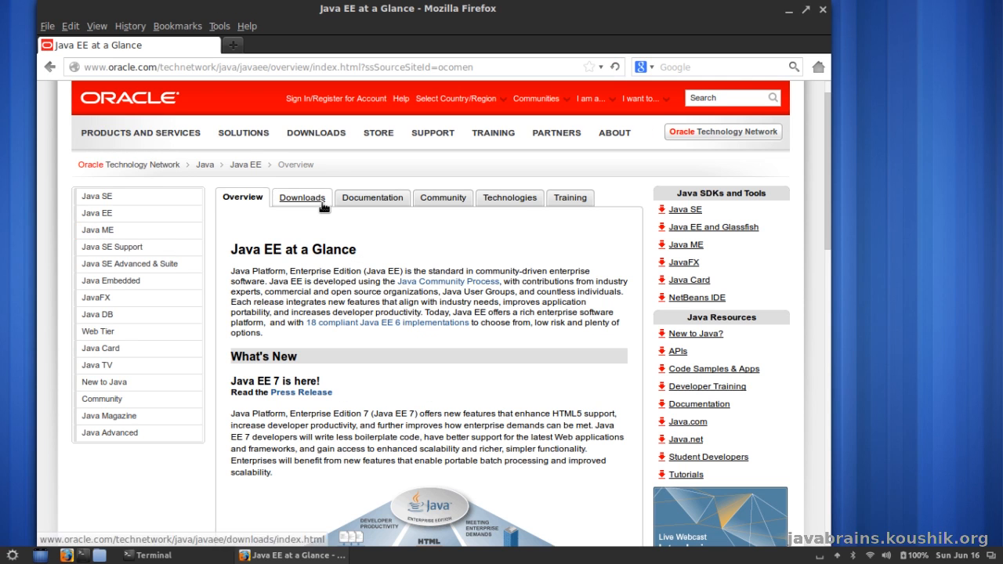
# Step: From Downloads, choose Java EE 7 SDK with JDK, accept the license and find the linux-x64.sh link
pyautogui.click(301, 197)
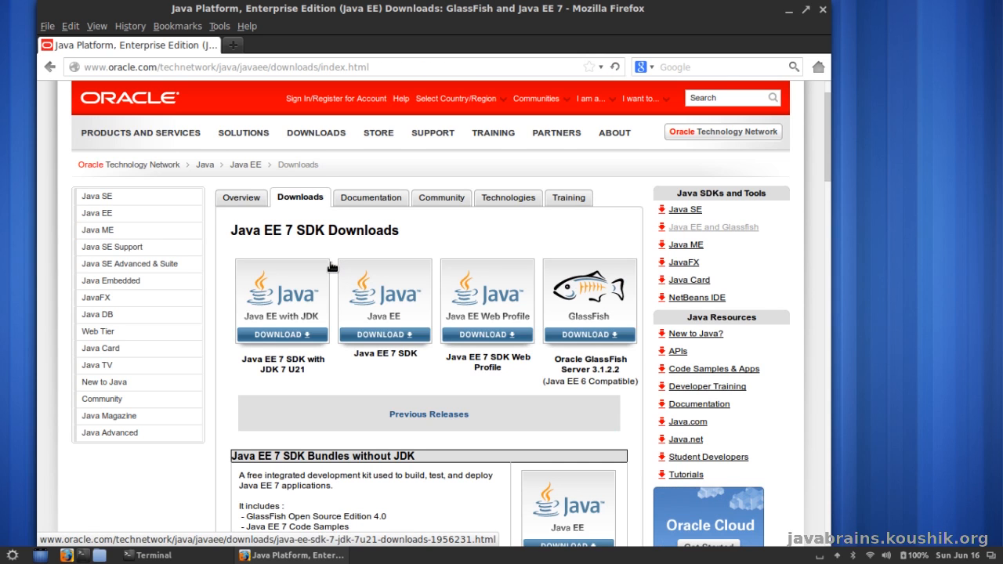
pyautogui.scroll(-3)
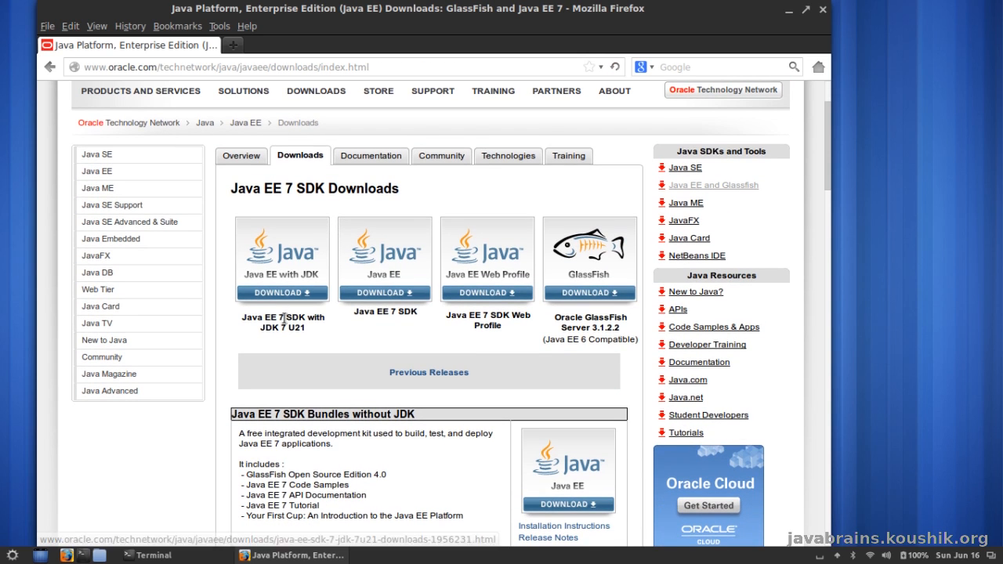
pyautogui.moveTo(283, 318)
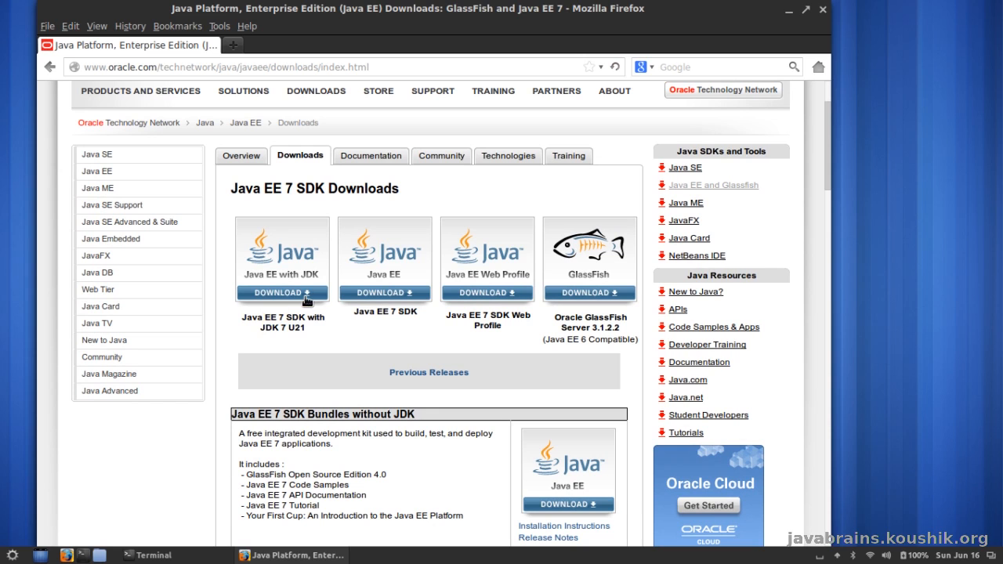
pyautogui.click(281, 292)
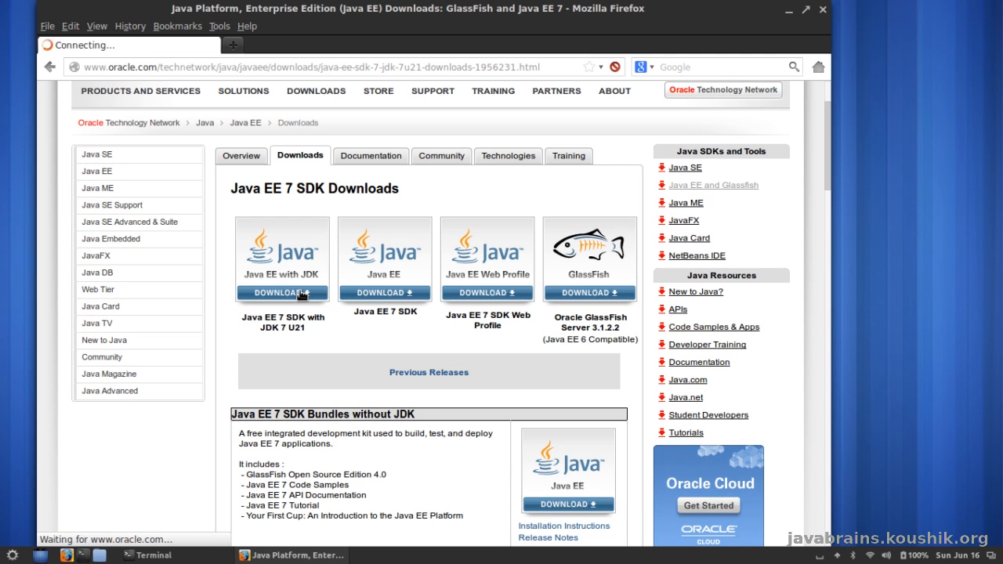
pyautogui.click(282, 292)
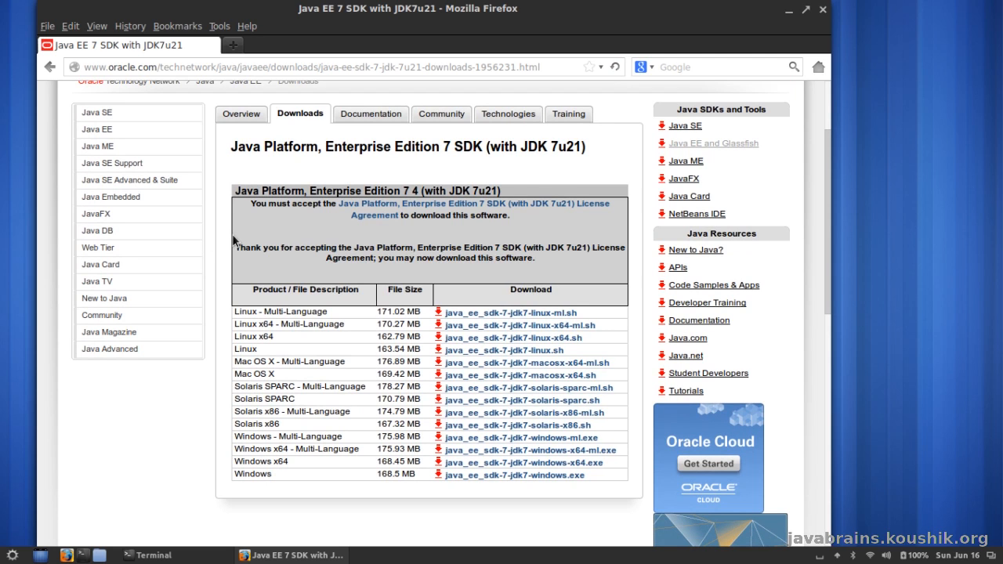
pyautogui.scroll(-3)
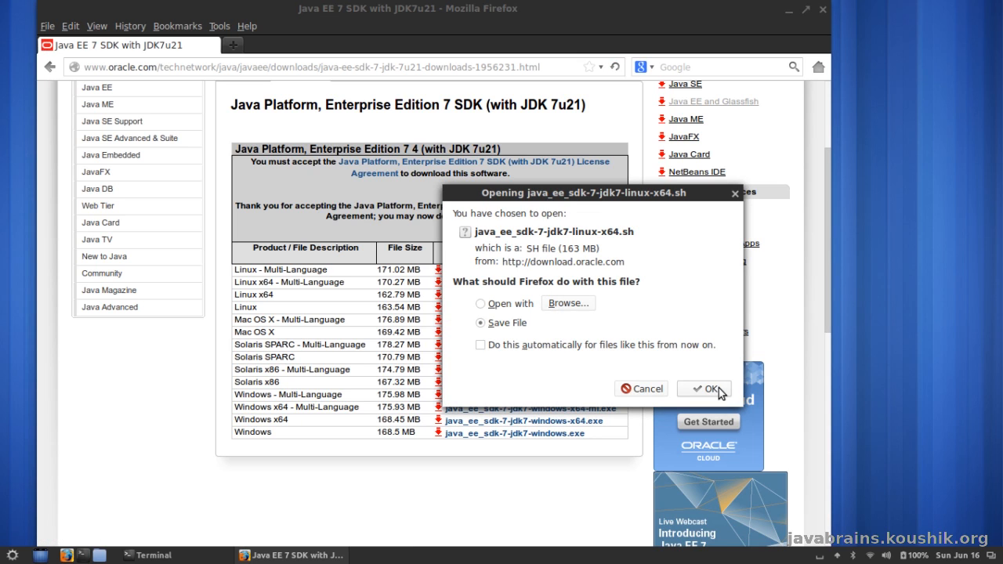
# Step: Save the Linux x64 installer and check its progress in the Downloads panel
pyautogui.click(704, 389)
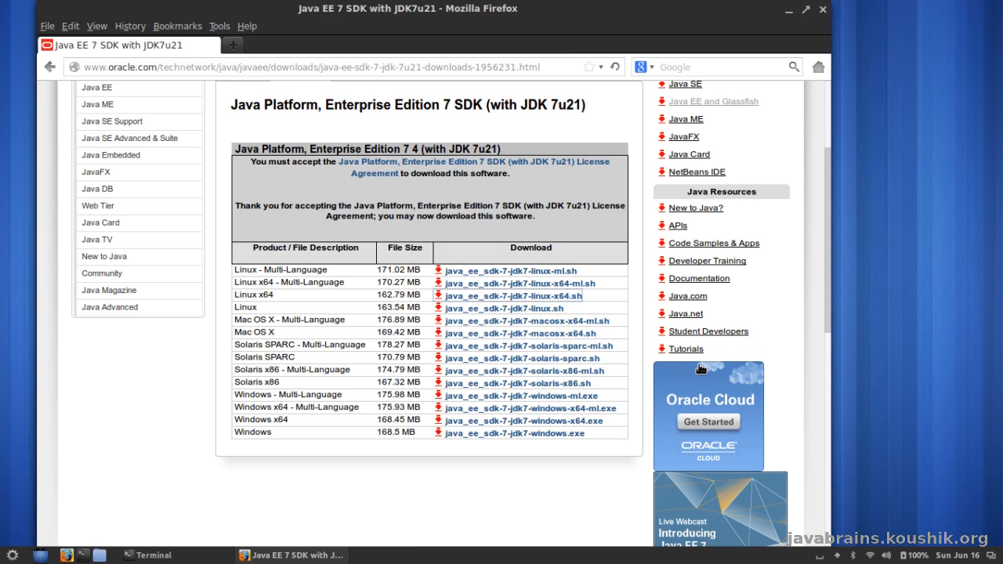
pyautogui.click(514, 295)
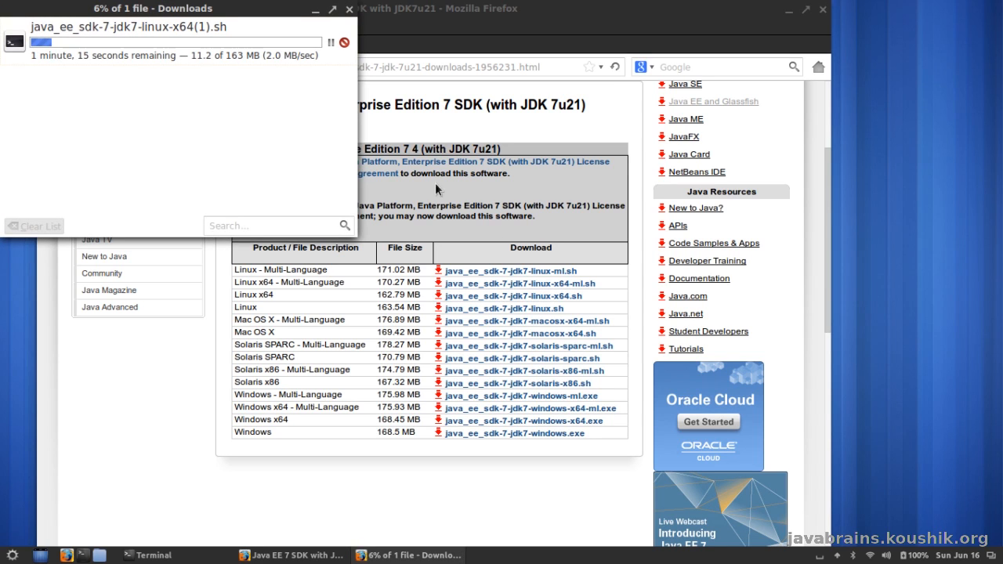
pyautogui.moveTo(384, 165)
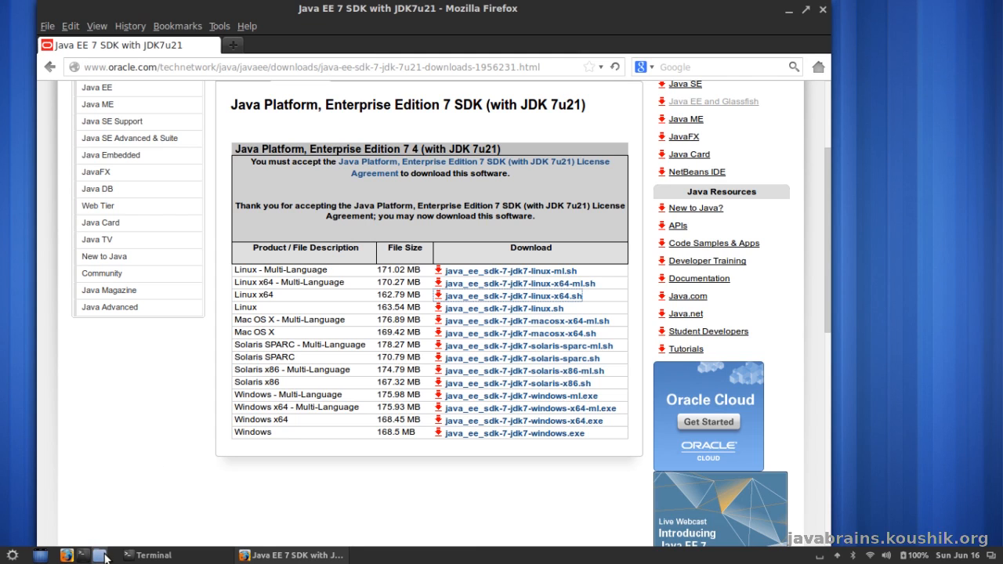
# Step: Allow java_ee_sdk-7-jdk7-linux-x64.sh in Downloads to execute as a program via Properties
pyautogui.click(105, 555)
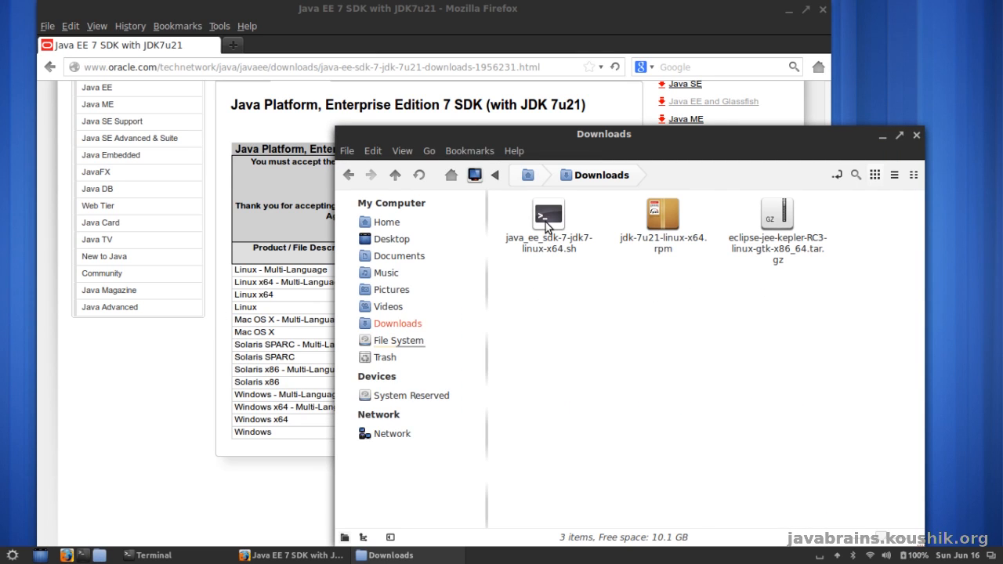
pyautogui.click(549, 220)
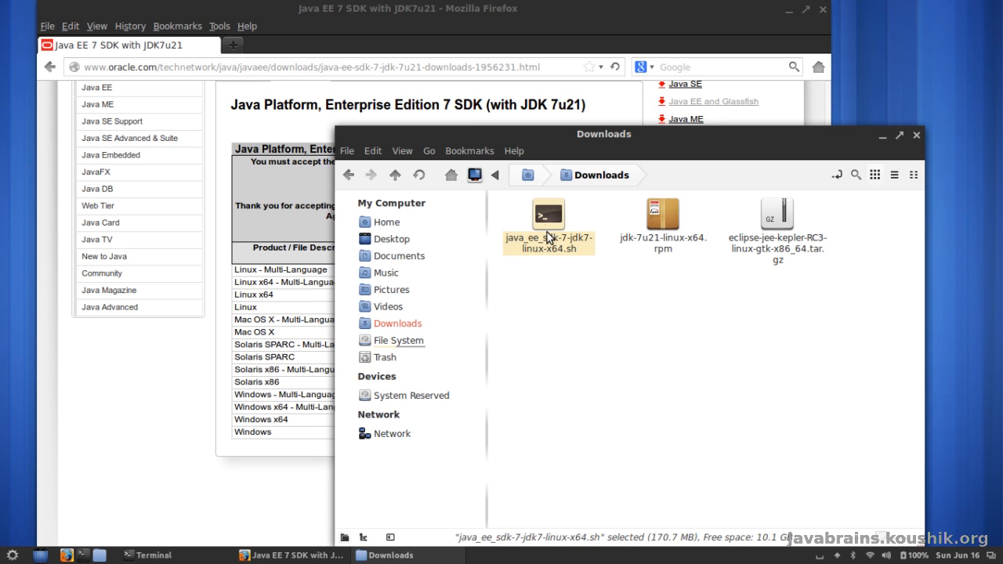
pyautogui.moveTo(554, 225)
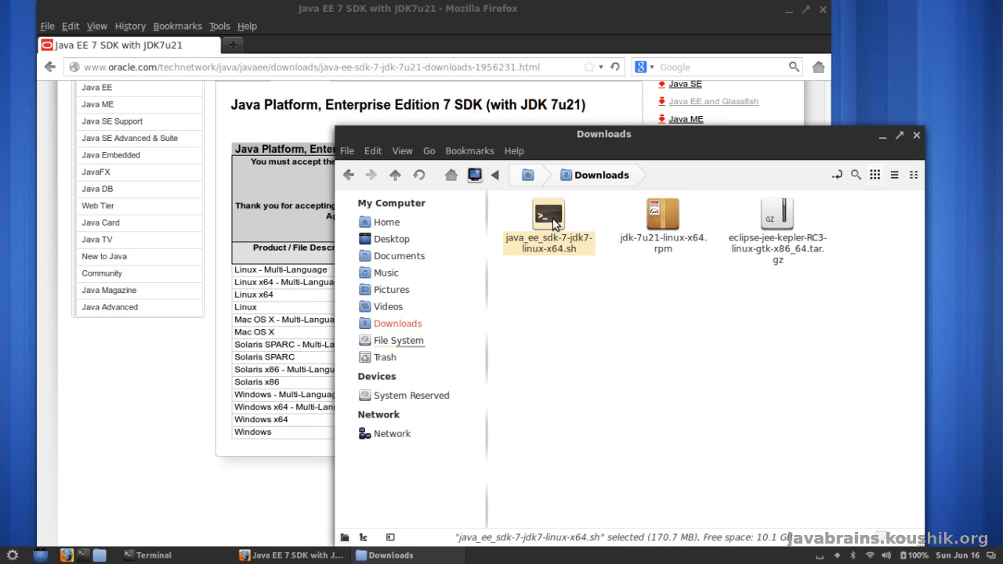
pyautogui.moveTo(632, 524)
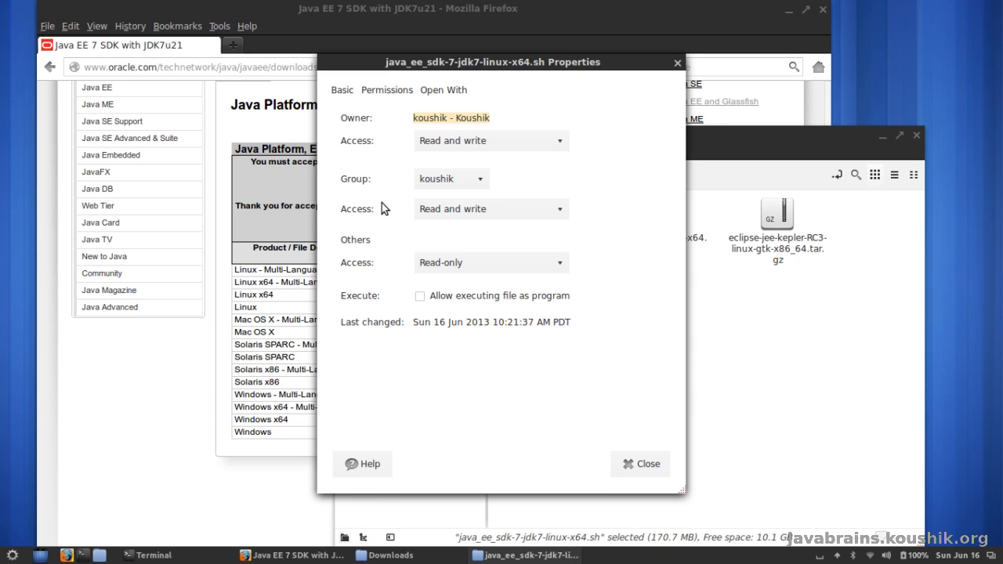
pyautogui.click(420, 296)
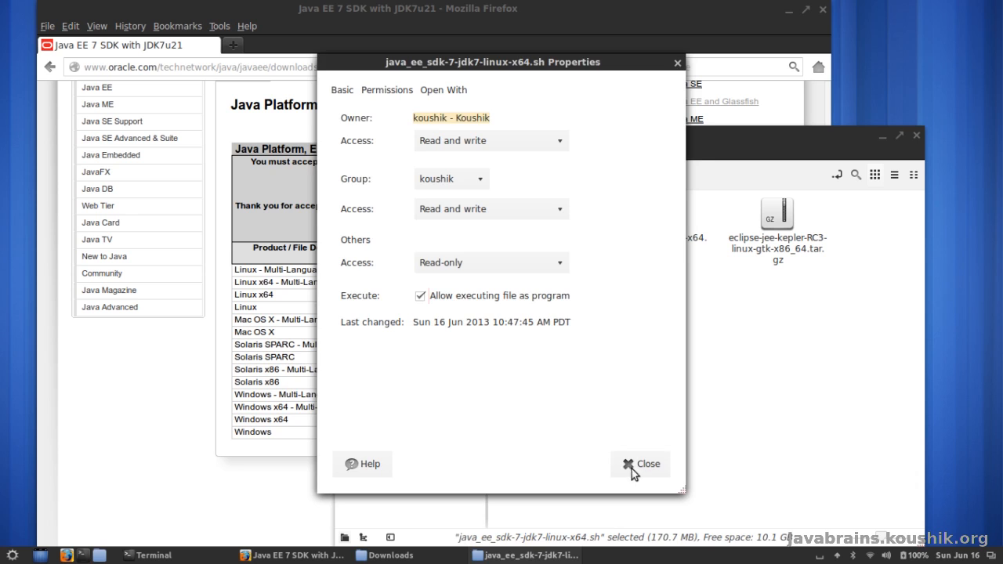
pyautogui.click(640, 464)
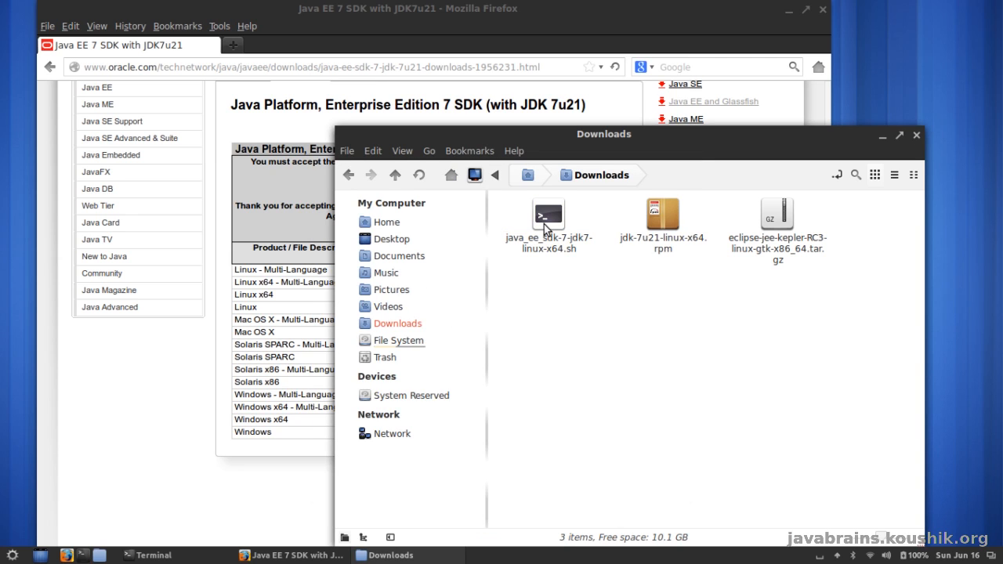
# Step: Run ./java_ee_sdk-7-jdk7-linux-x64.sh from Downloads and move past the Introduction page
pyautogui.click(548, 220)
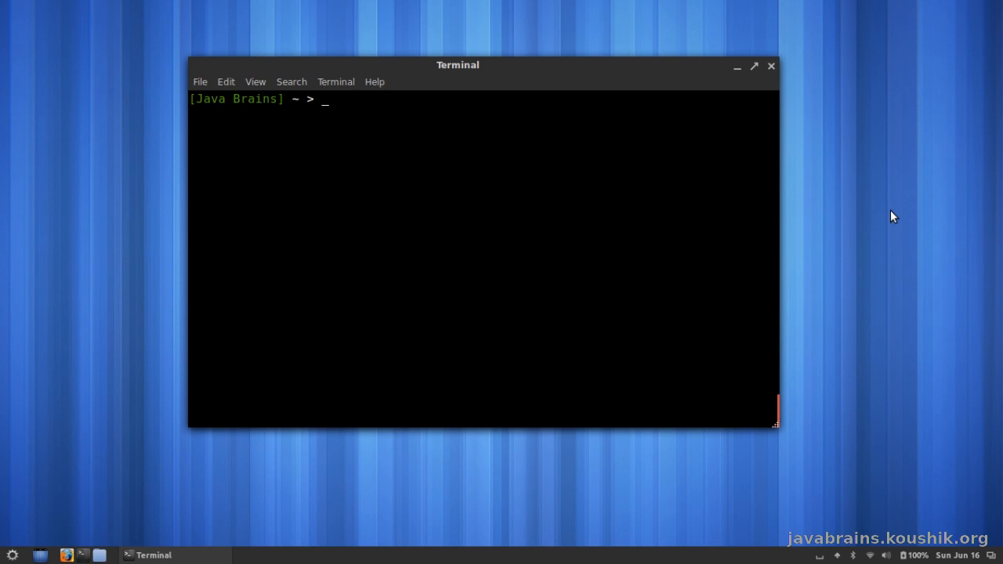
pyautogui.write('cd Dwo')
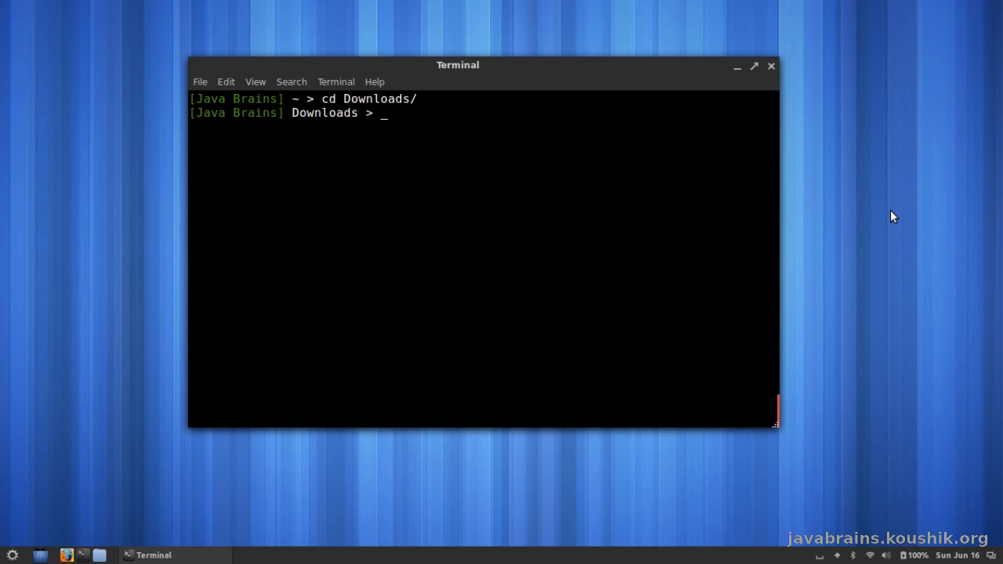
pyautogui.write('./jav')
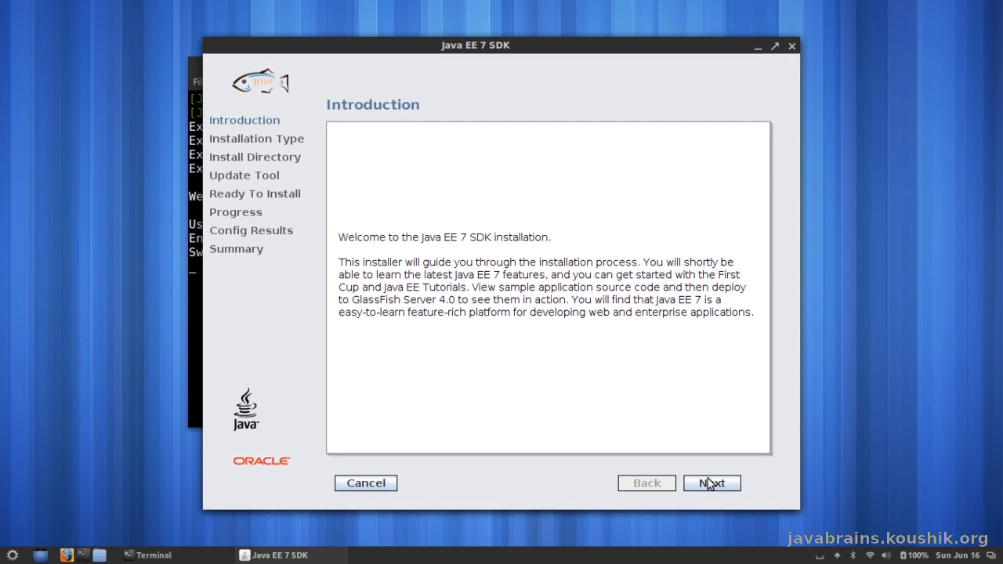
pyautogui.click(711, 483)
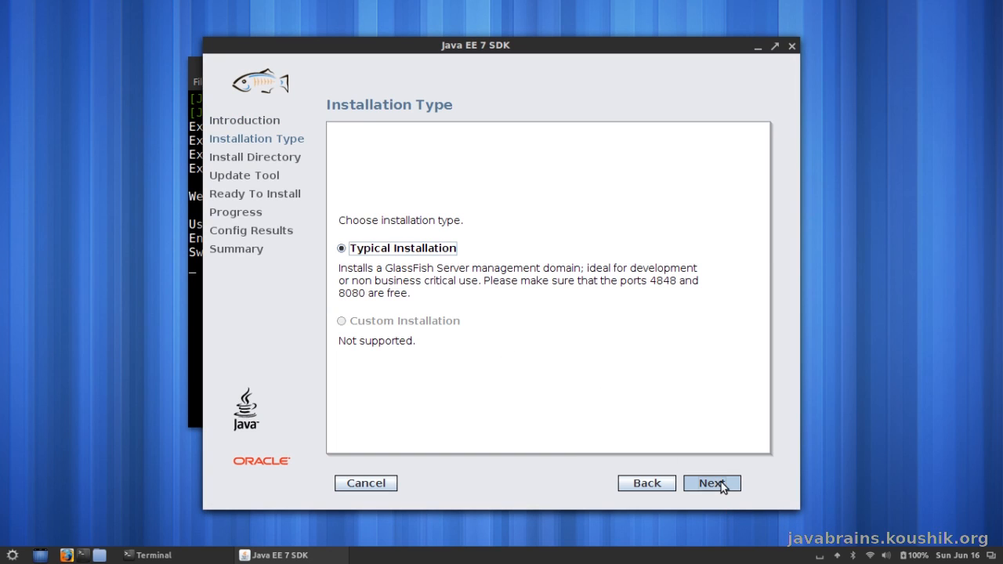
# Step: Keep Typical Installation and change the install path to ~/java/glassfish4
pyautogui.click(712, 483)
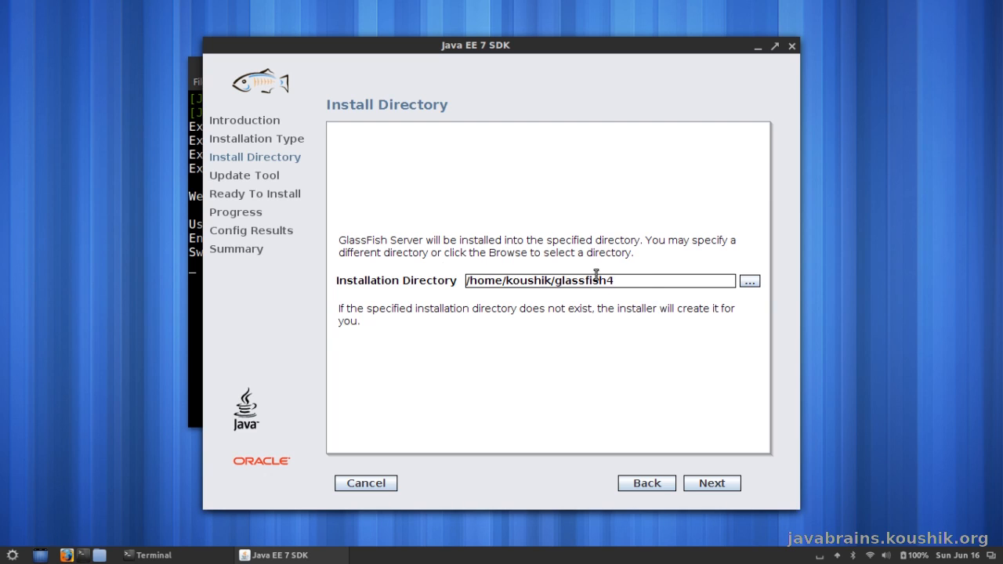
pyautogui.moveTo(504, 213)
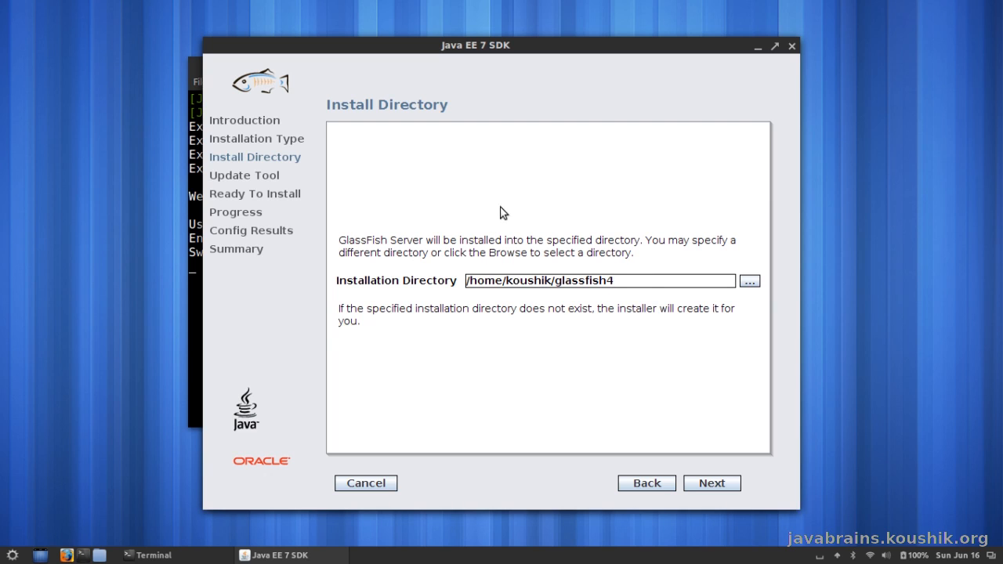
pyautogui.moveTo(509, 207)
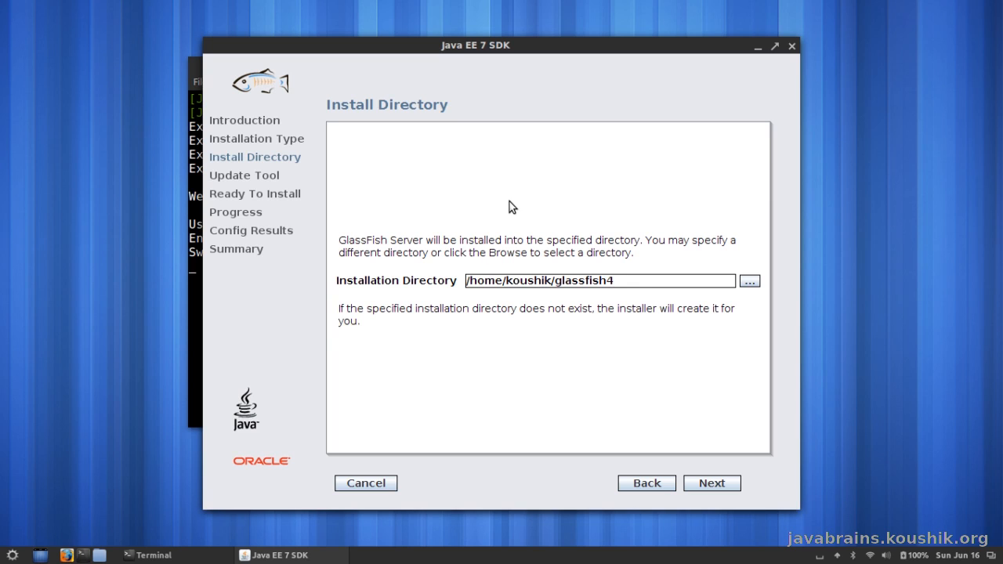
pyautogui.moveTo(561, 328)
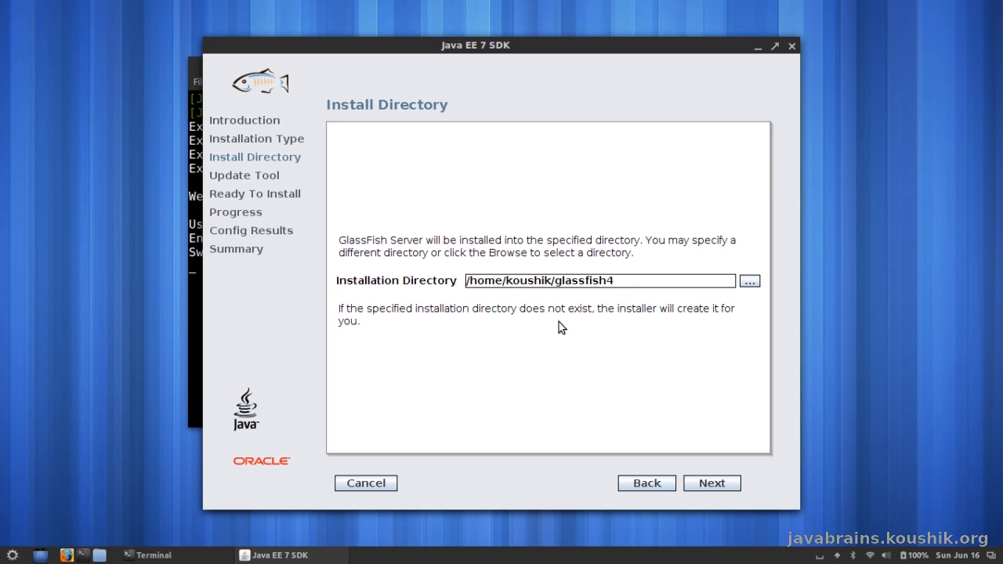
pyautogui.doubleClick(584, 280)
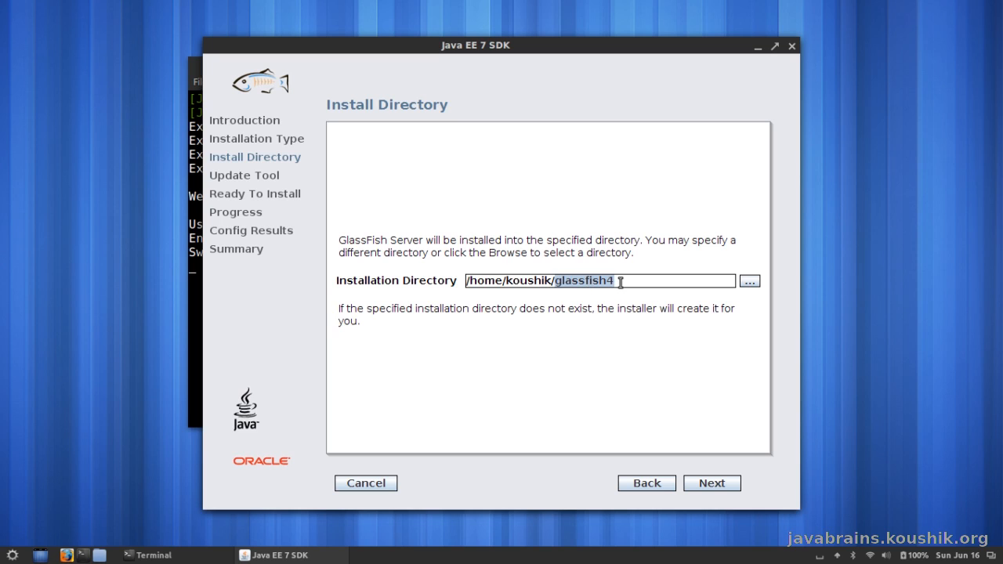
pyautogui.click(549, 280)
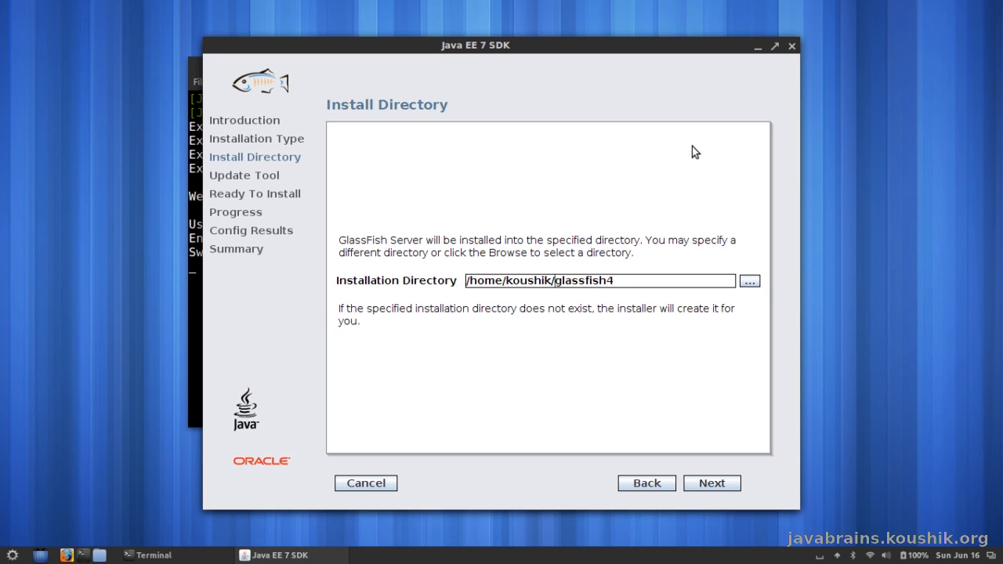
pyautogui.write('java/')
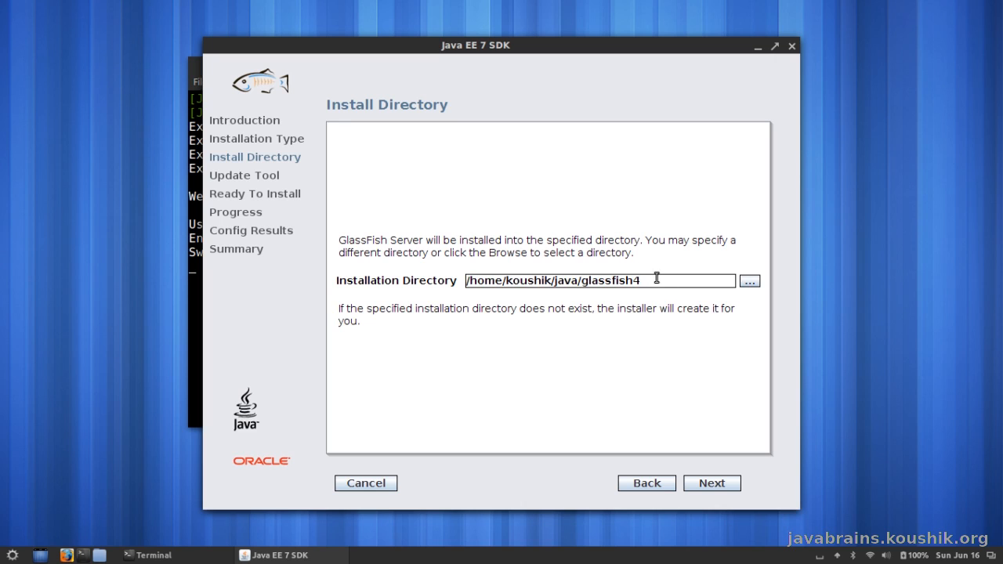
pyautogui.moveTo(663, 211)
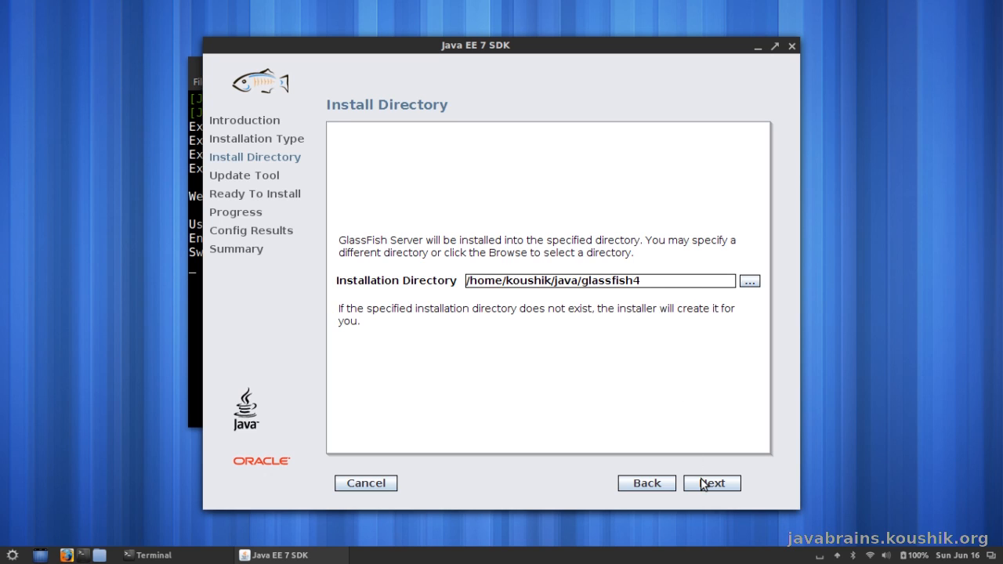
# Step: Accept the install directory and default Update Tool options, reaching Ready To Install
pyautogui.click(711, 483)
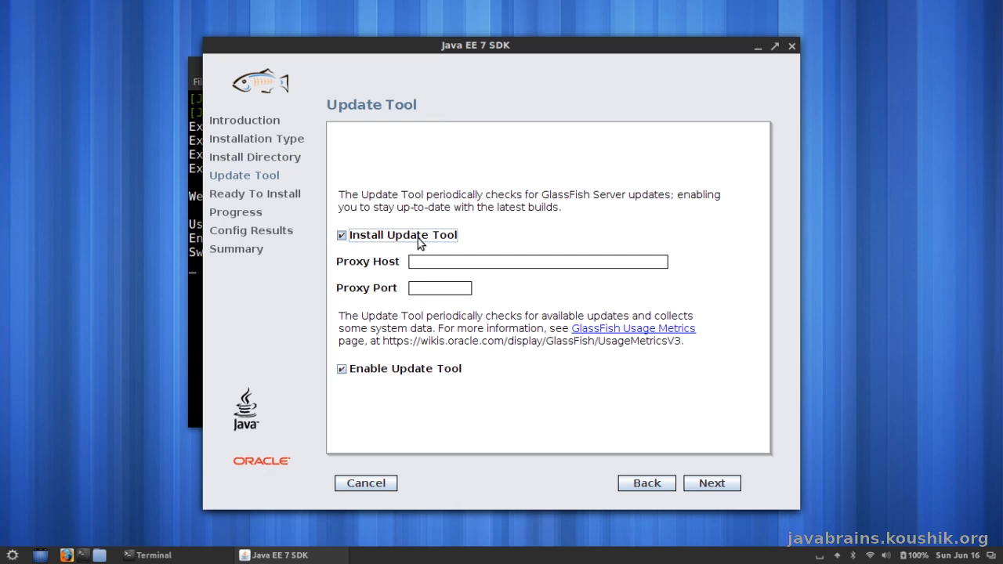
pyautogui.moveTo(442, 274)
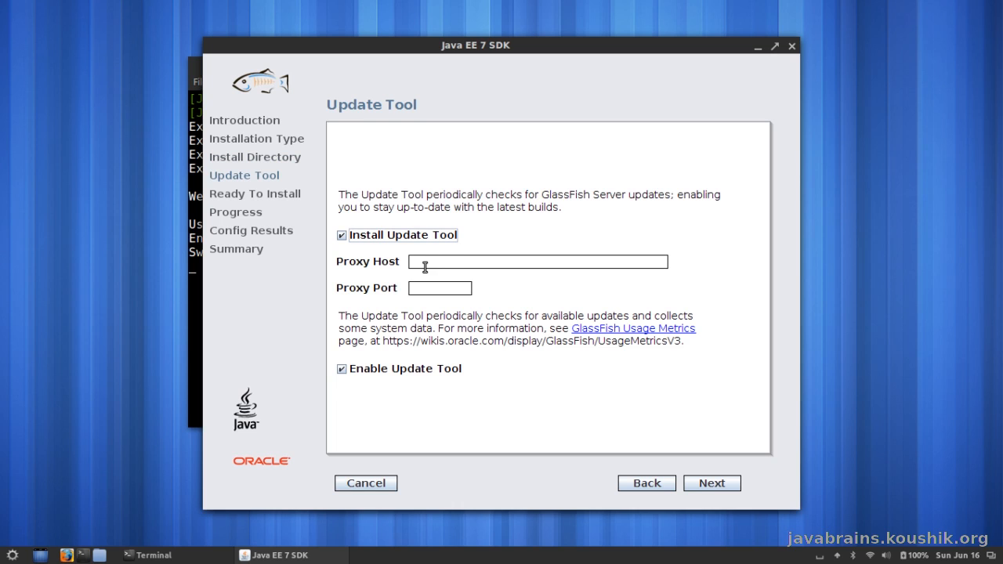
pyautogui.moveTo(721, 454)
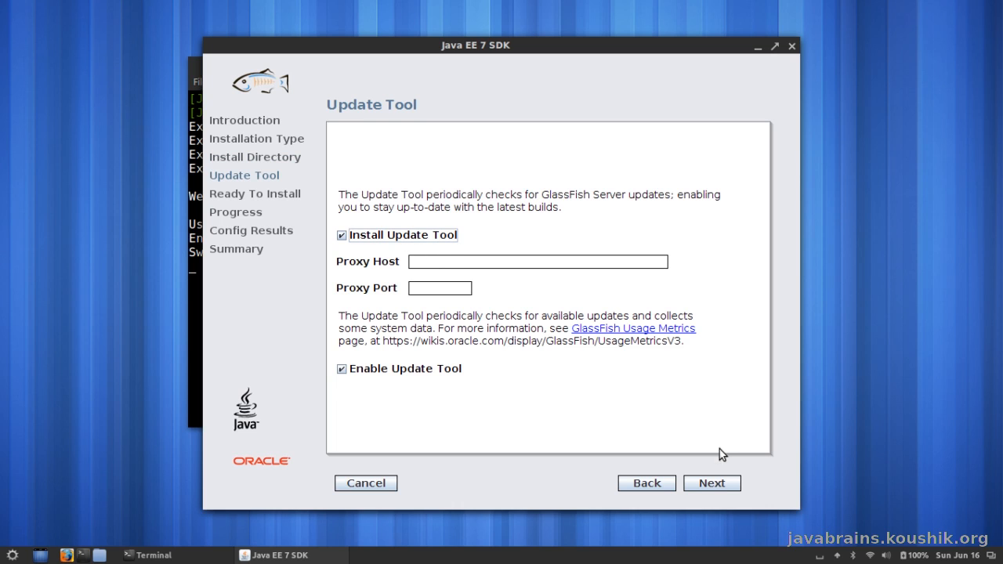
pyautogui.click(711, 483)
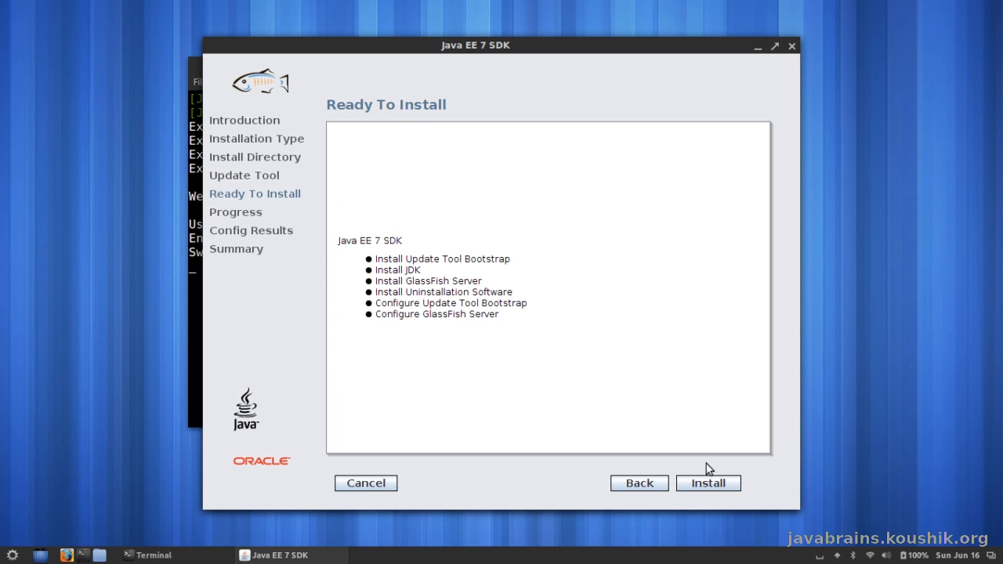
pyautogui.moveTo(391, 264)
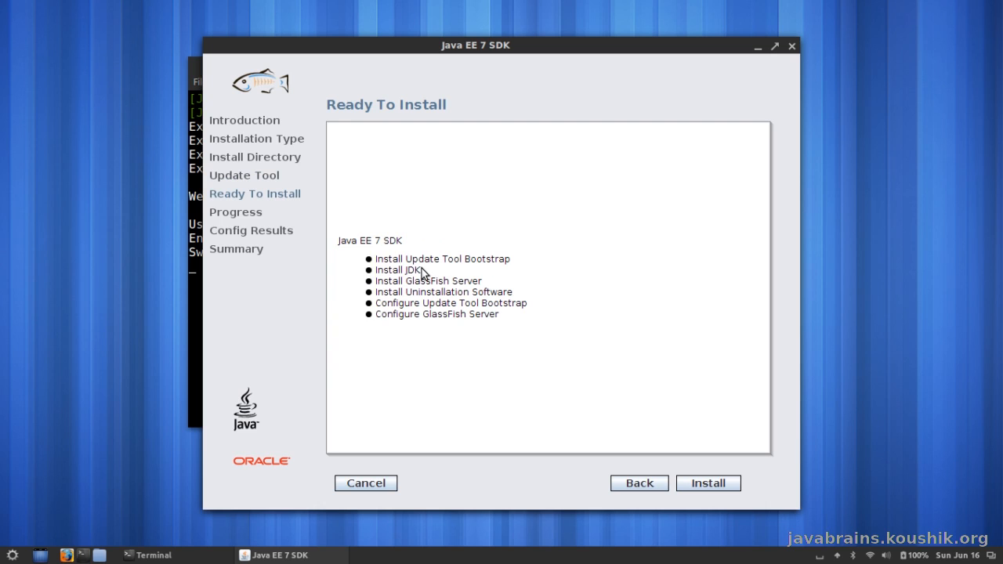
pyautogui.moveTo(432, 273)
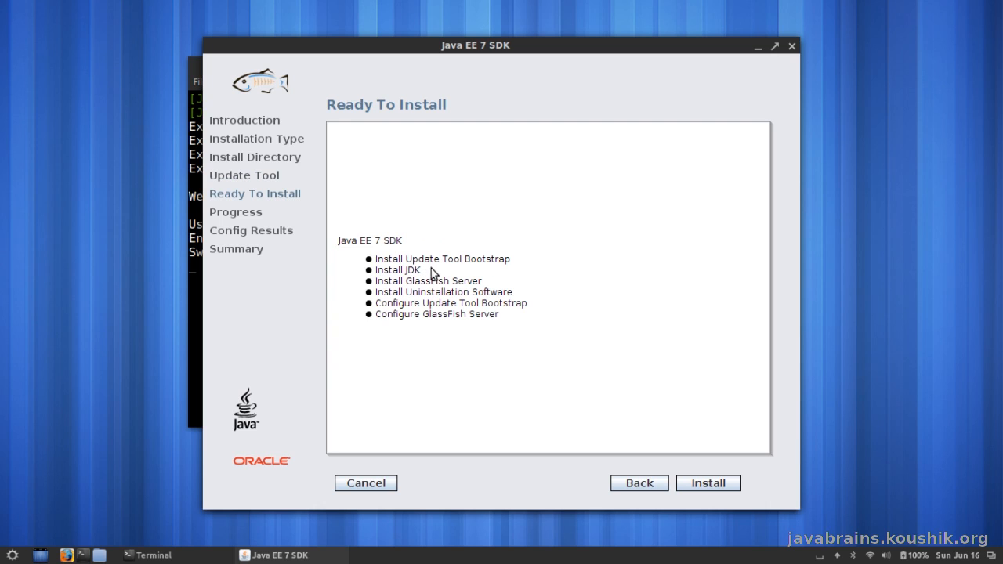
pyautogui.moveTo(431, 287)
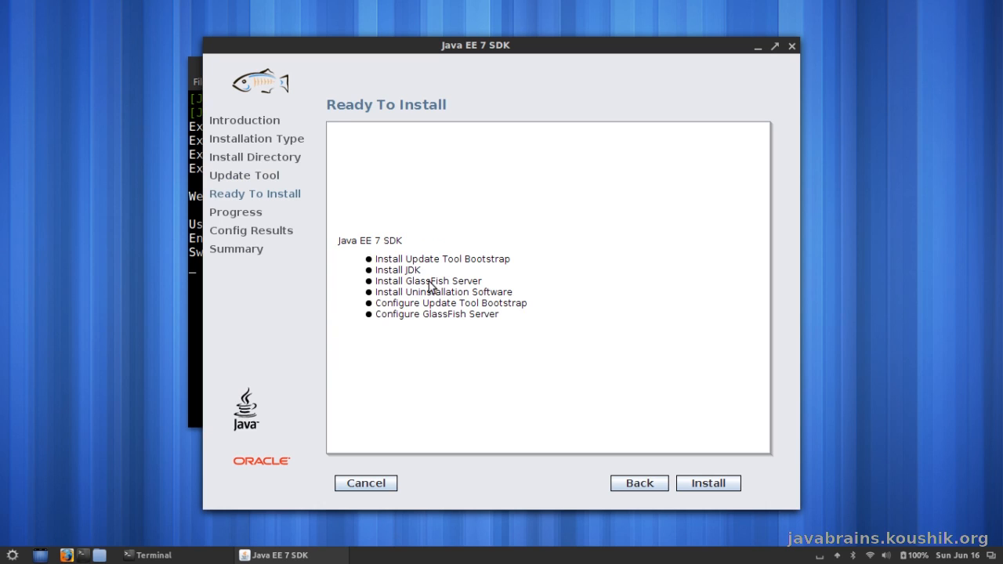
pyautogui.moveTo(459, 304)
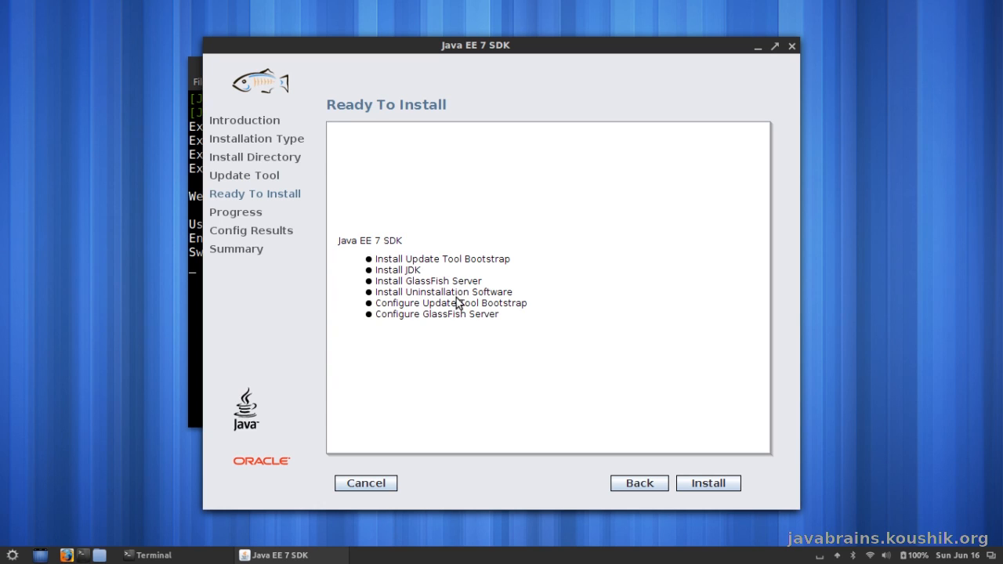
pyautogui.moveTo(461, 308)
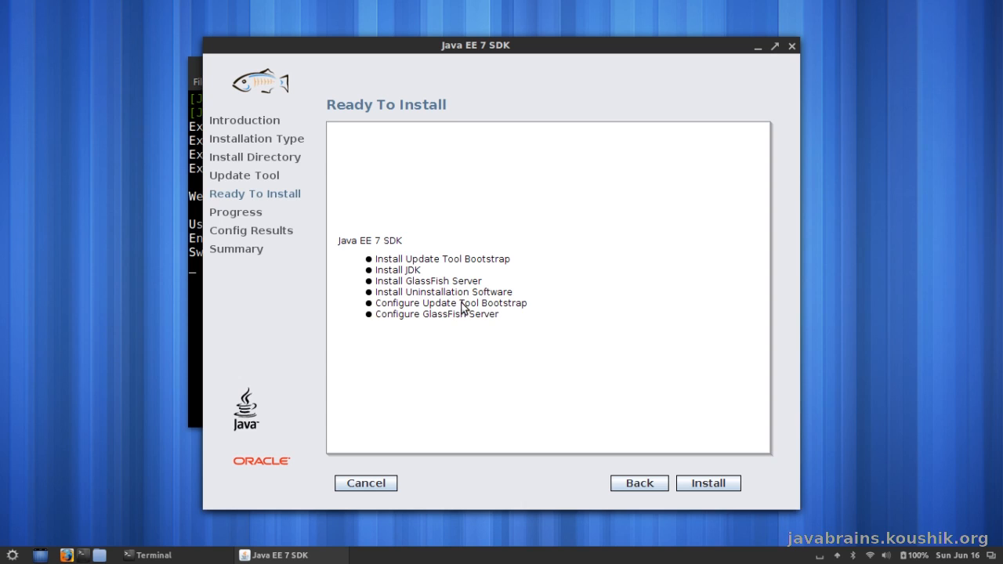
pyautogui.moveTo(392, 325)
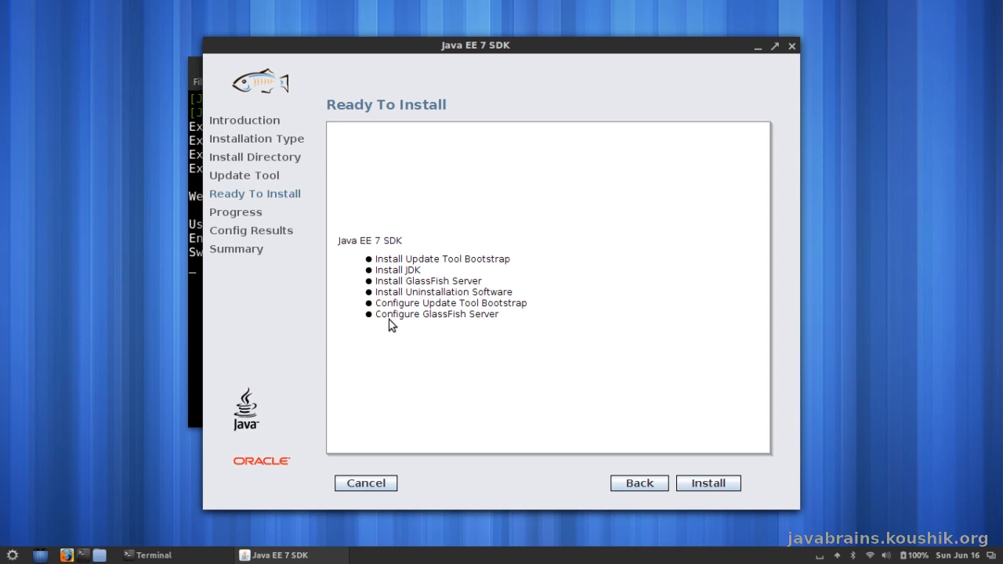
pyautogui.moveTo(500, 323)
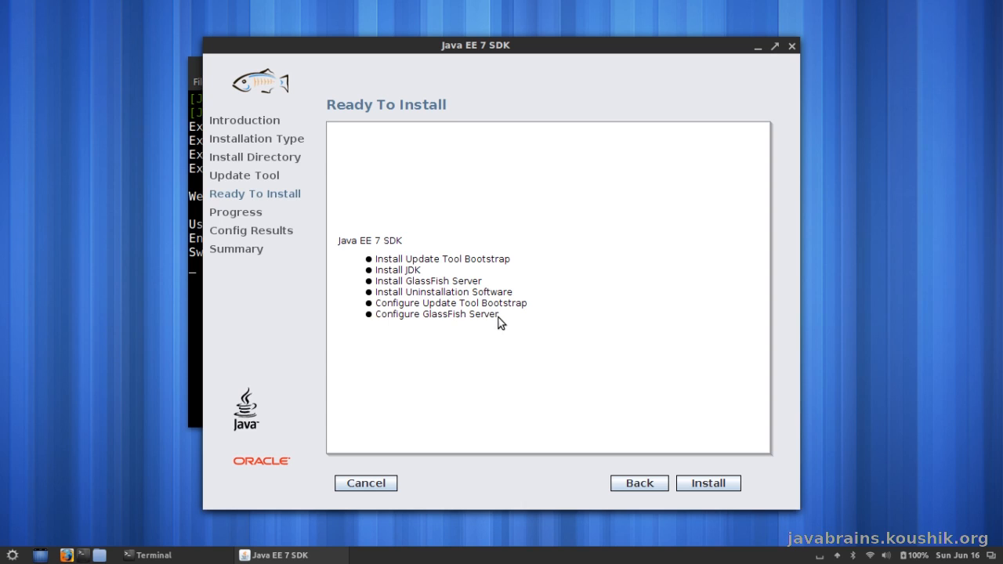
# Step: Install GlassFish with domain1 on admin port 4848, review the summary and exit the installer
pyautogui.click(707, 483)
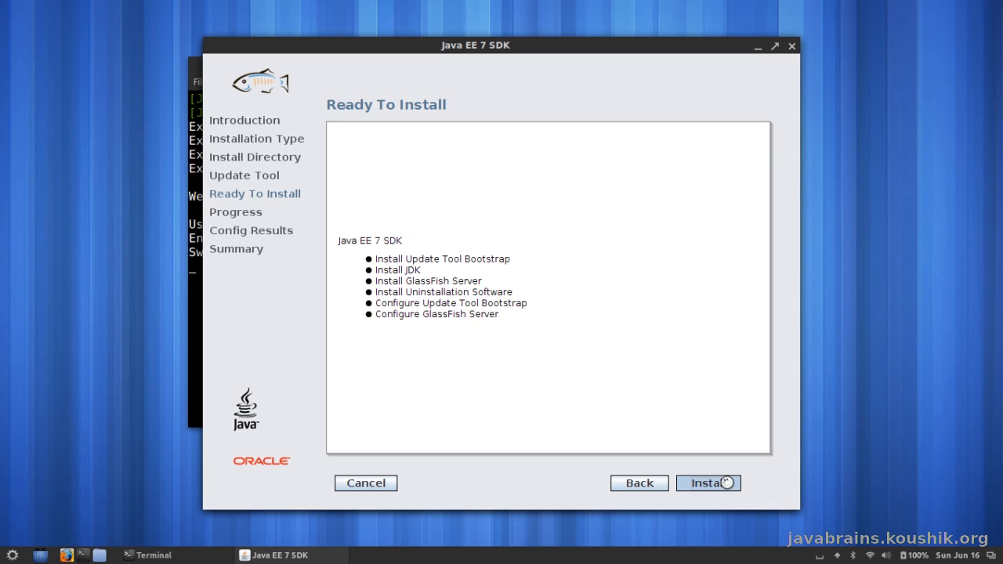
pyautogui.click(708, 482)
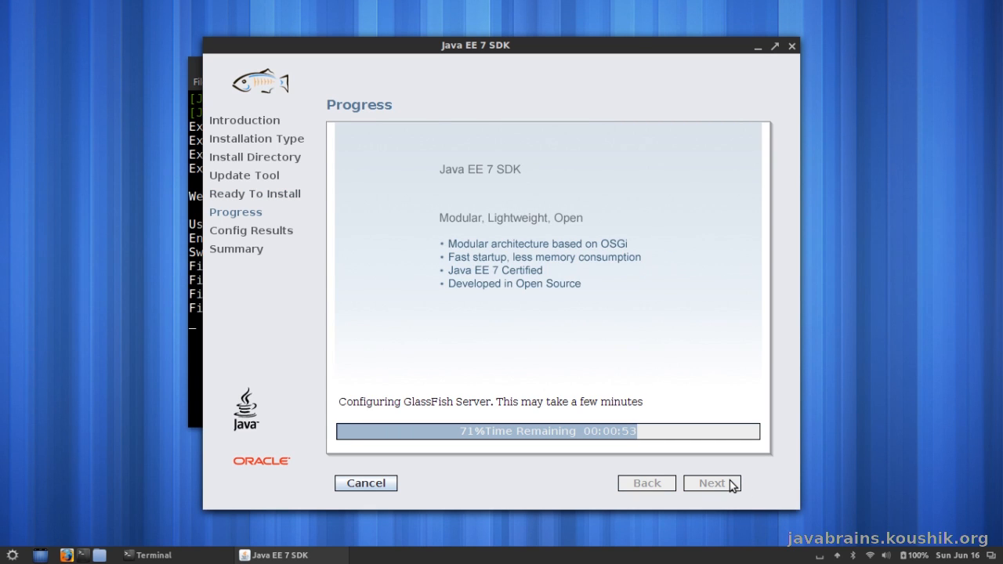
pyautogui.moveTo(752, 479)
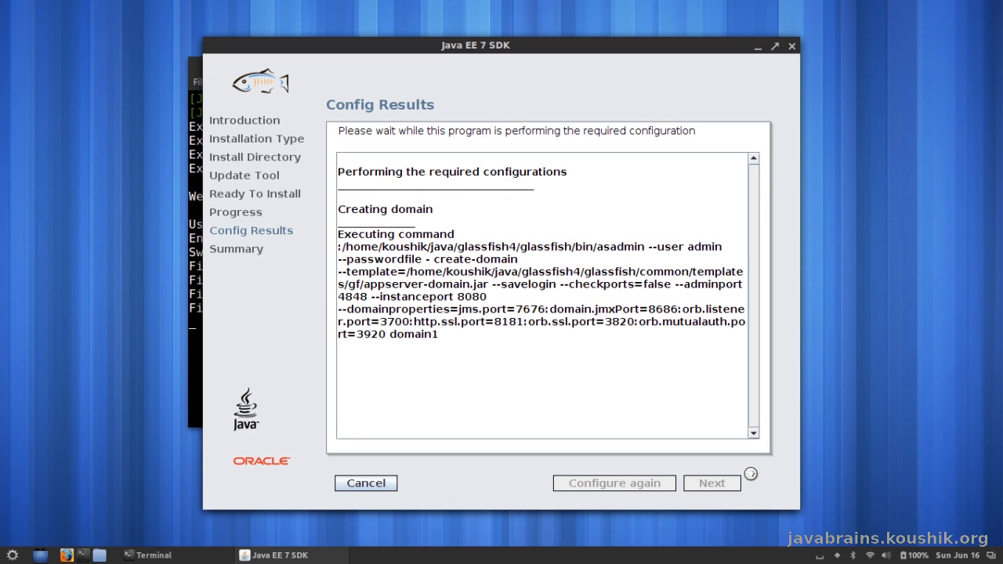
pyautogui.moveTo(468, 330)
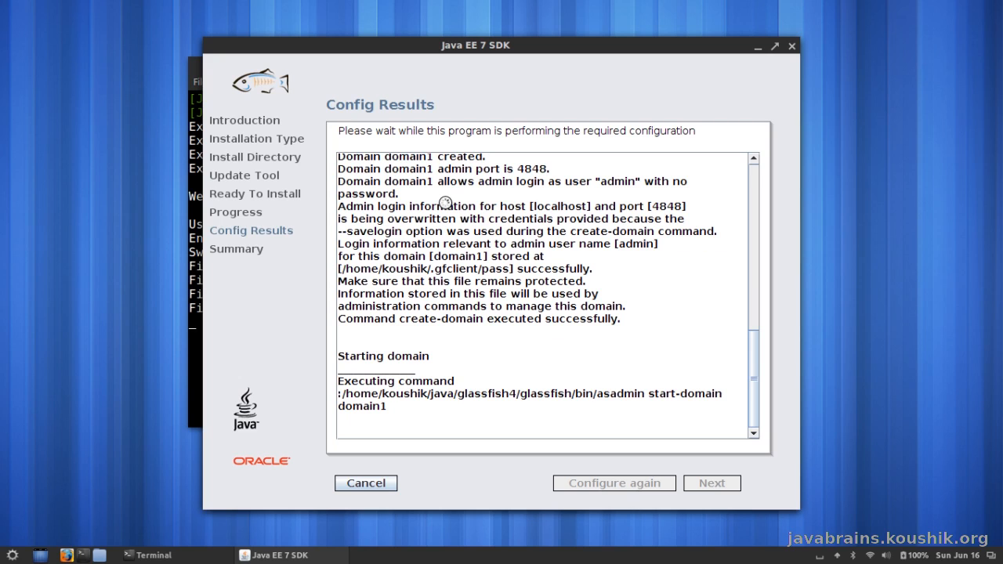
pyautogui.moveTo(466, 261)
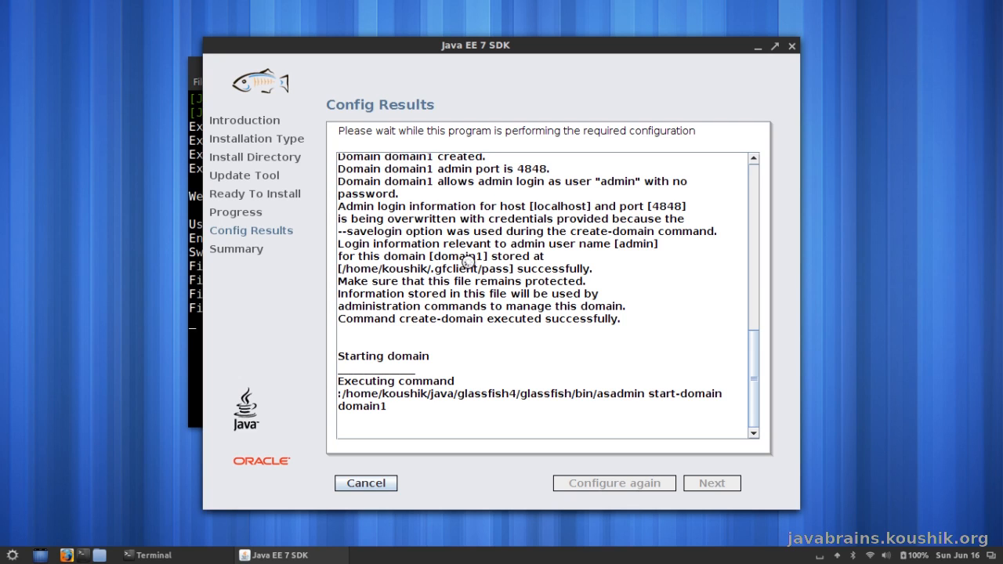
pyautogui.moveTo(402, 386)
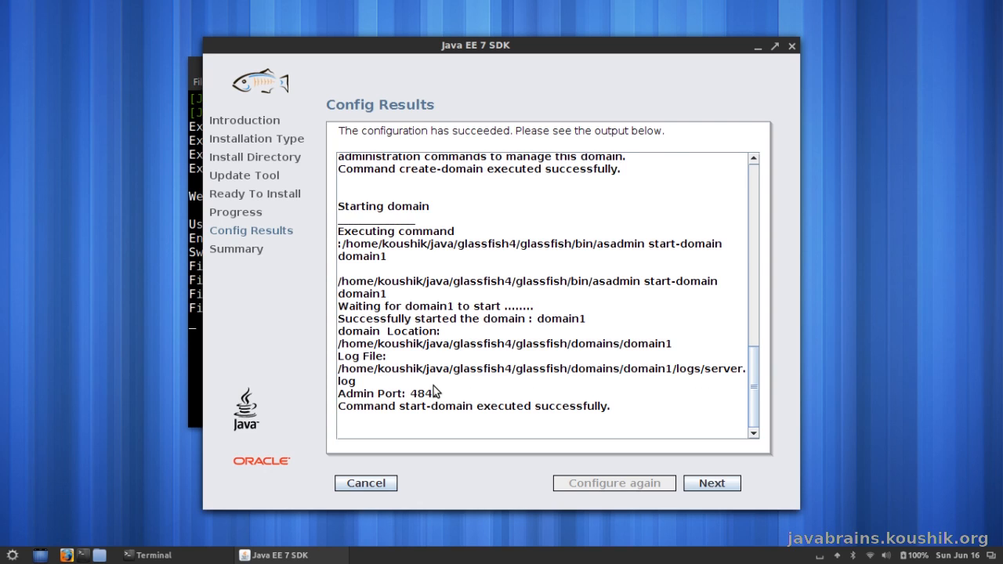
pyautogui.moveTo(396, 307)
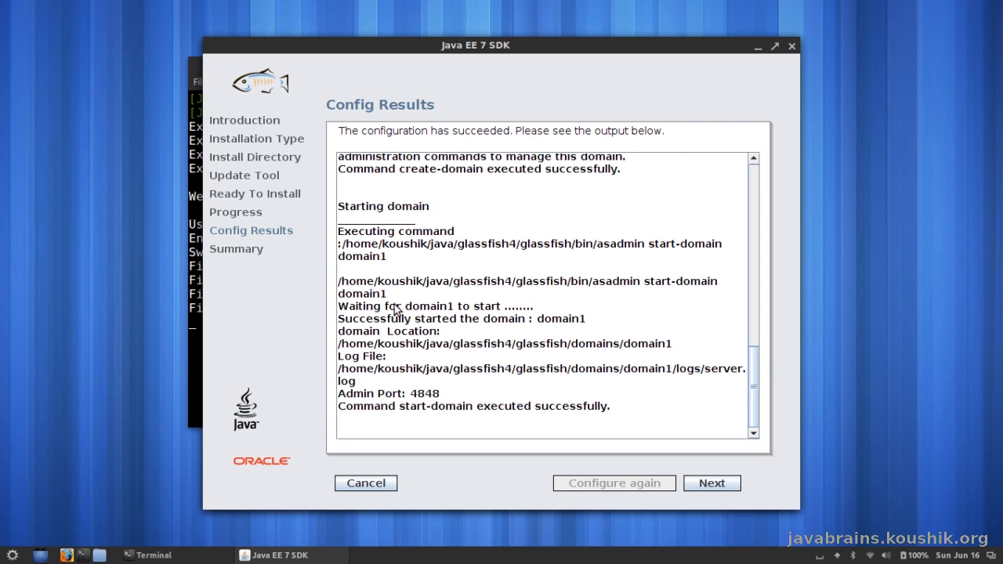
pyautogui.moveTo(384, 370)
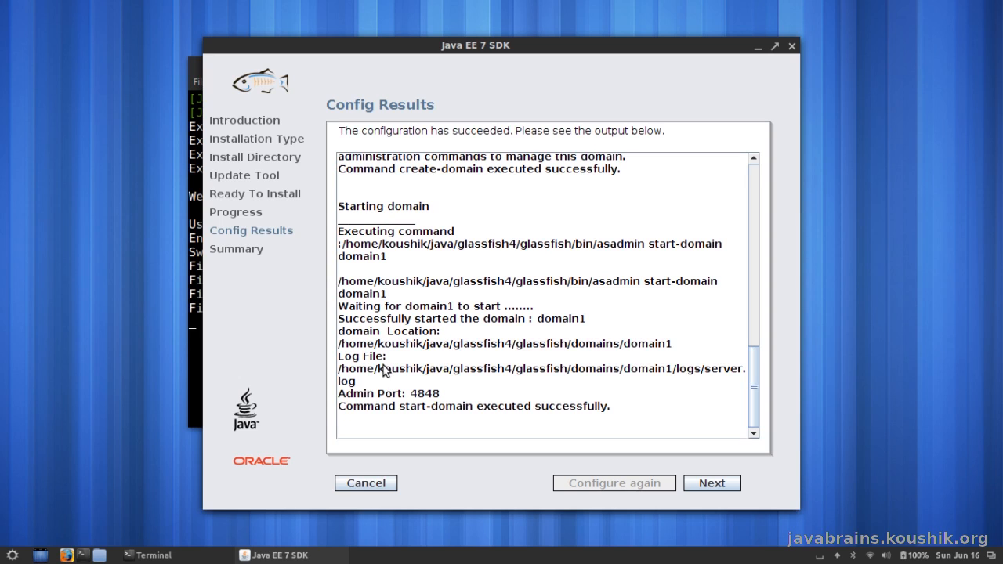
pyautogui.moveTo(379, 399)
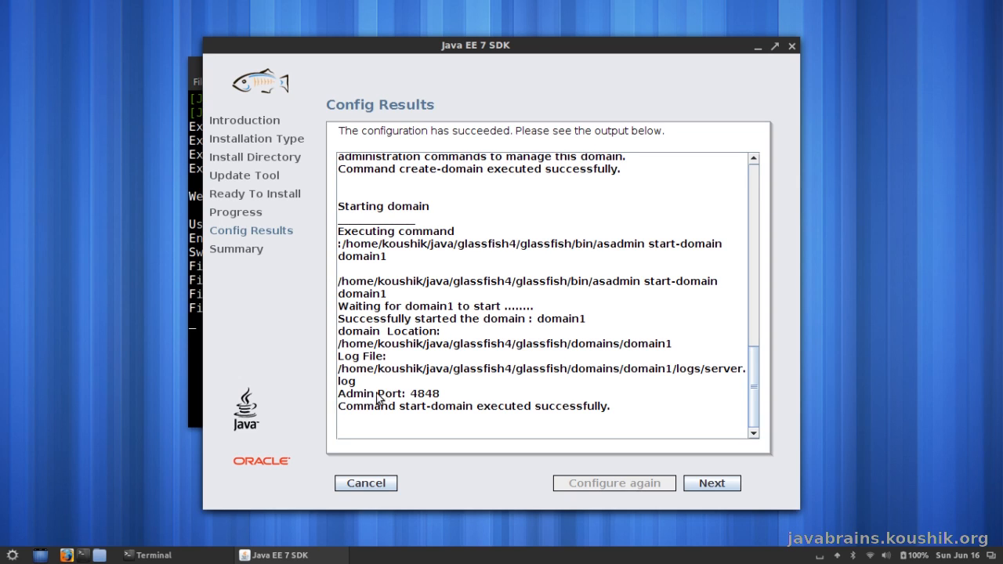
pyautogui.moveTo(430, 400)
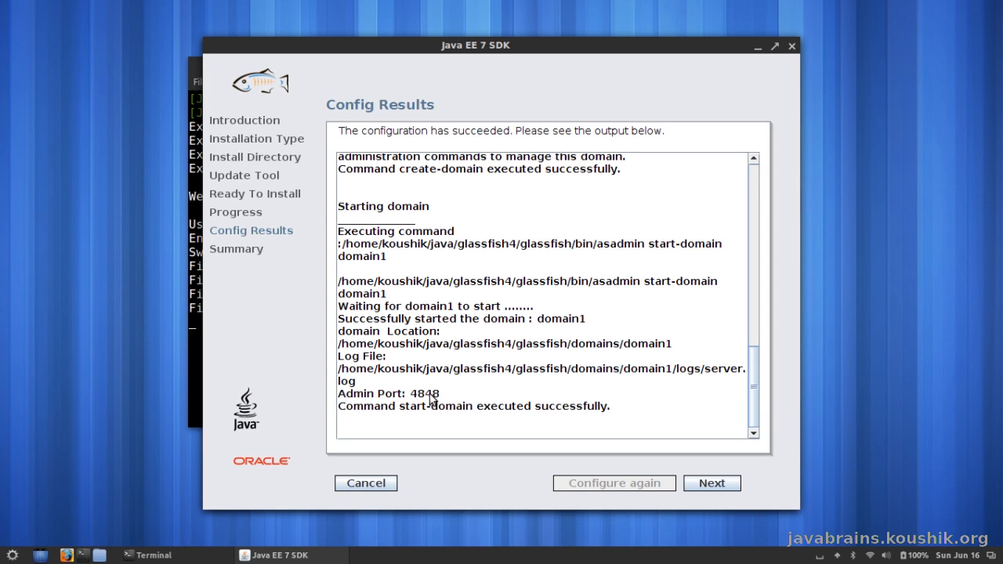
pyautogui.moveTo(441, 397)
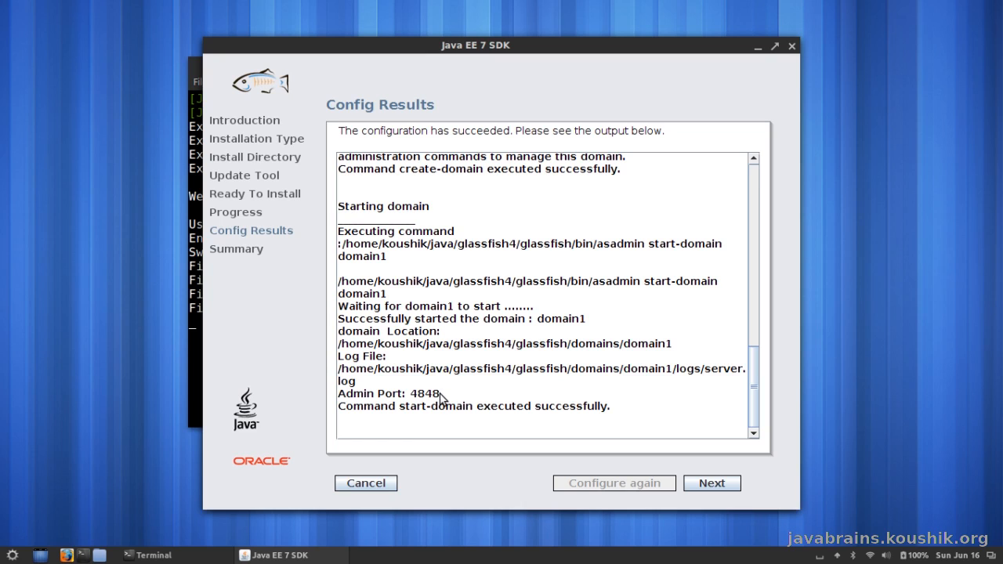
pyautogui.moveTo(384, 413)
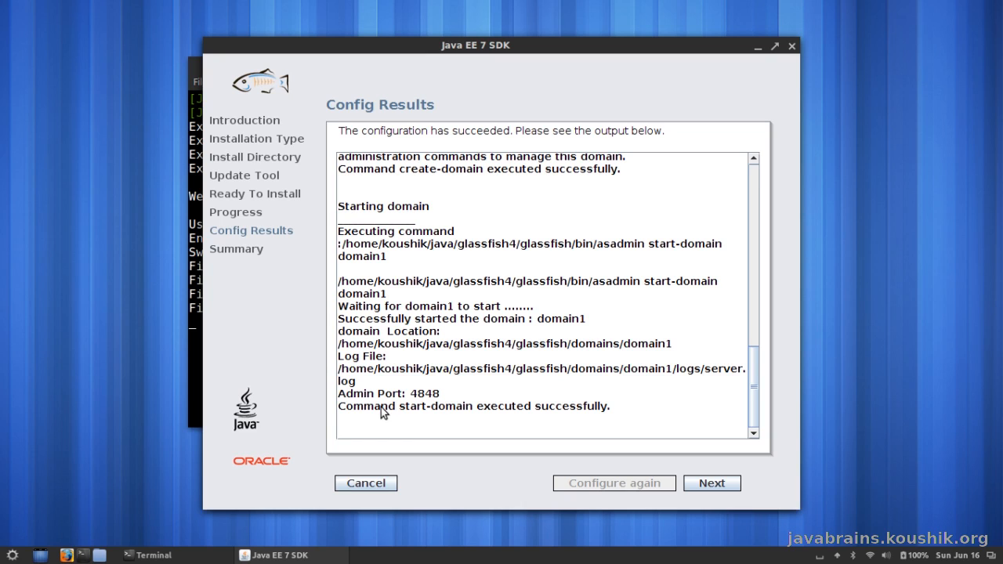
pyautogui.moveTo(502, 415)
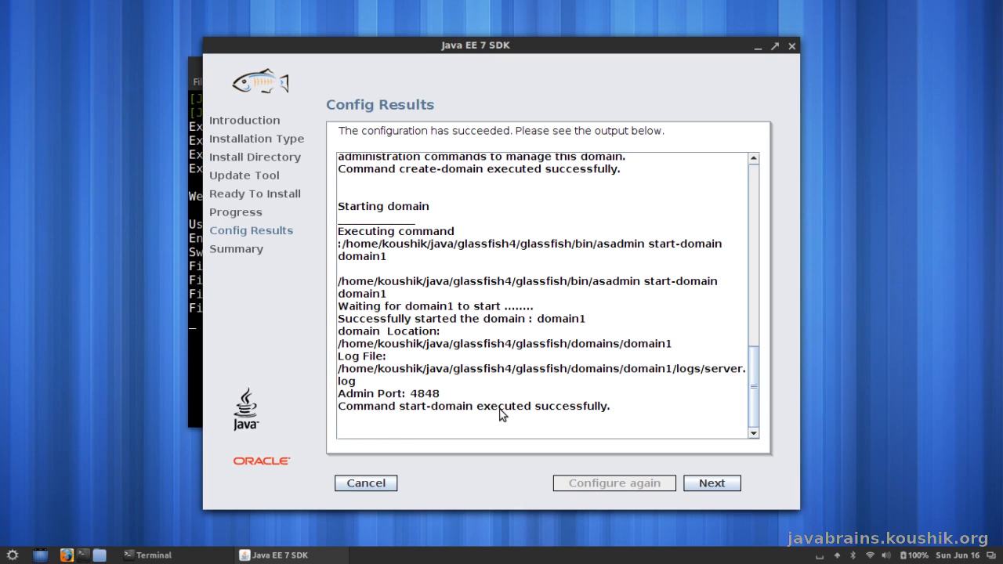
pyautogui.moveTo(533, 323)
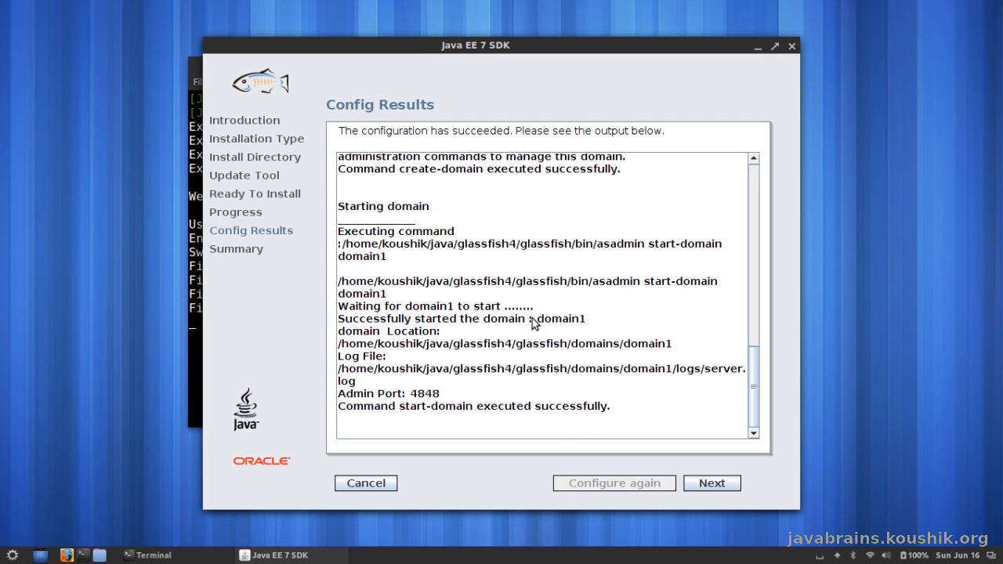
pyautogui.moveTo(569, 330)
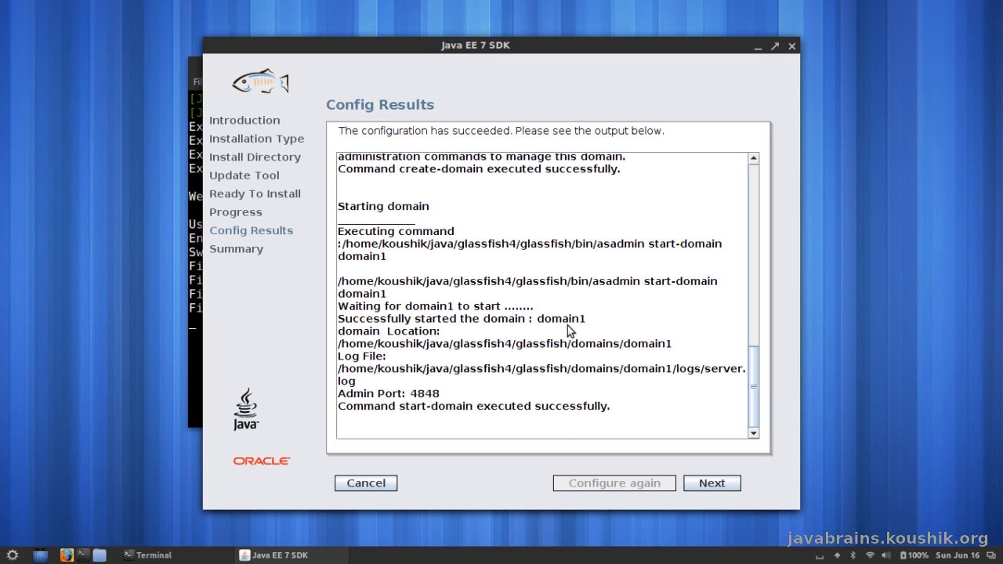
pyautogui.moveTo(575, 328)
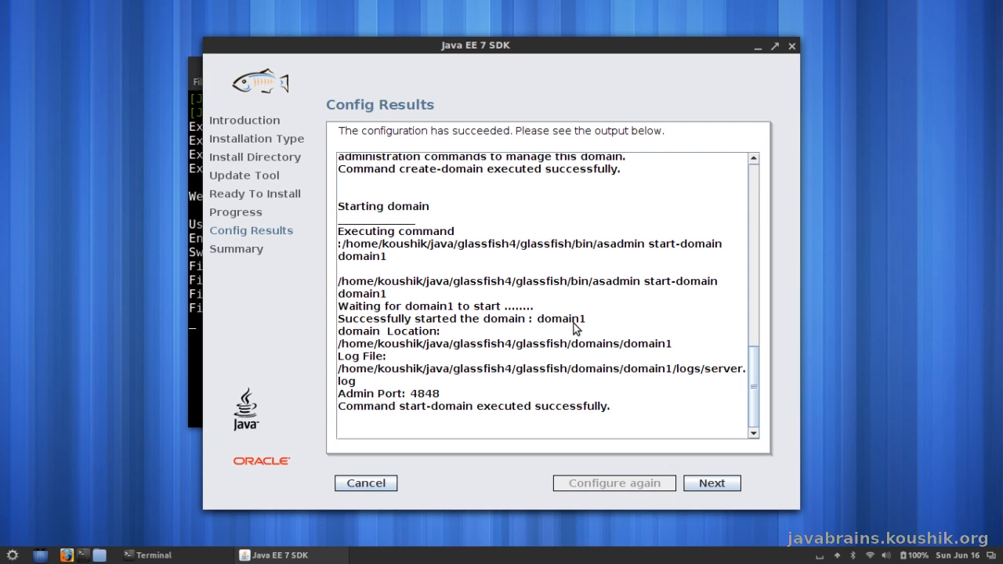
pyautogui.moveTo(696, 482)
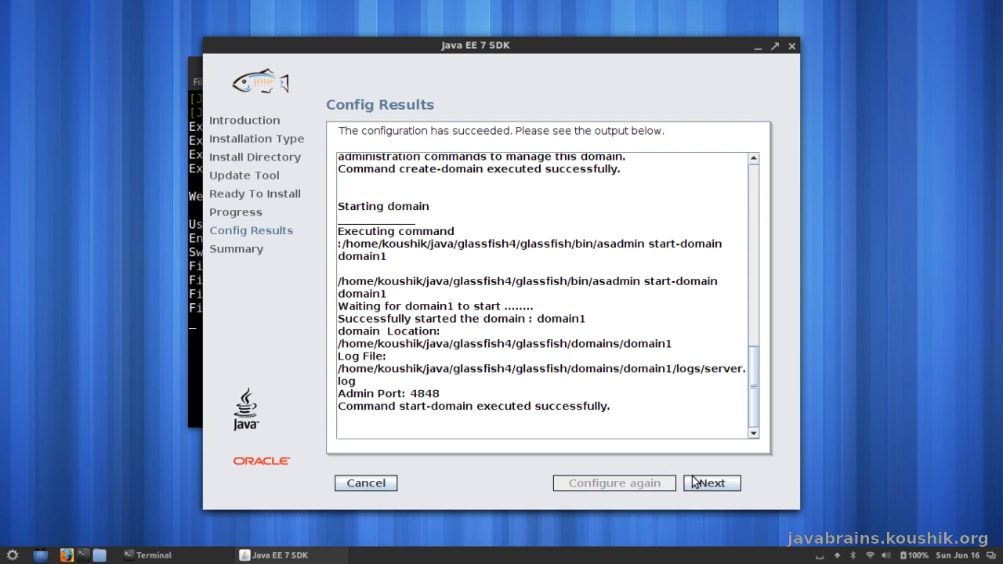
pyautogui.click(711, 483)
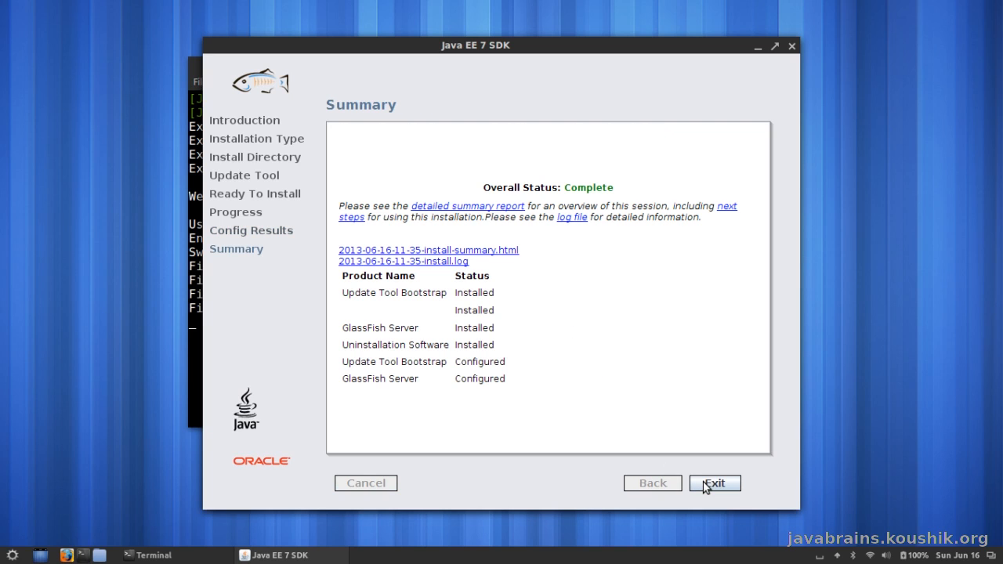
pyautogui.moveTo(720, 484)
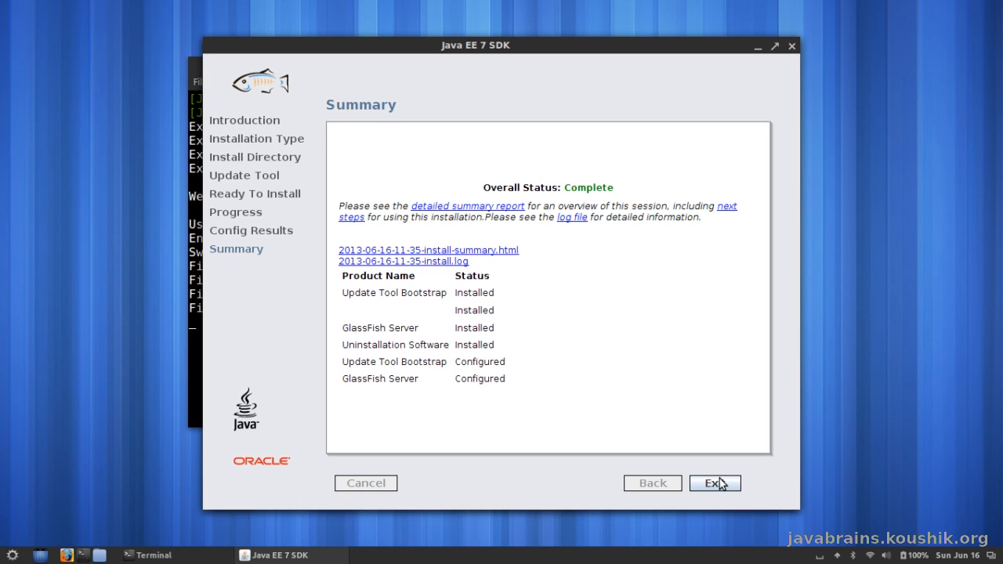
pyautogui.click(712, 483)
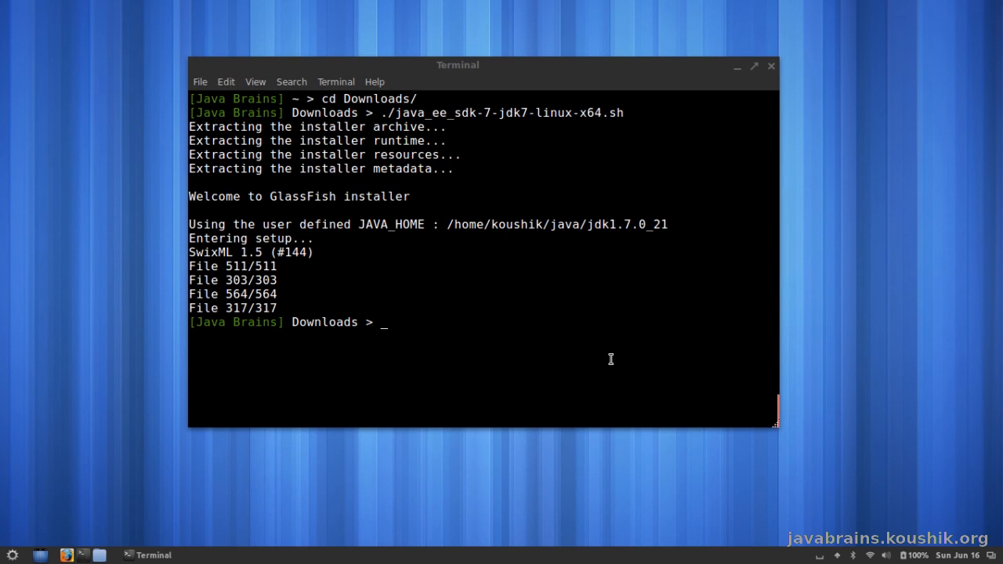
pyautogui.moveTo(515, 304)
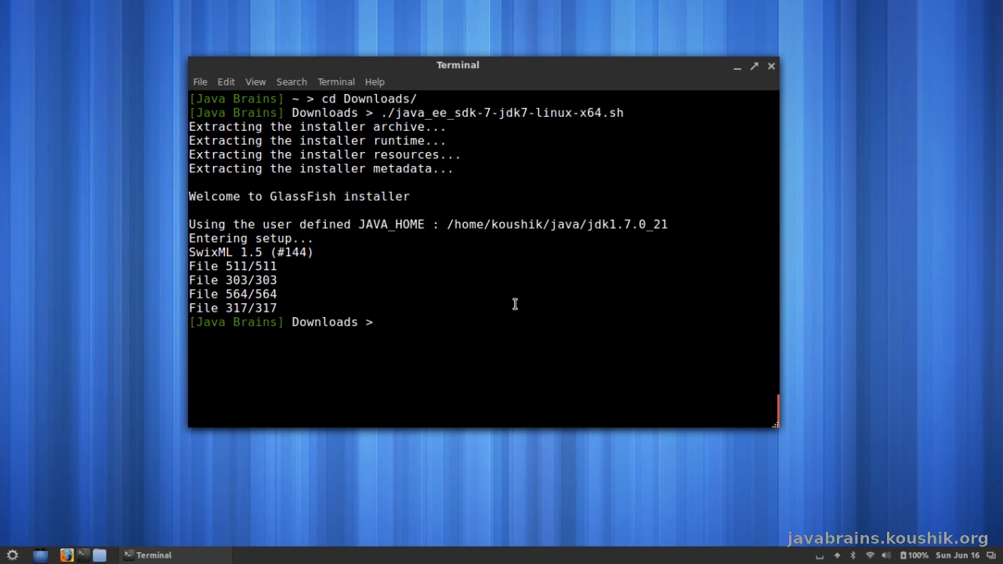
pyautogui.moveTo(145, 457)
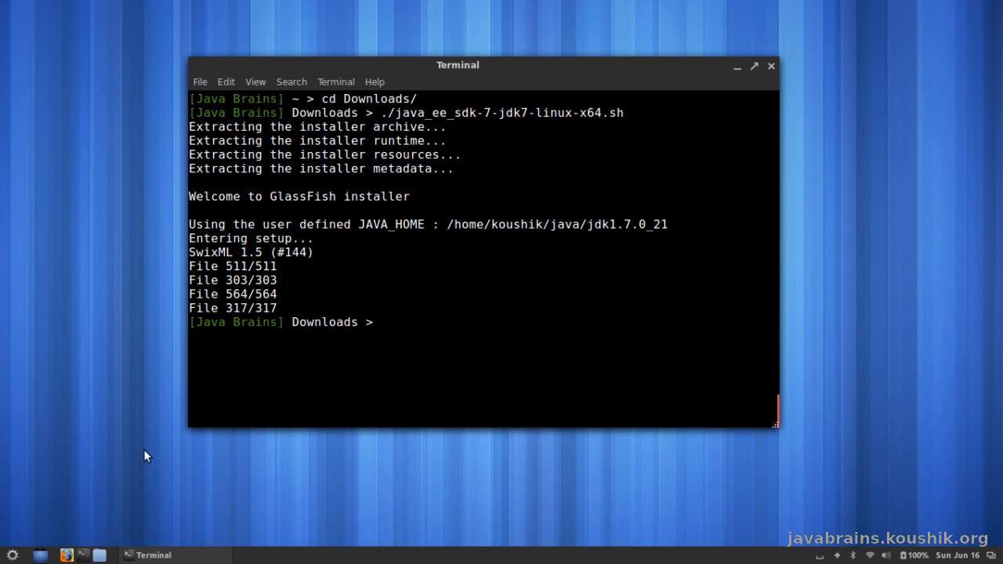
pyautogui.moveTo(81, 506)
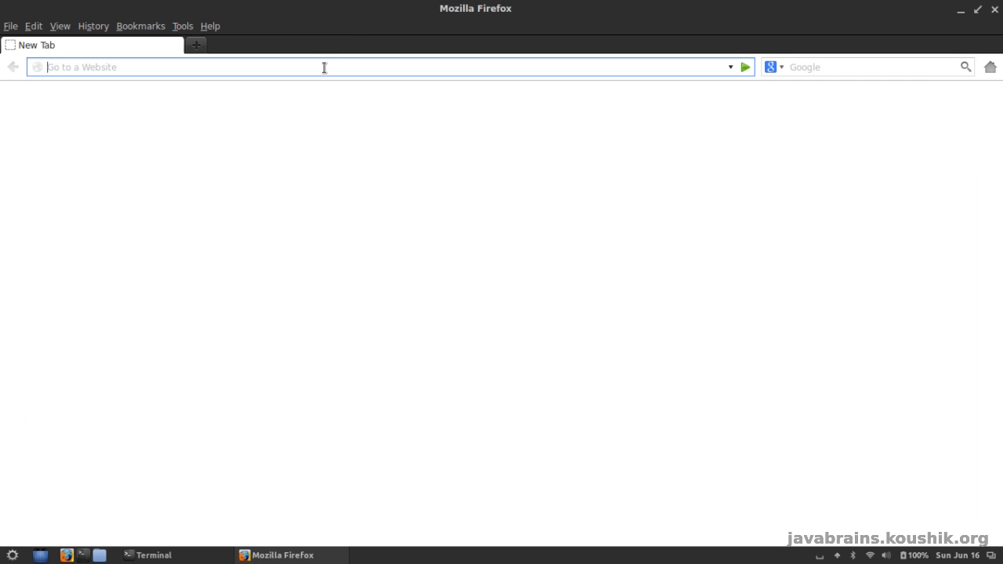
pyautogui.write('http://localhost')
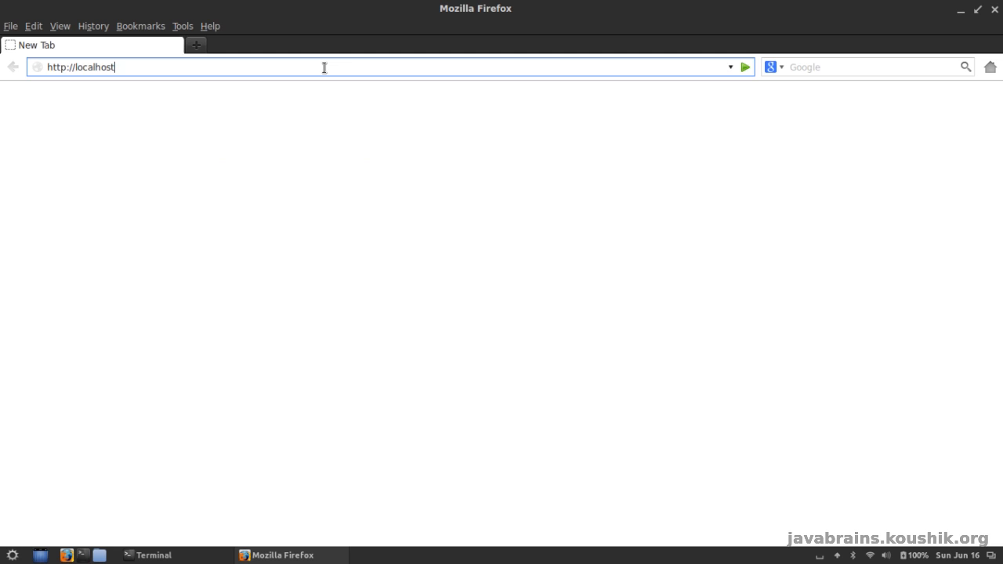
pyautogui.write(':4848/common/index.jsf')
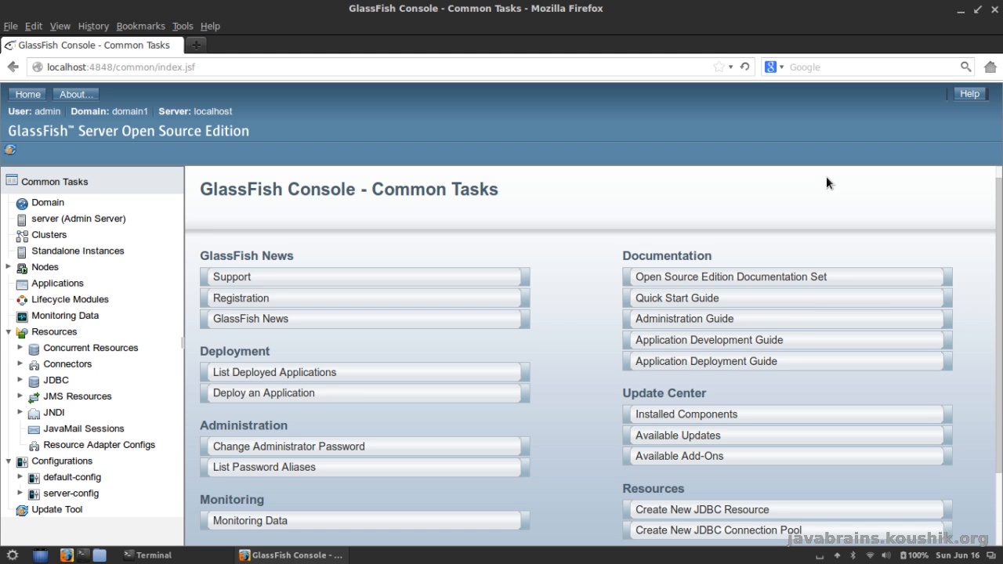
pyautogui.moveTo(610, 218)
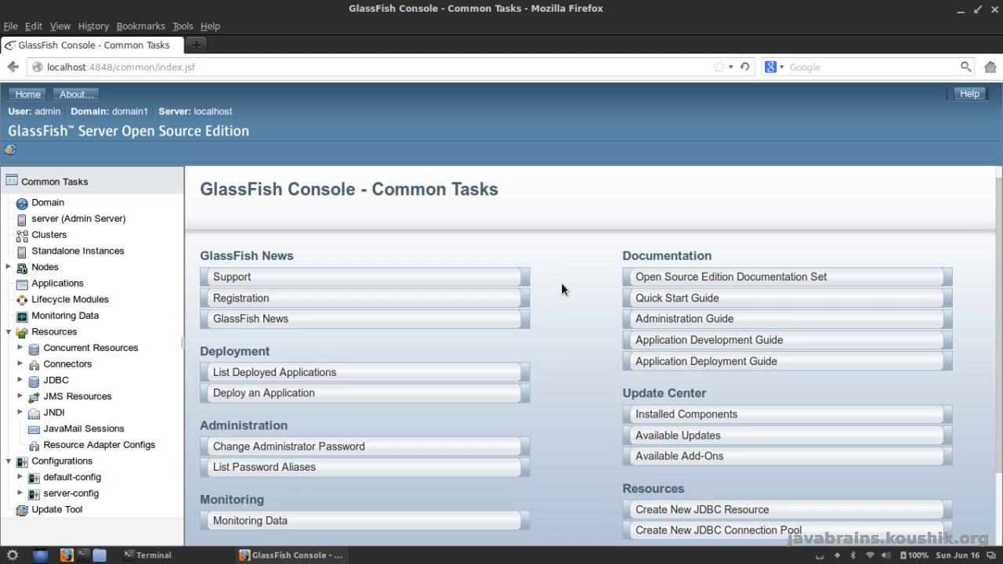
pyautogui.moveTo(571, 251)
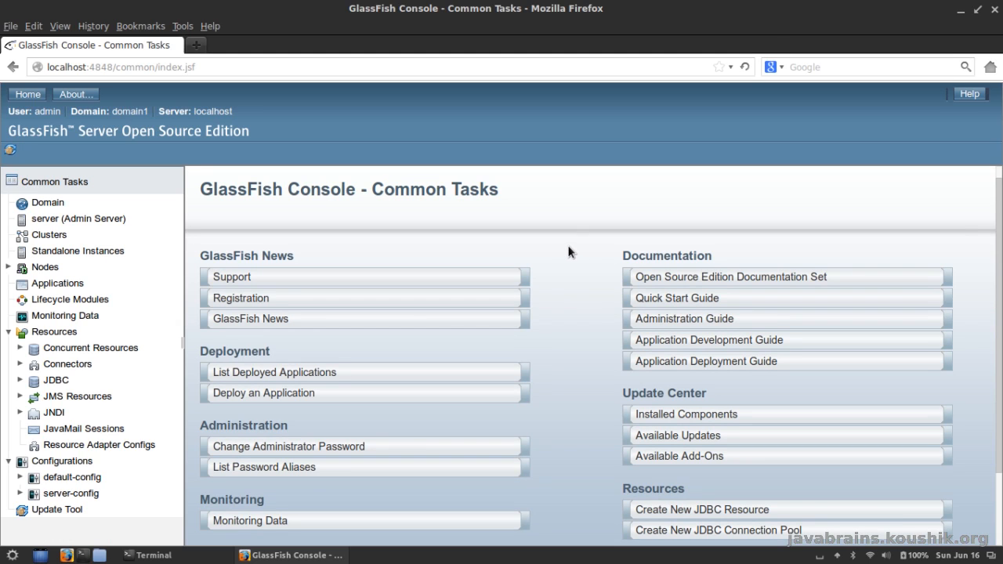
pyautogui.moveTo(580, 258)
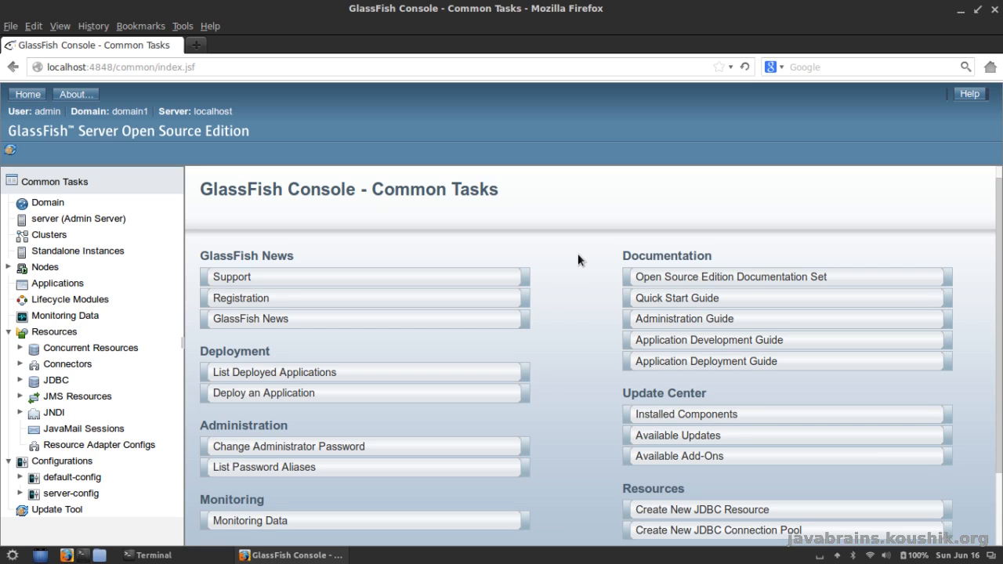
pyautogui.moveTo(568, 251)
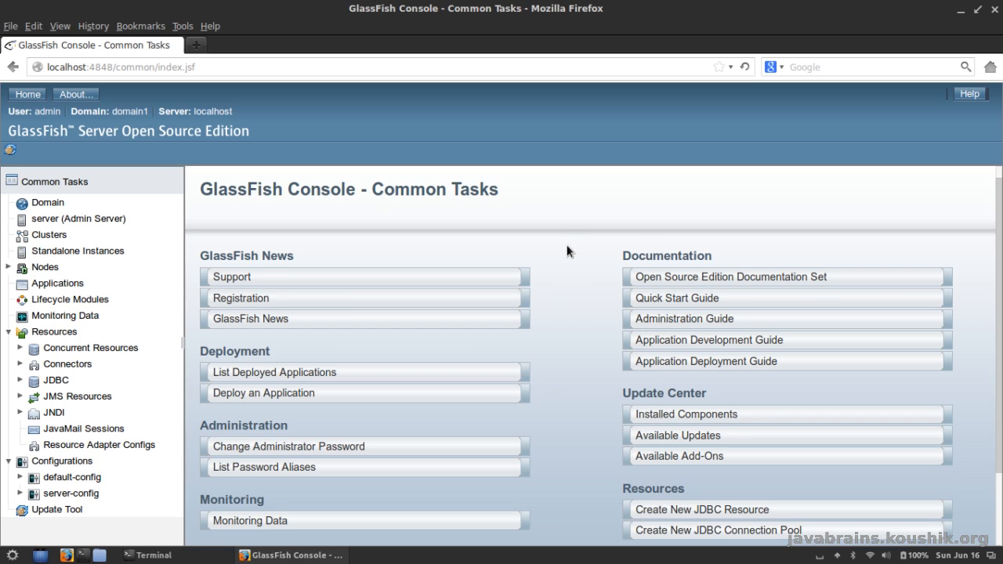
pyautogui.moveTo(580, 232)
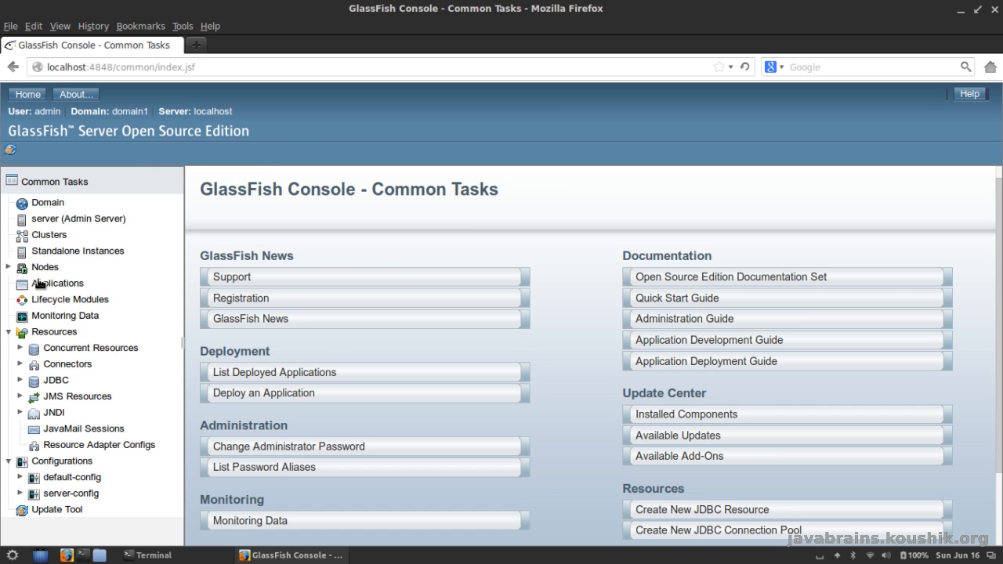
pyautogui.click(57, 283)
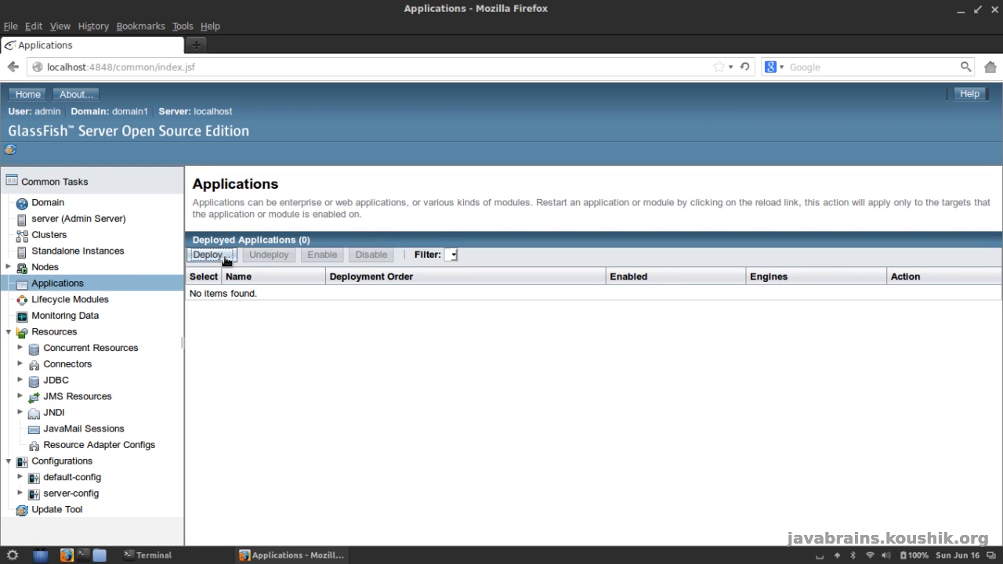
pyautogui.click(208, 254)
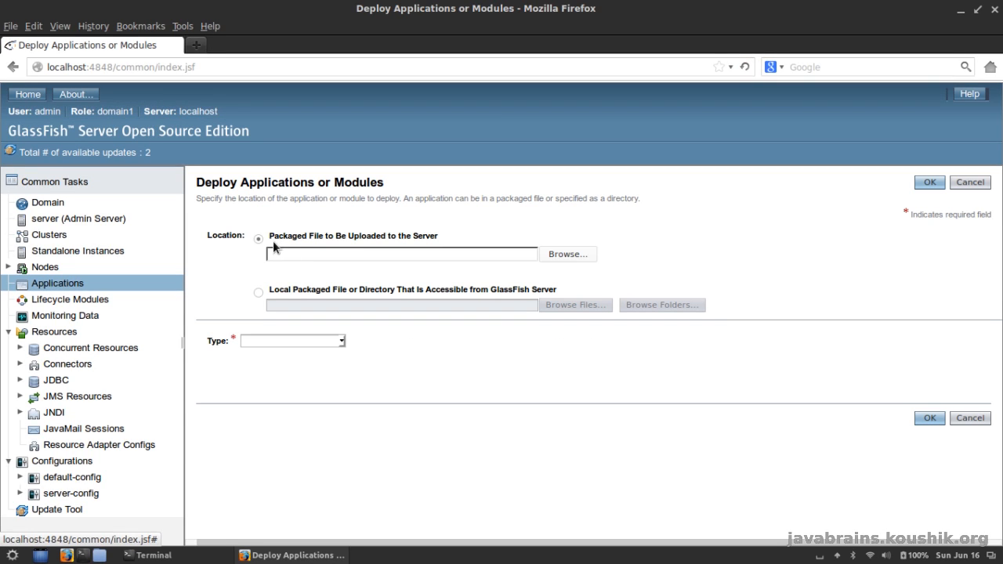
pyautogui.click(567, 254)
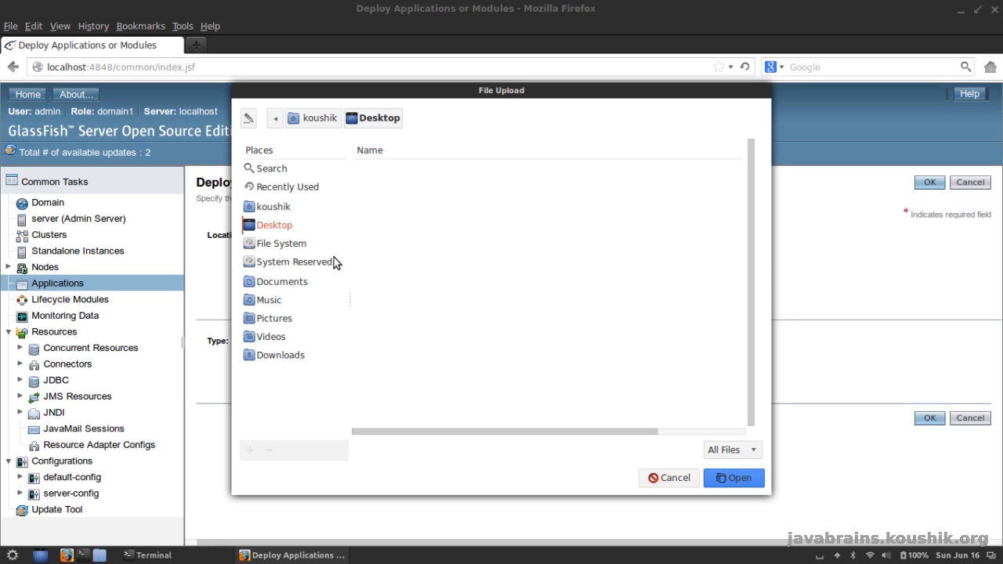
pyautogui.moveTo(296, 288)
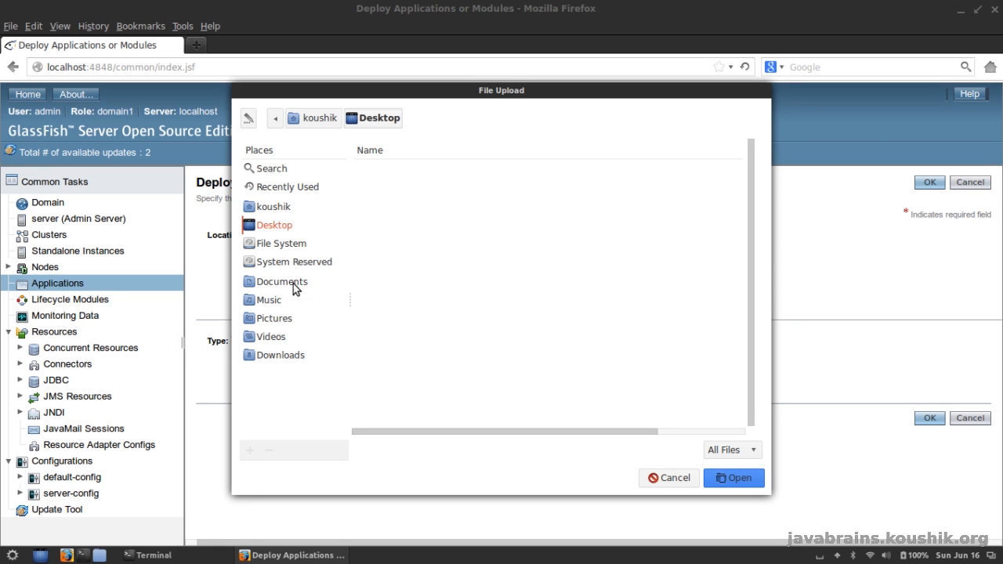
pyautogui.moveTo(688, 476)
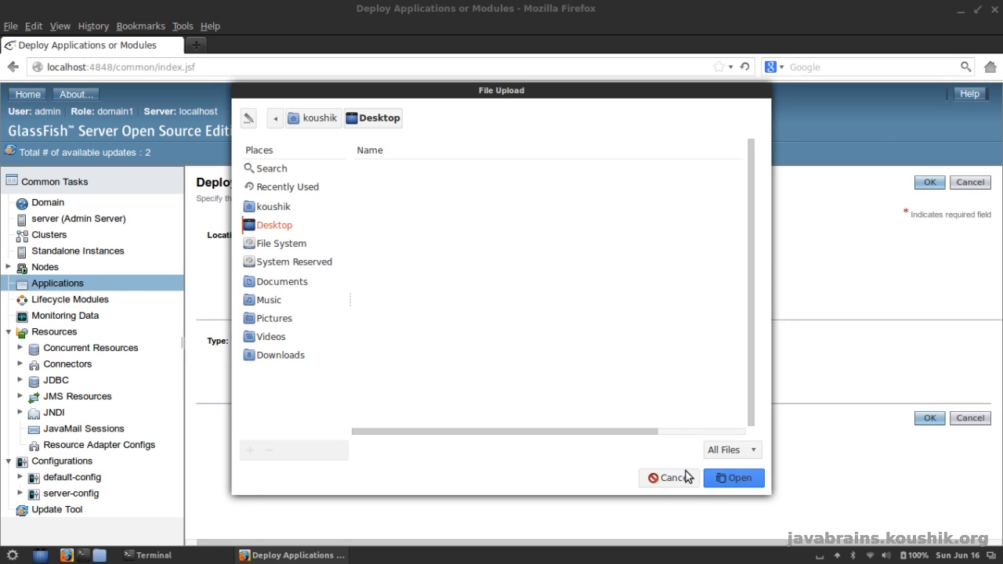
pyautogui.click(669, 478)
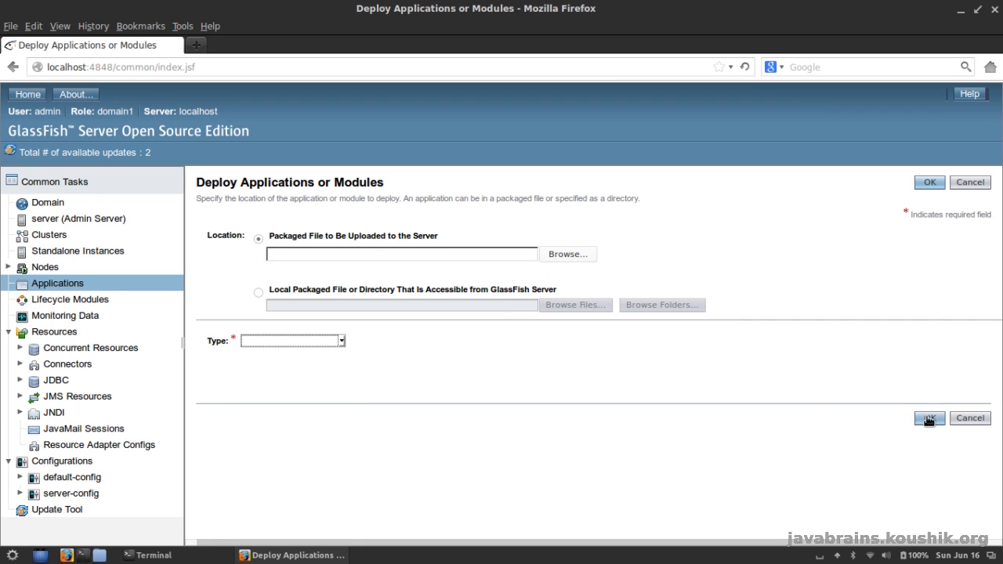
pyautogui.moveTo(423, 343)
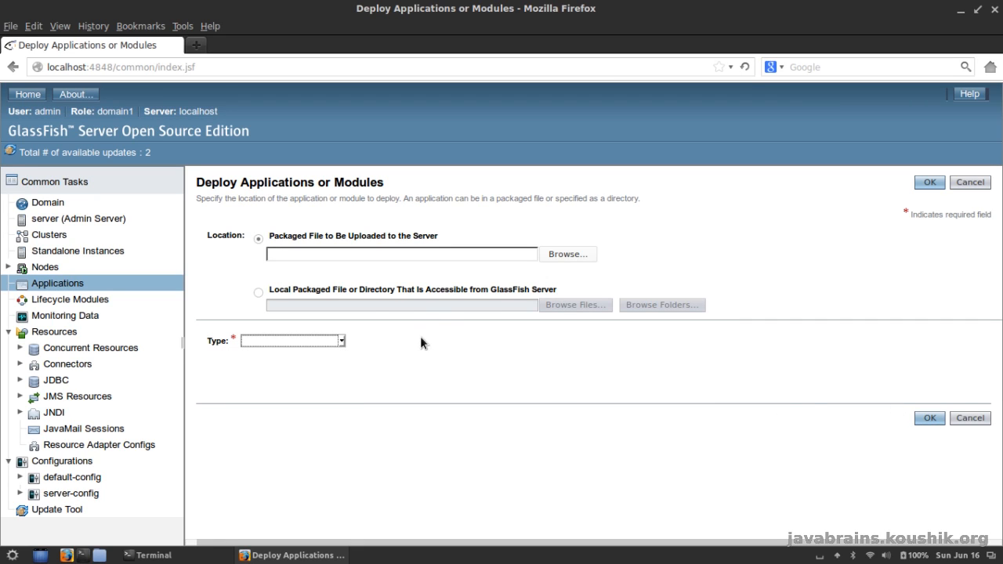
pyautogui.moveTo(418, 346)
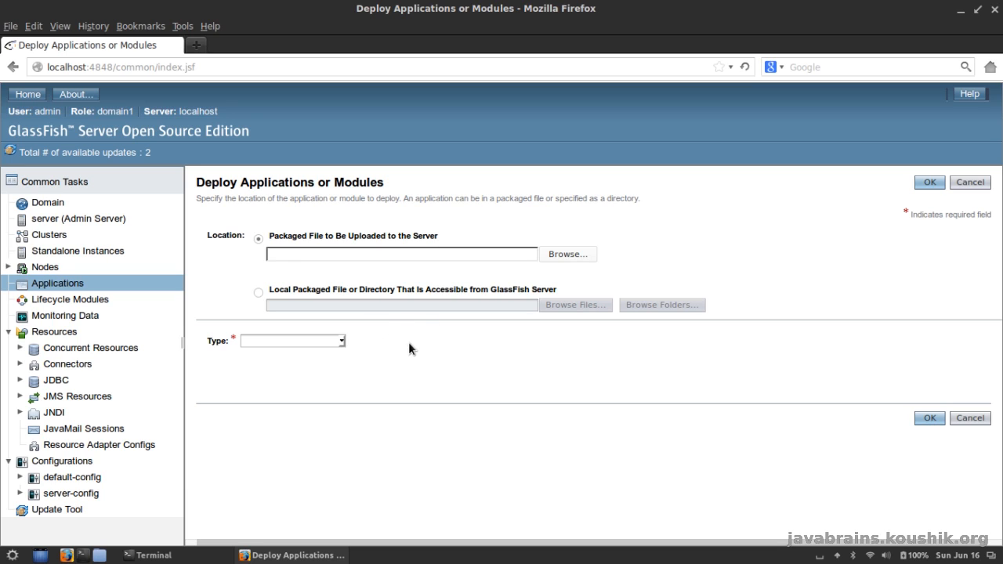
pyautogui.moveTo(364, 268)
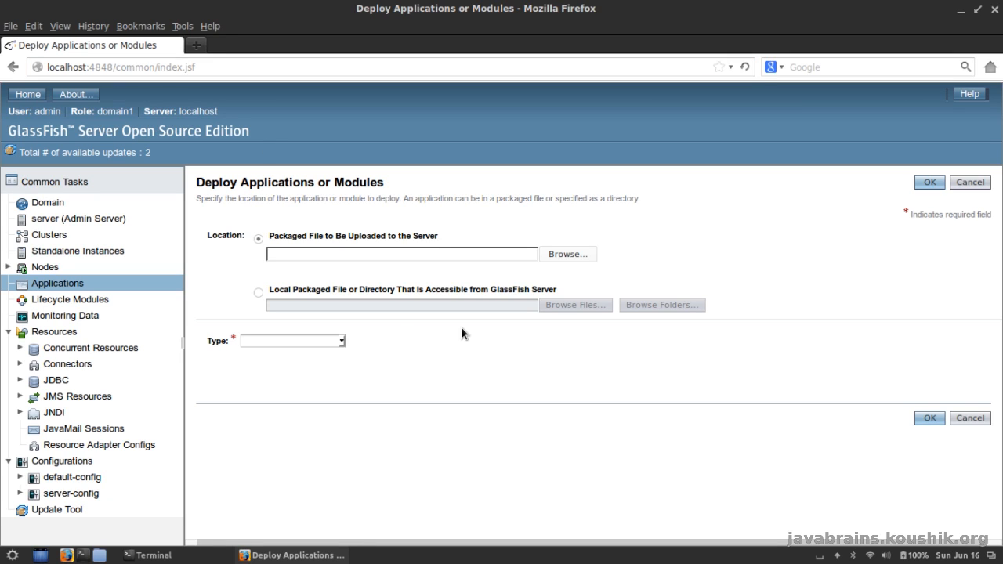
pyautogui.moveTo(502, 428)
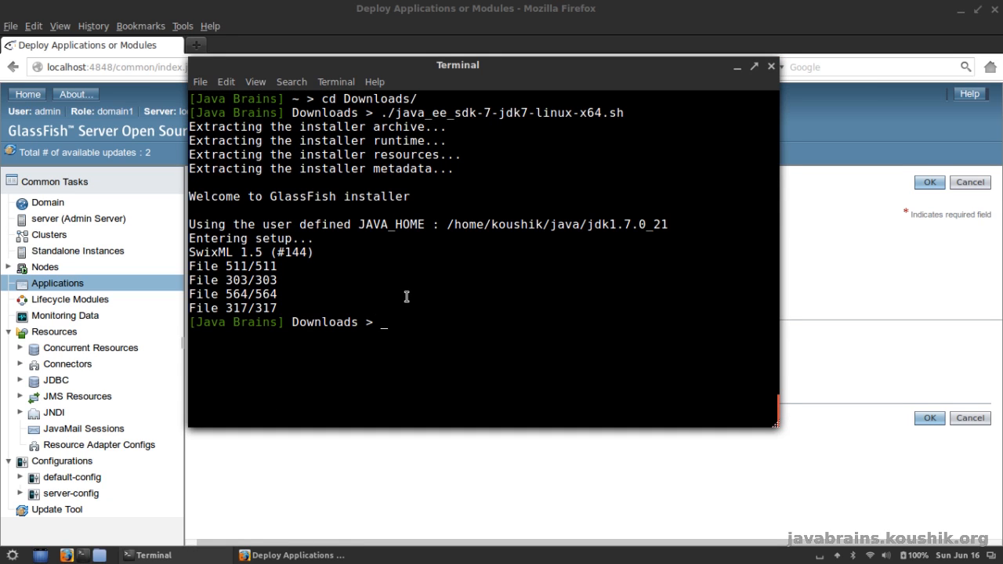
# Step: Navigate Terminal into the glassfish4/bin folder under ~/java and list its asadmin tools
pyautogui.write('cd')
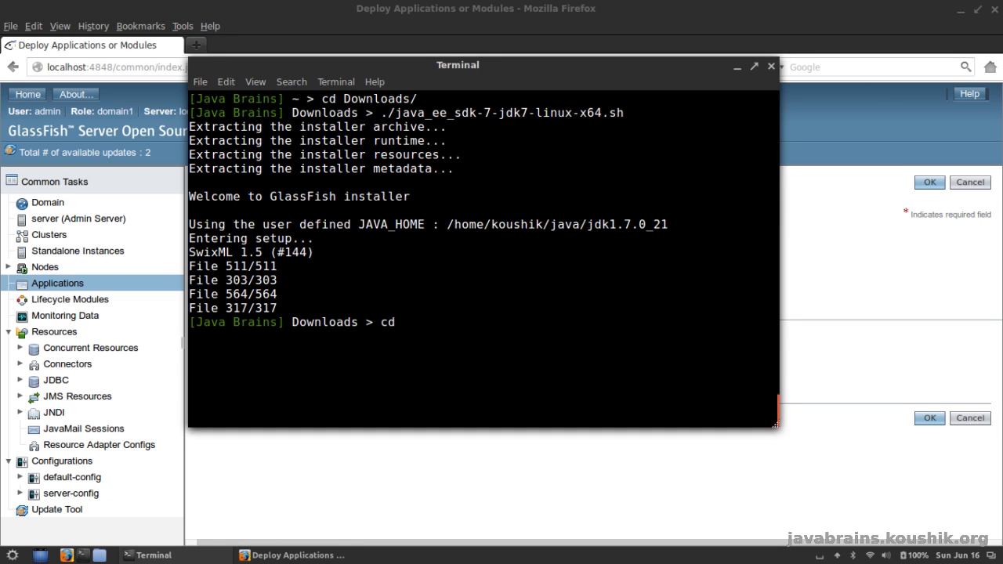
pyautogui.write('../java/')
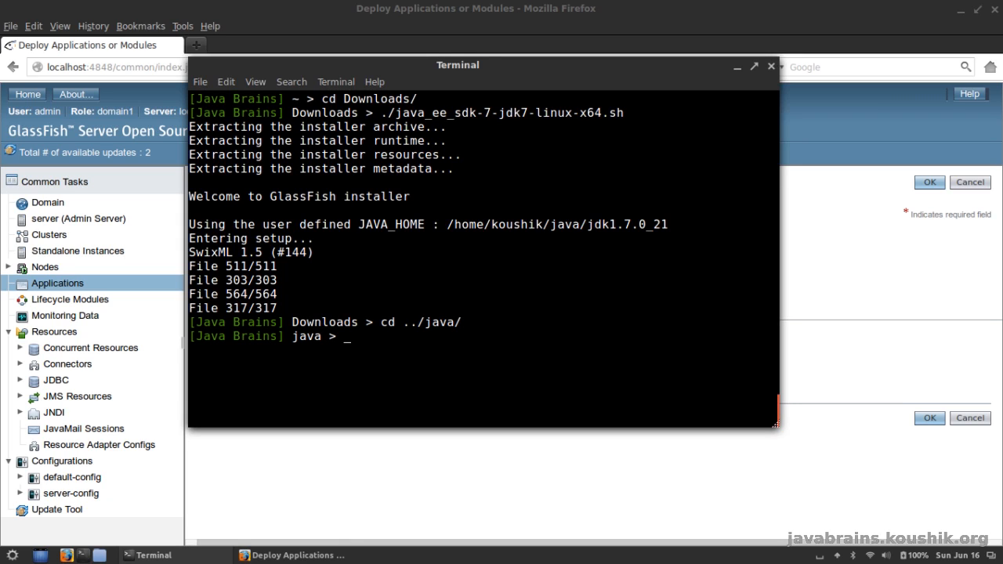
pyautogui.write('cd glassfish4/')
pyautogui.write('ls')
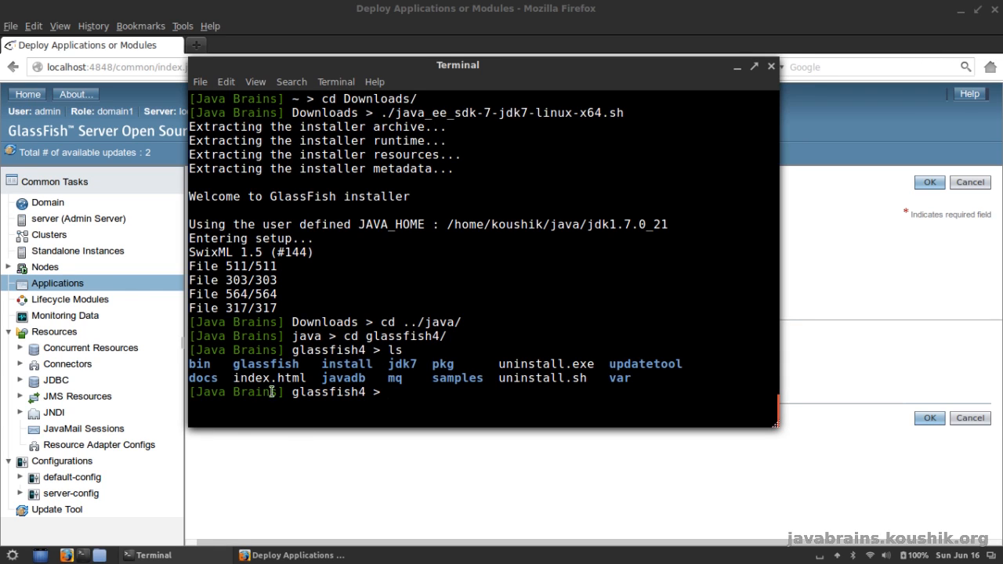
pyautogui.doubleClick(199, 364)
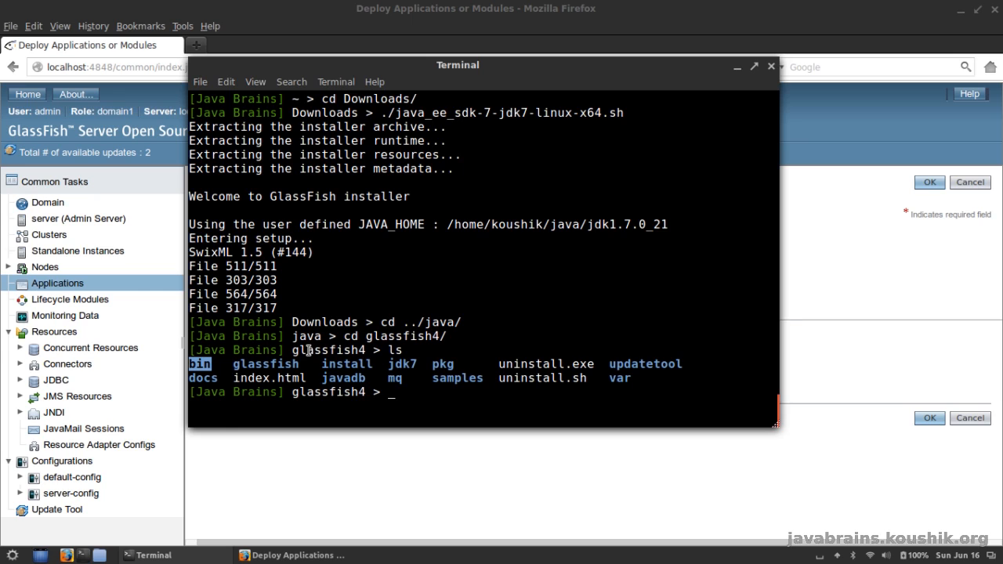
pyautogui.write('cd bin/')
pyautogui.write('ls')
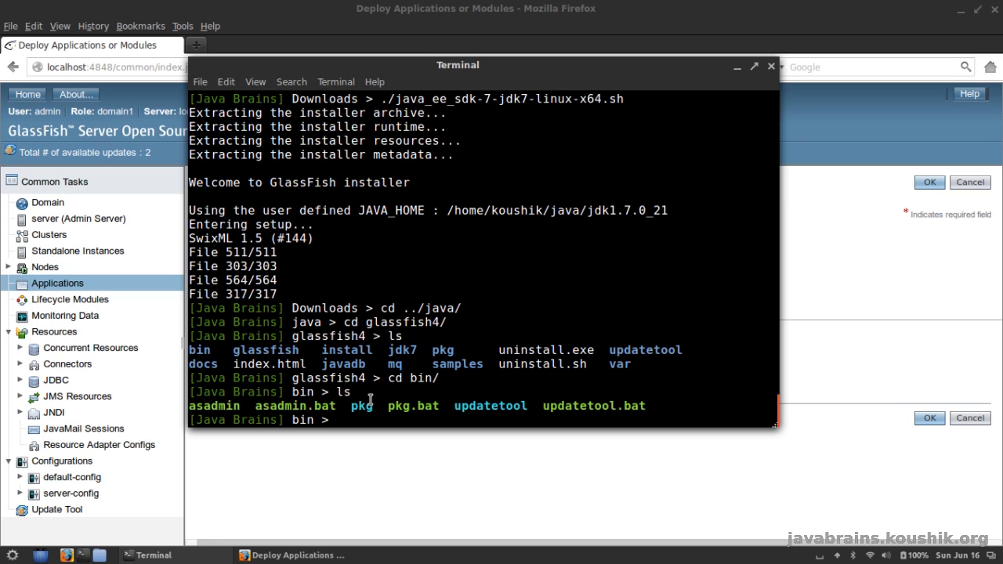
# Step: Submit ./asadmin start-domain to start the GlassFish domain
pyautogui.write('./asadmin start')
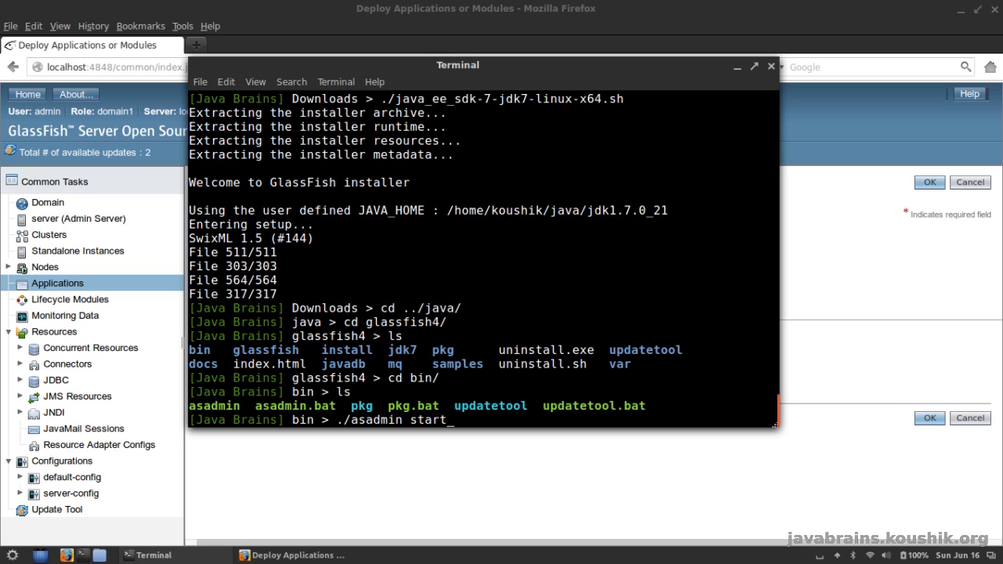
pyautogui.write('-domain')
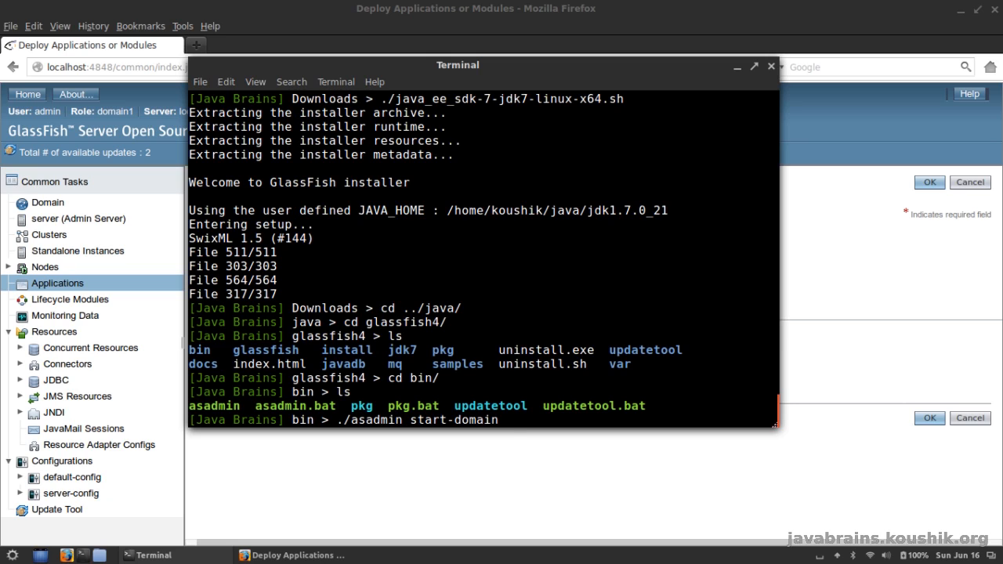
pyautogui.write('domain1')
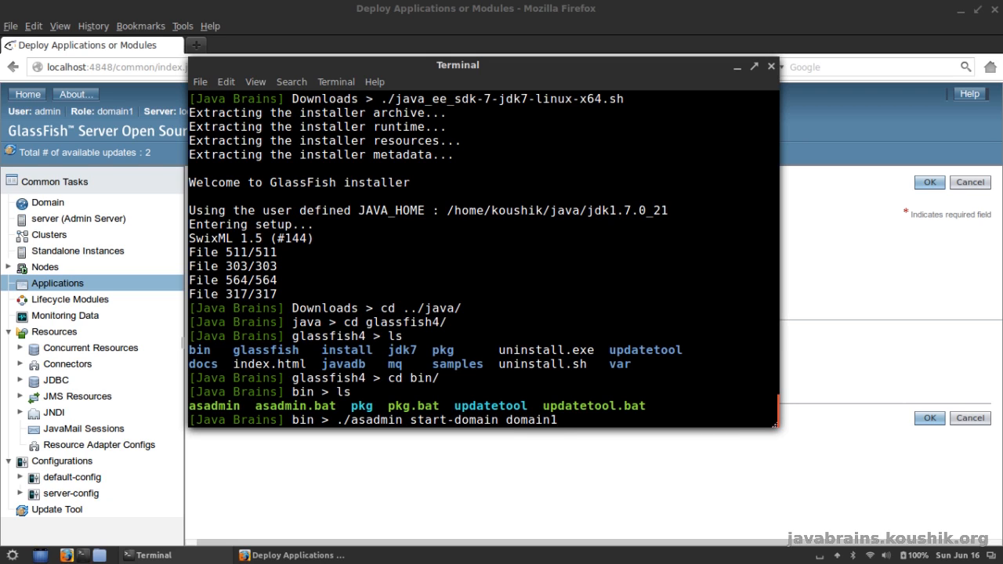
pyautogui.press('BackSpace')
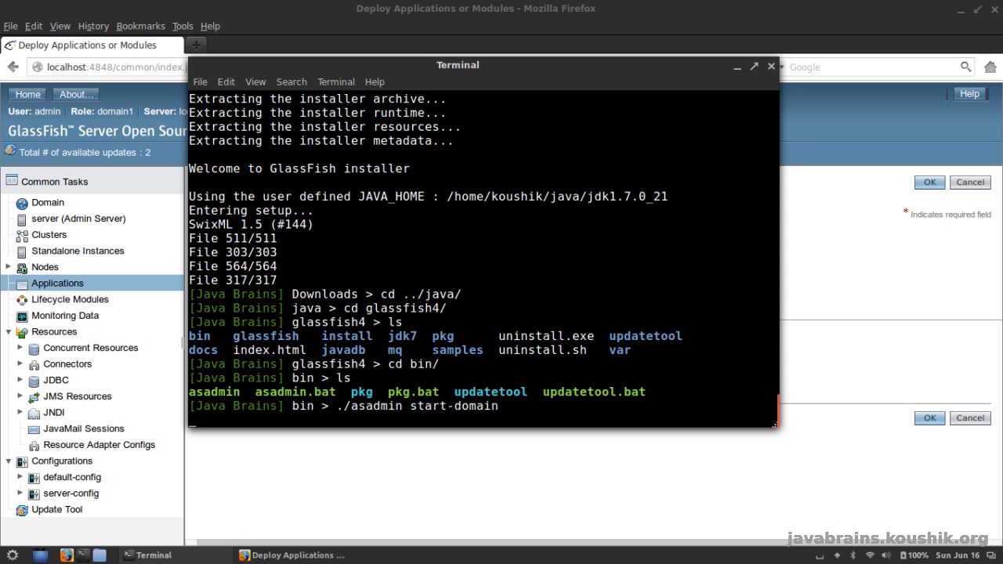
# Step: After the port 4848 in-use error, run asadmin to stop the running GlassFish domain
pyautogui.press('Return')
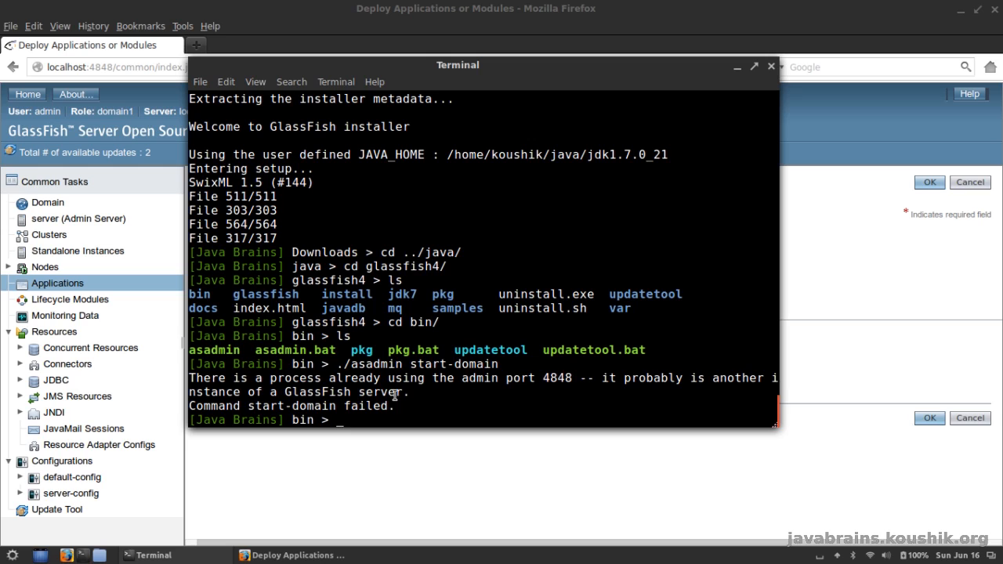
pyautogui.moveTo(413, 384)
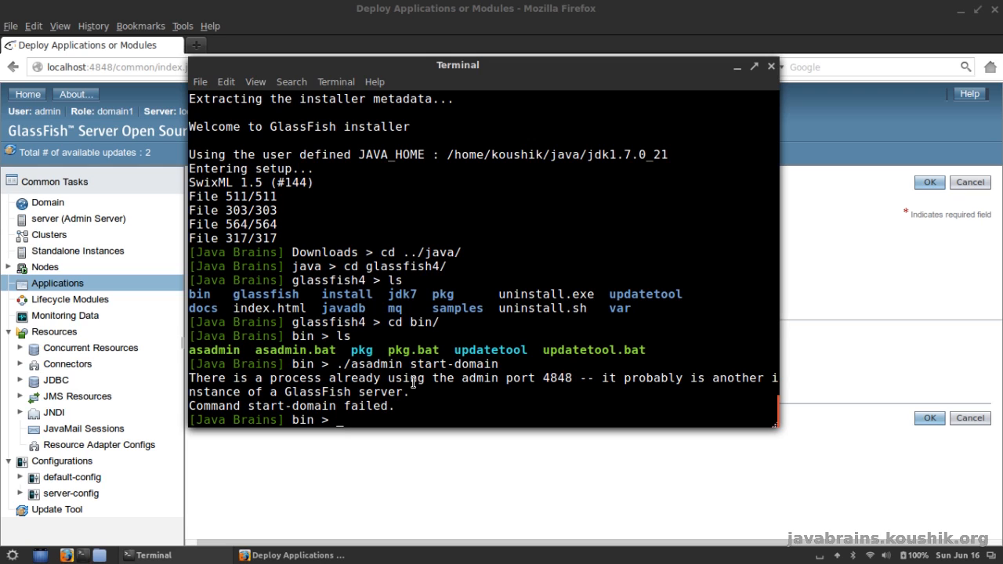
pyautogui.write('./asadmin start-domain')
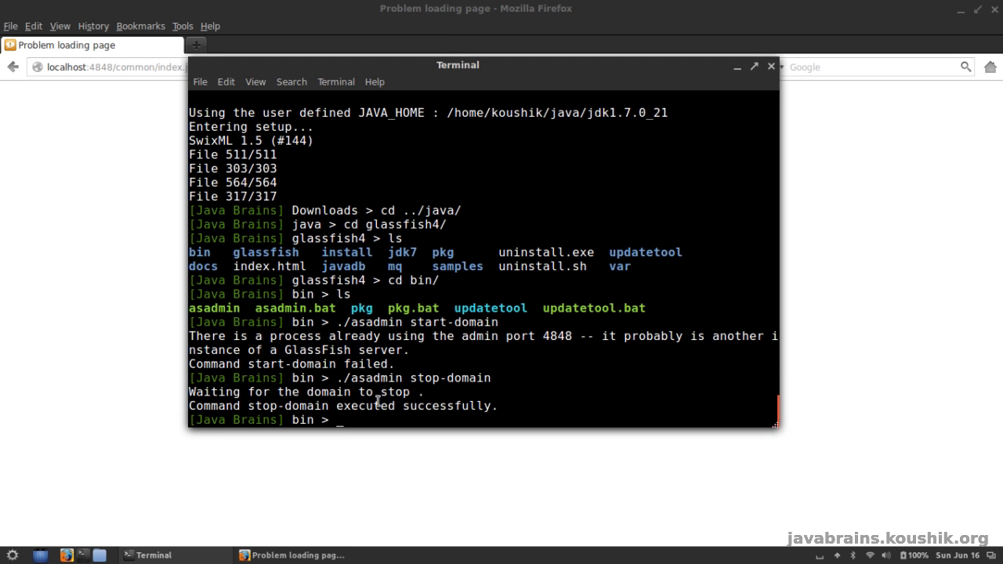
# Step: Run ./asadmin start-domain so domain1 starts with admin port 4848
pyautogui.write('./asadmin start-domain')
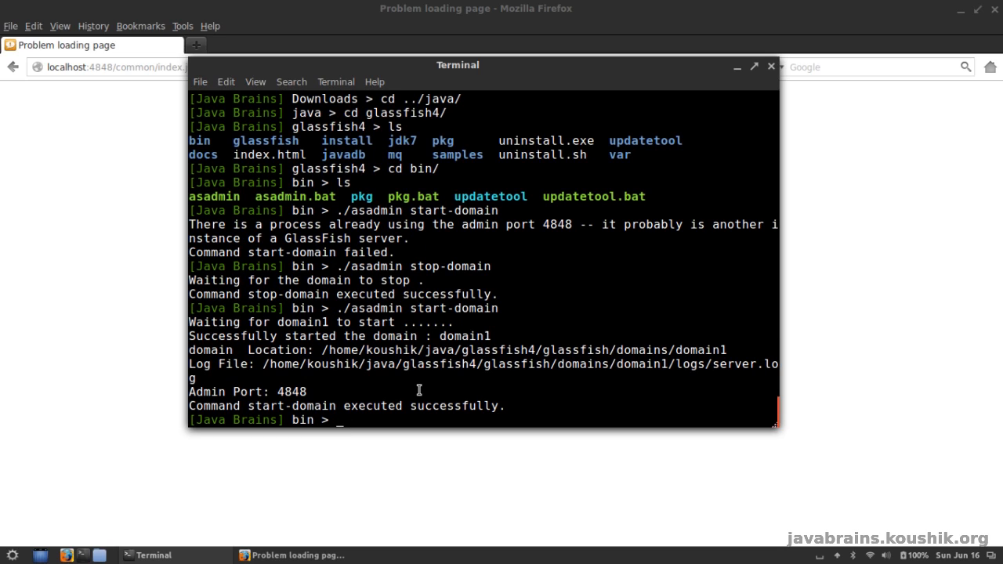
pyautogui.moveTo(428, 388)
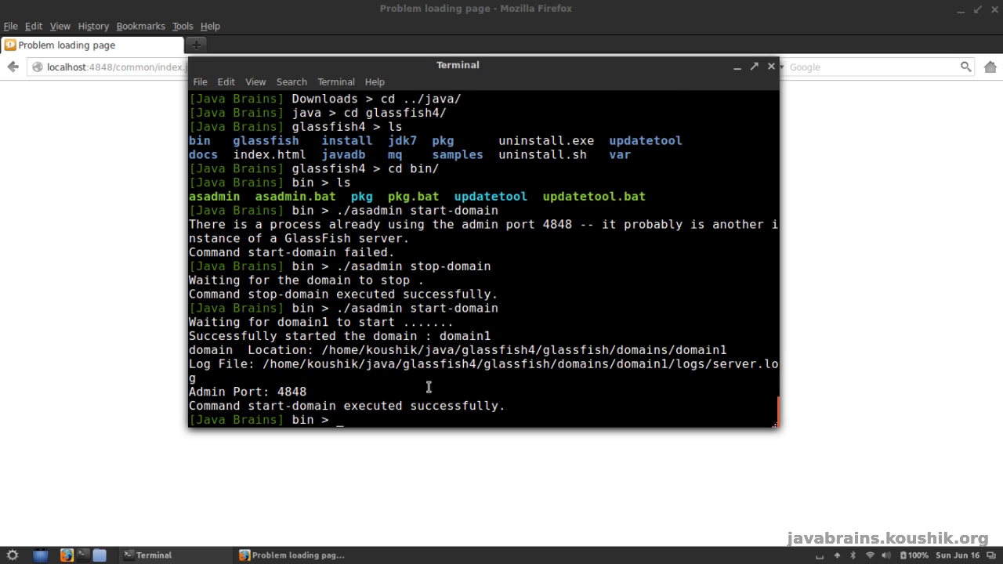
pyautogui.moveTo(422, 382)
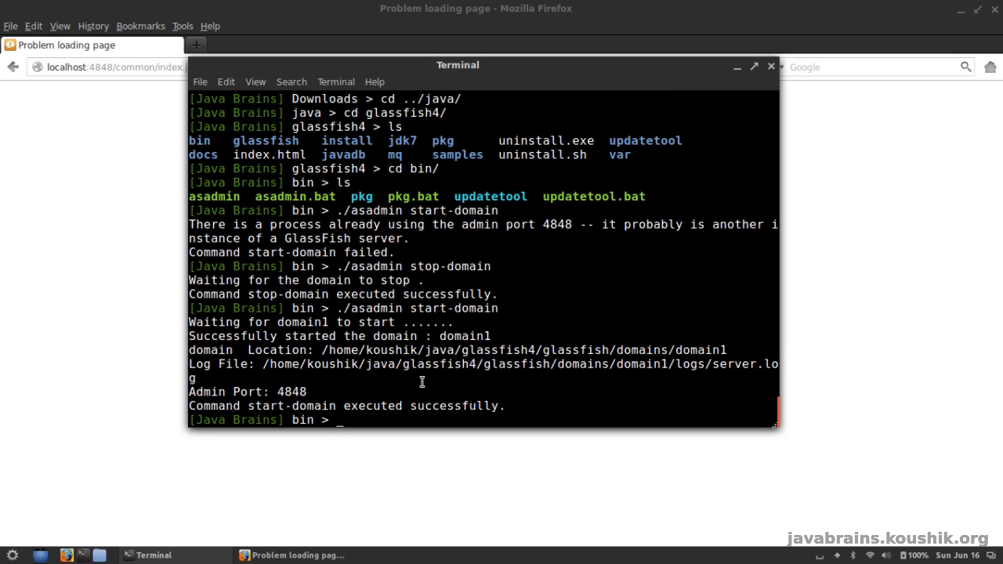
pyautogui.moveTo(421, 392)
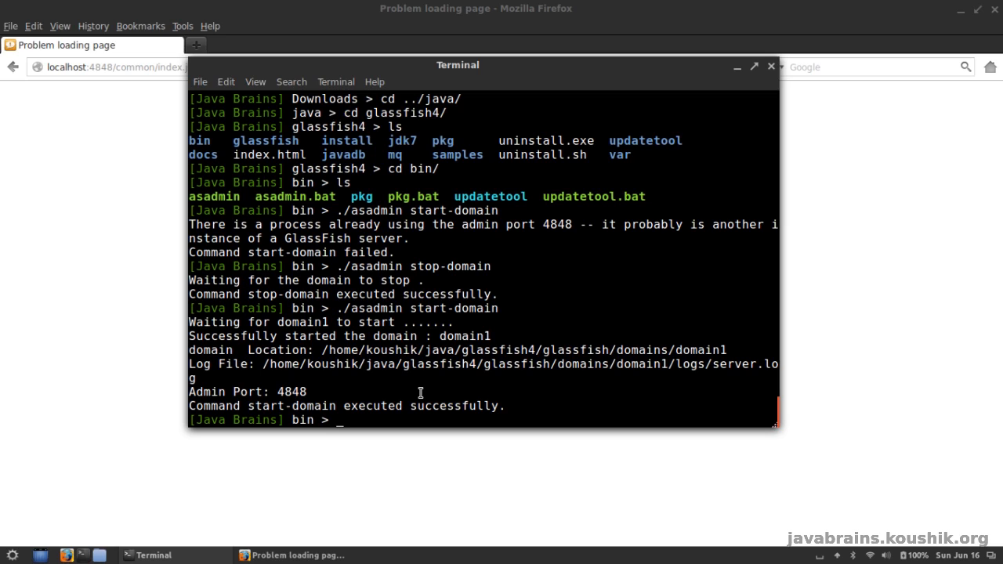
pyautogui.moveTo(421, 390)
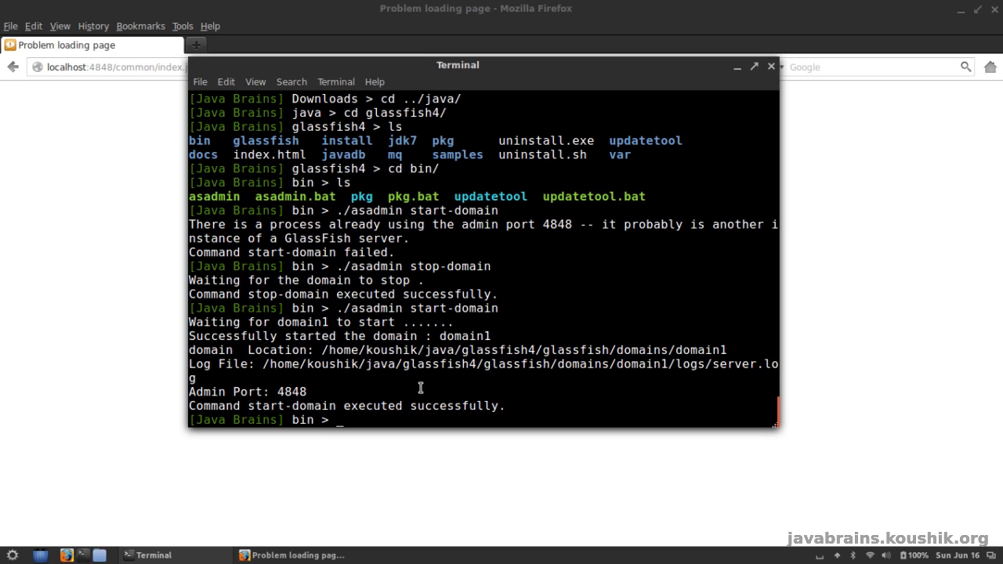
pyautogui.moveTo(366, 388)
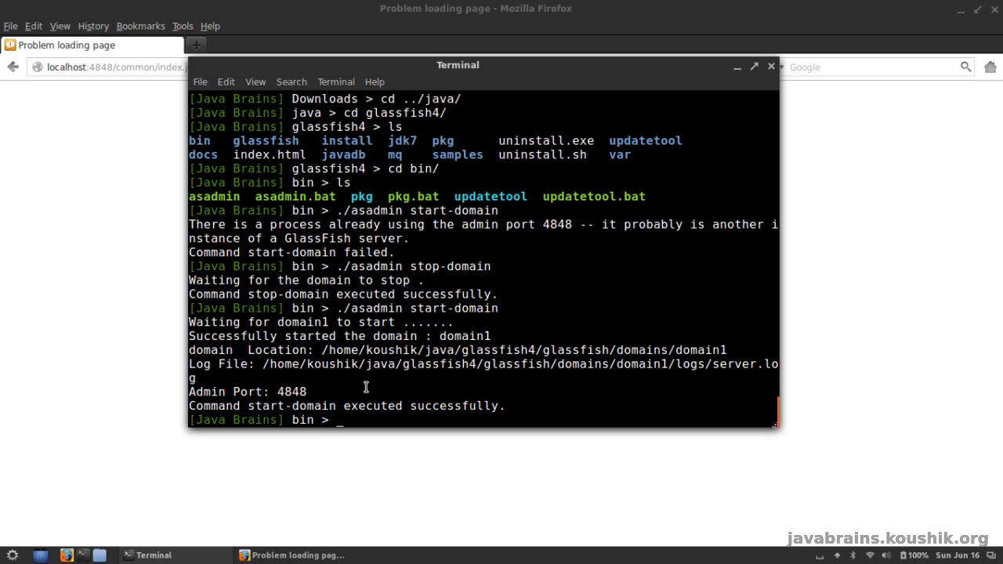
pyautogui.moveTo(359, 412)
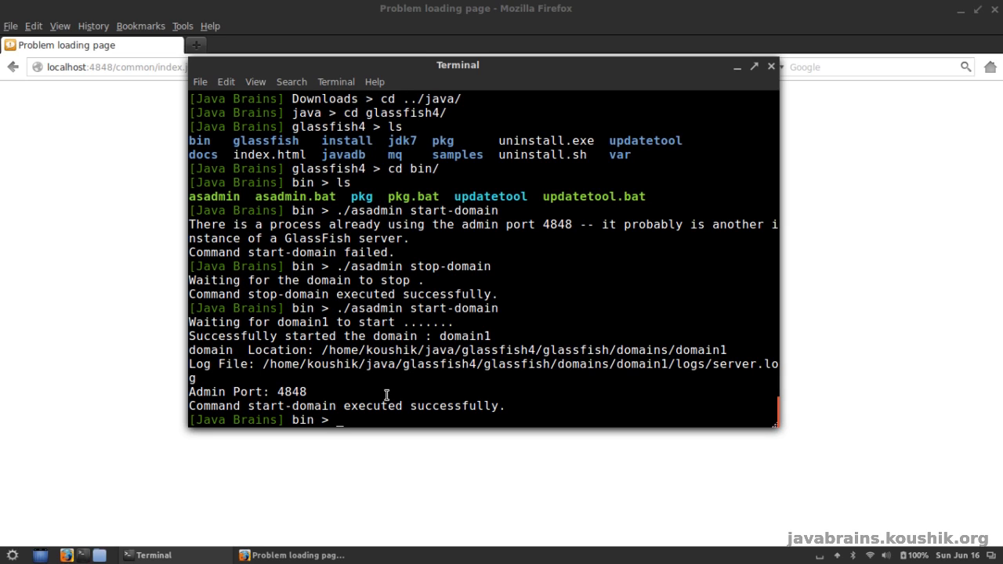
pyautogui.moveTo(377, 316)
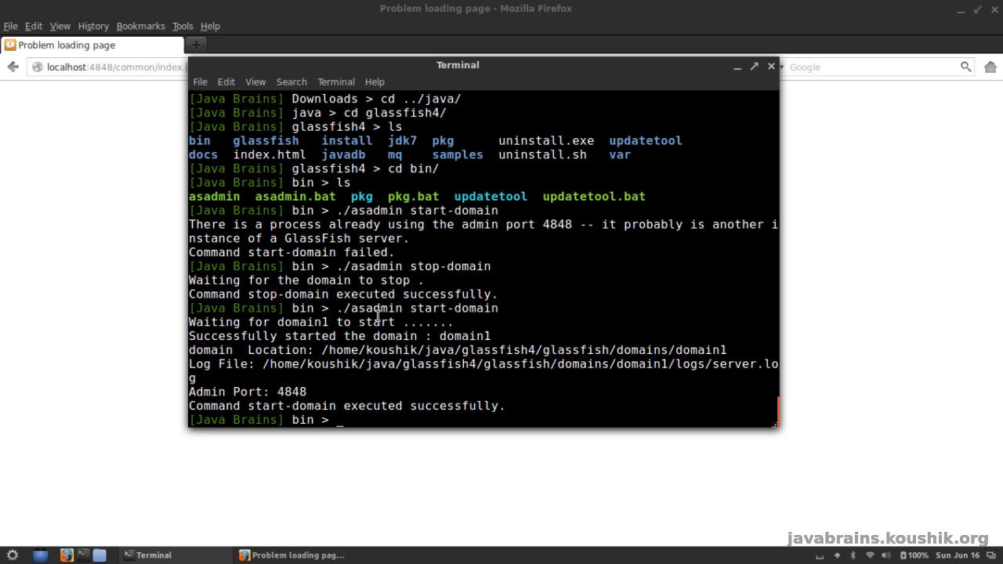
pyautogui.moveTo(548, 337)
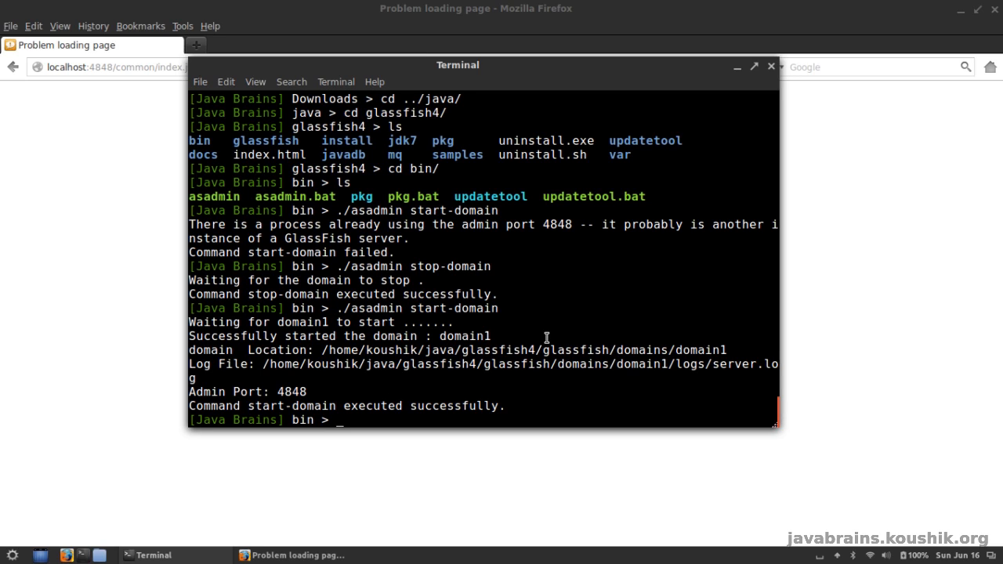
pyautogui.moveTo(562, 323)
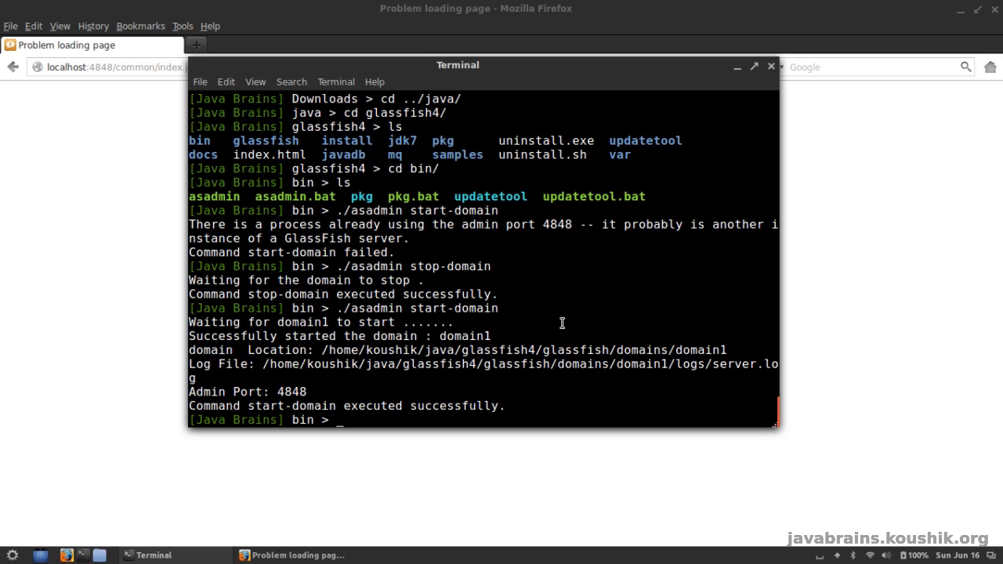